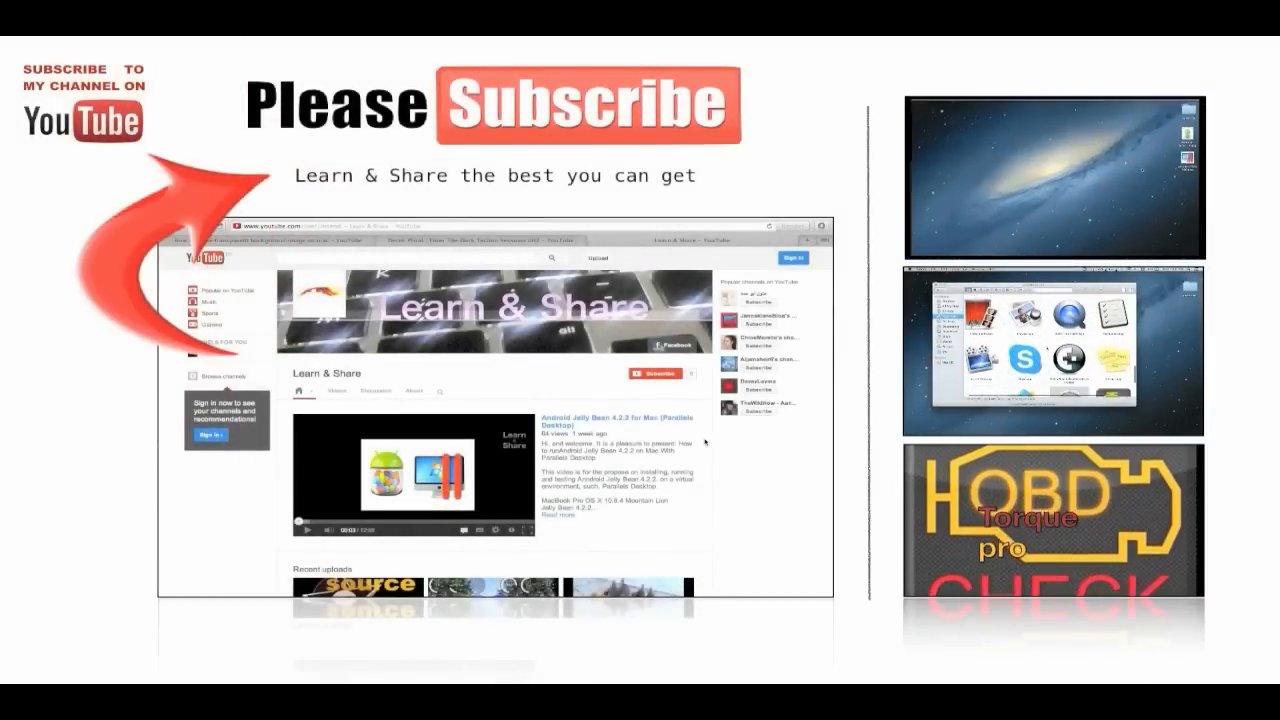
Bring the Dot TK browser window forward and open the My Dot TK login page
{"action": "scroll", "scroll_direction": "down", "scroll_amount": 3}
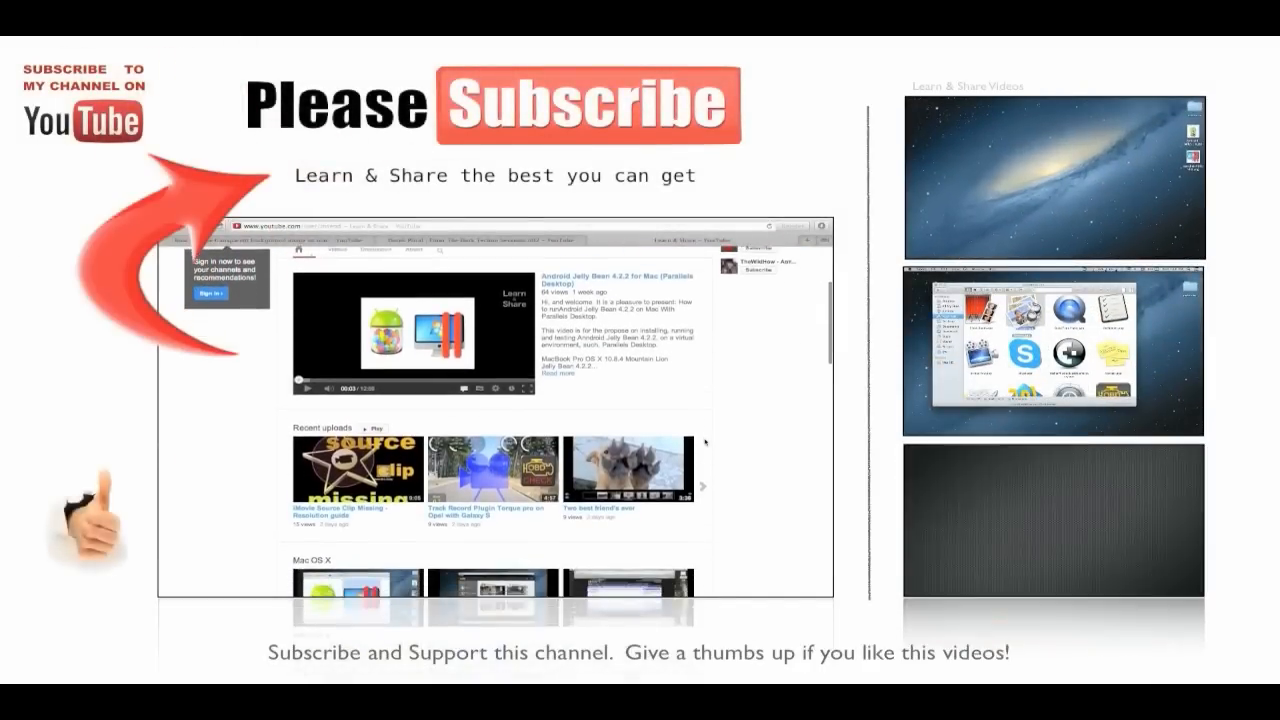
{"action": "scroll", "scroll_direction": "down", "scroll_amount": 3}
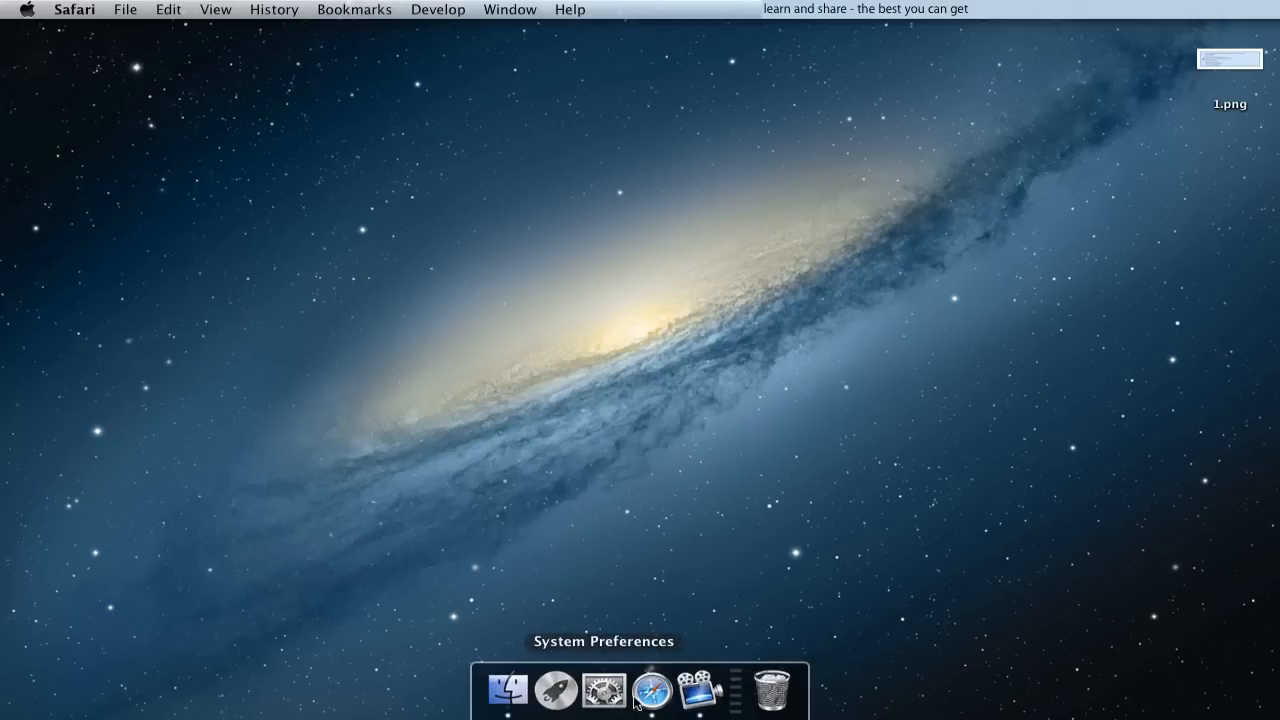
{"action": "left_click", "coordinate": [656, 690]}
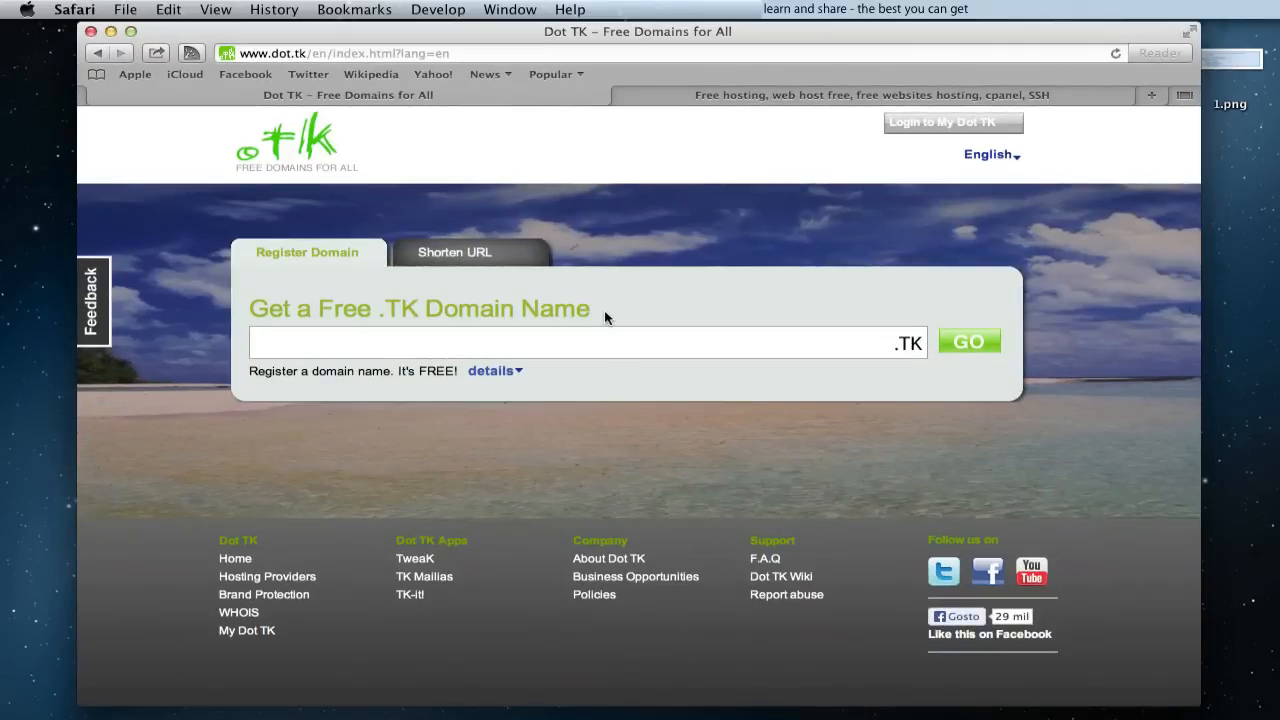
{"action": "mouse_move", "coordinate": [708, 365]}
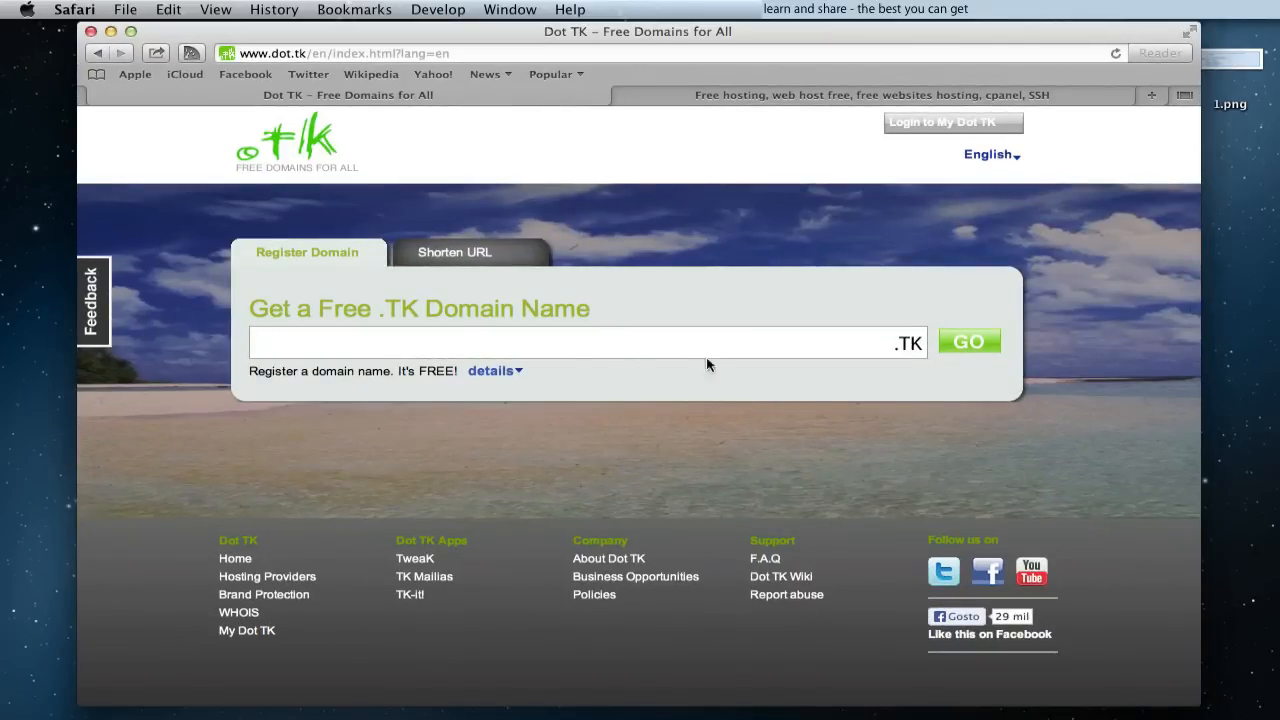
{"action": "mouse_move", "coordinate": [805, 238]}
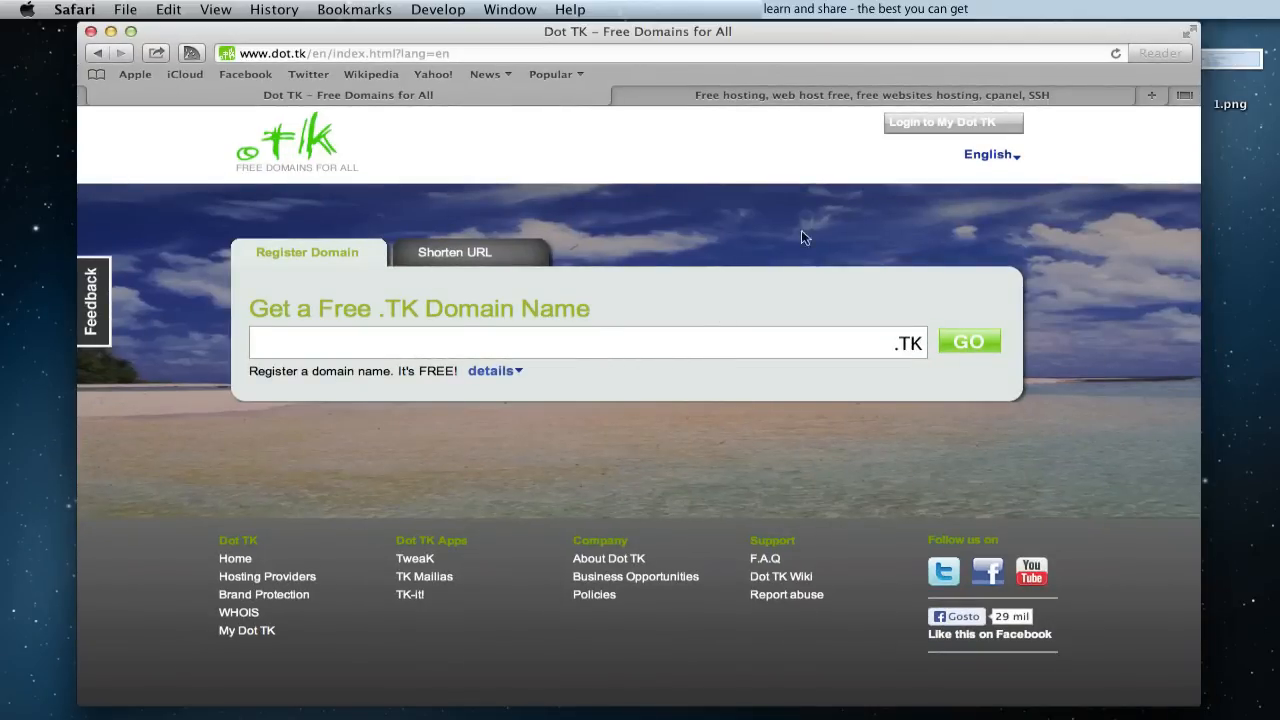
{"action": "left_click", "coordinate": [953, 122]}
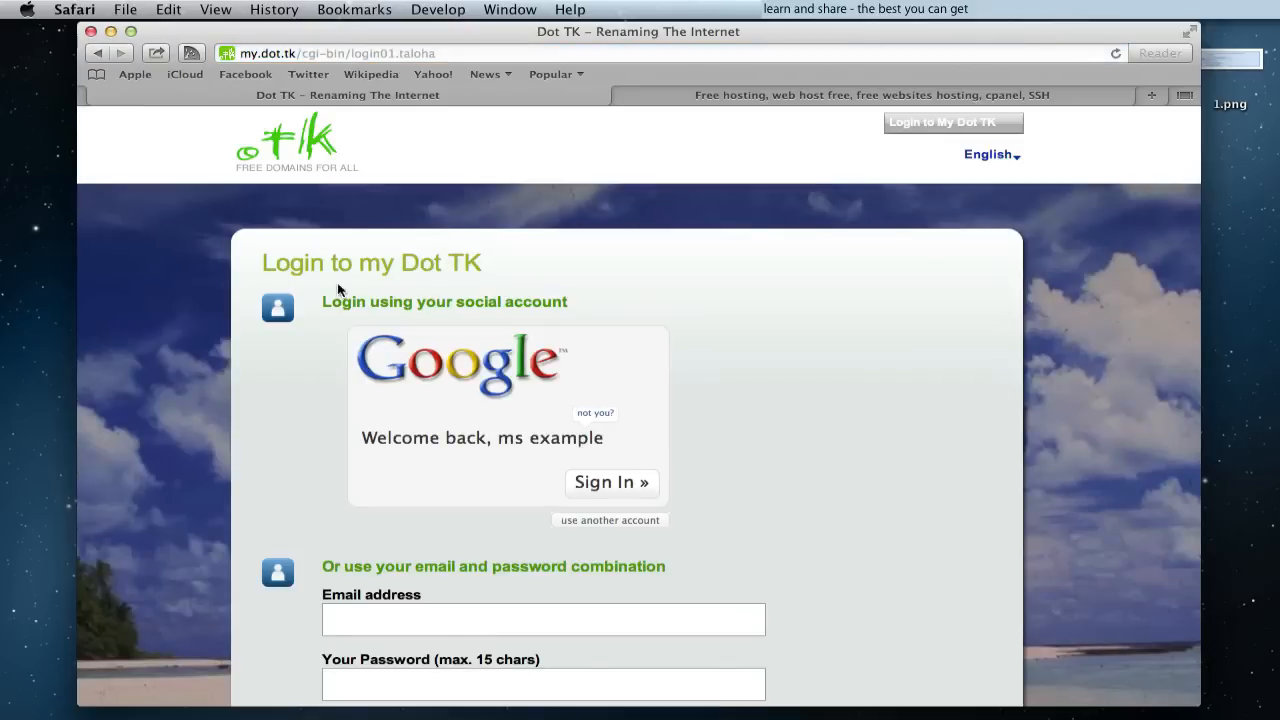
{"action": "mouse_move", "coordinate": [440, 382]}
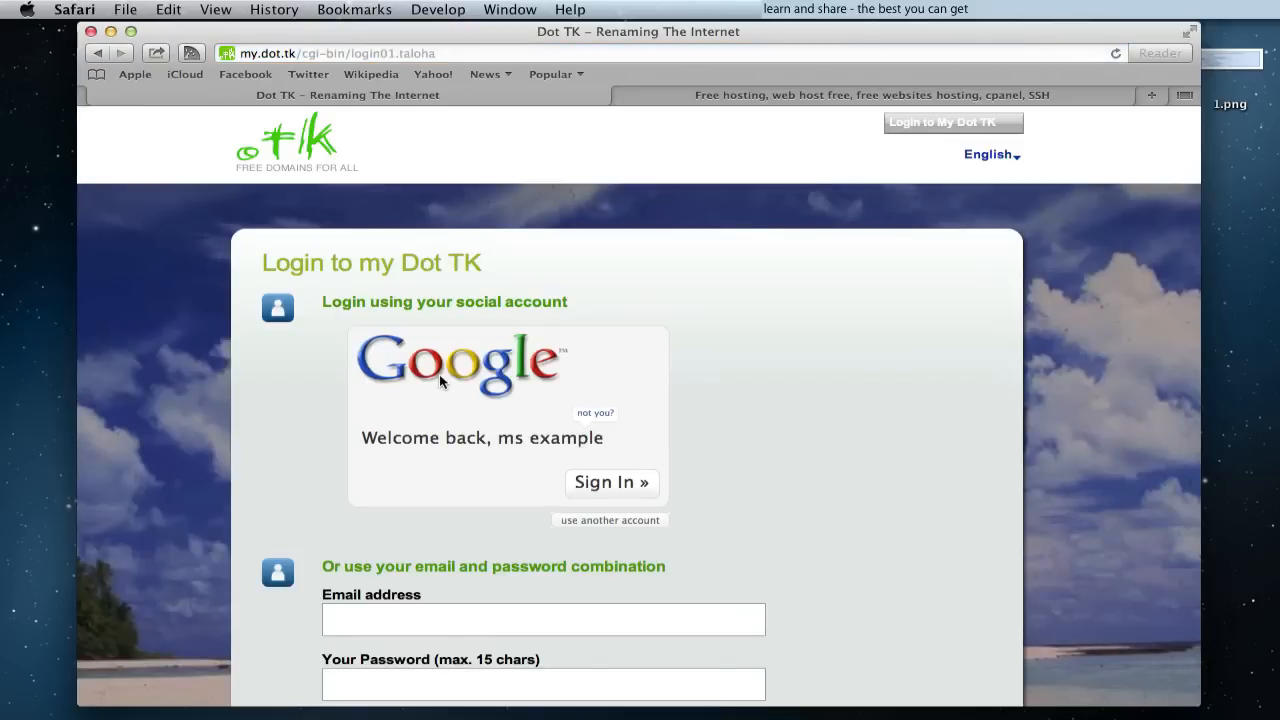
{"action": "mouse_move", "coordinate": [289, 505]}
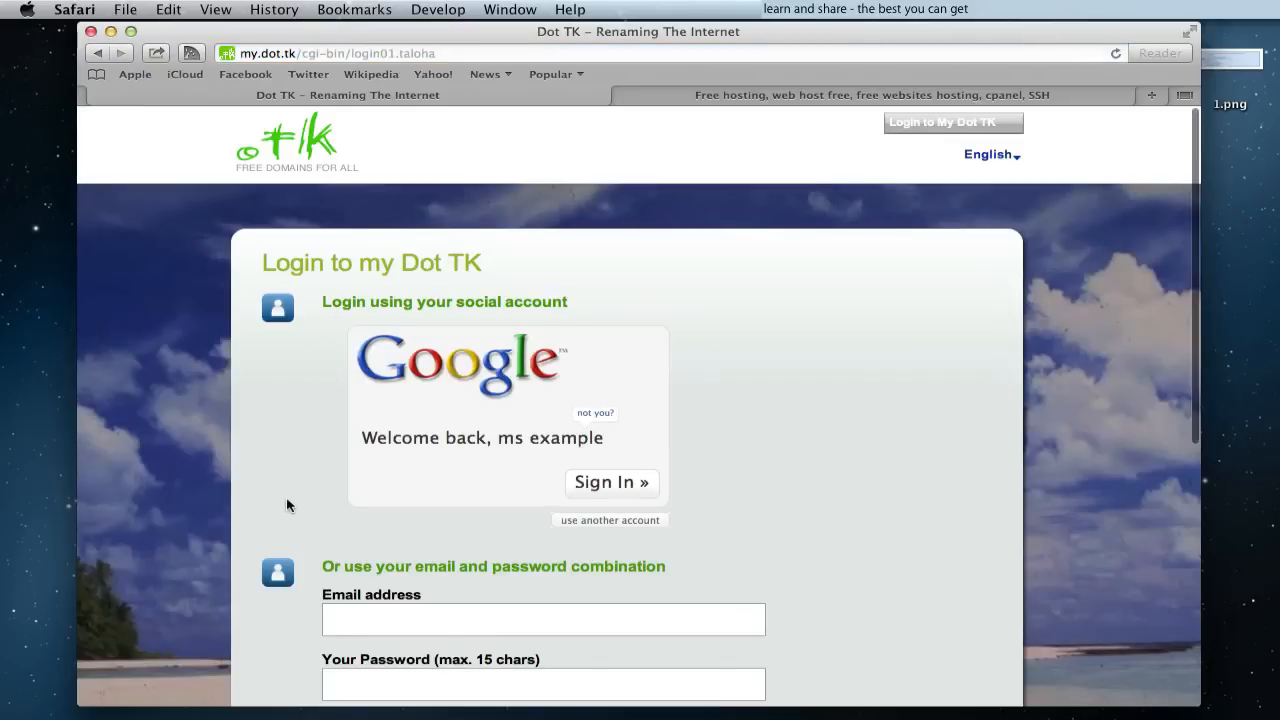
Choose to sign in with another social account, picking Google
{"action": "scroll", "scroll_direction": "down", "scroll_amount": 3}
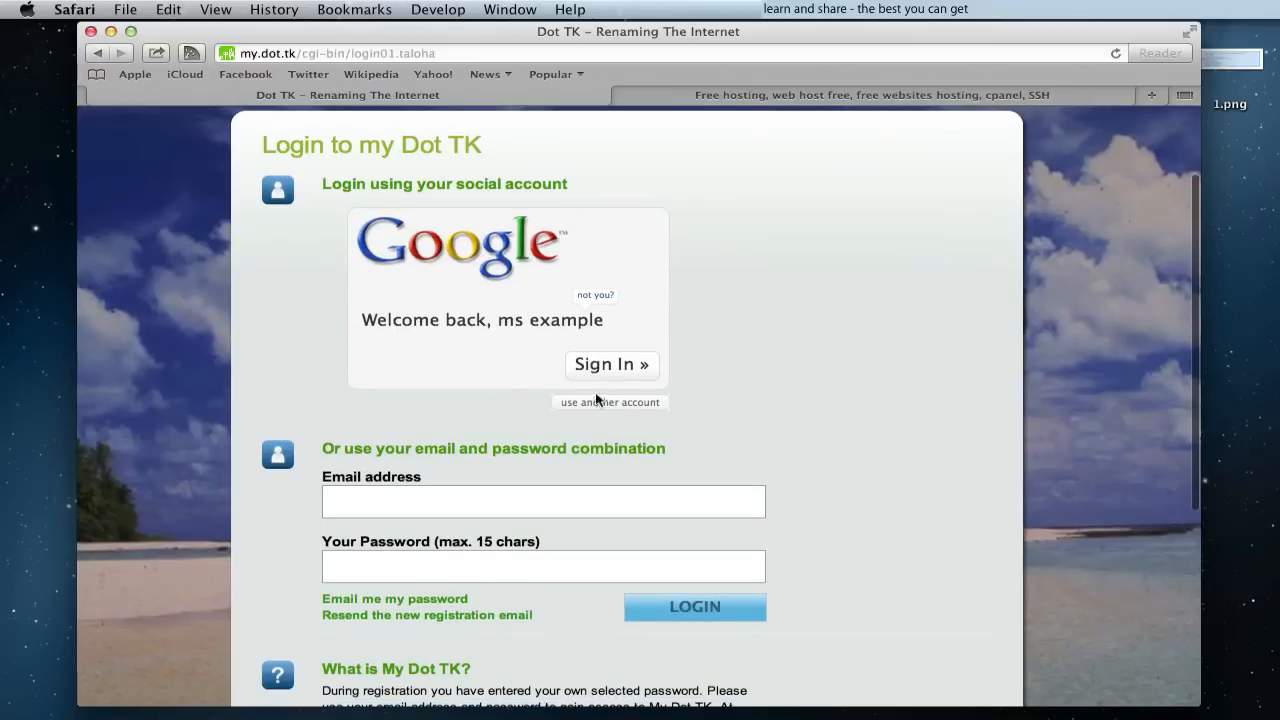
{"action": "scroll", "scroll_direction": "down", "scroll_amount": 3}
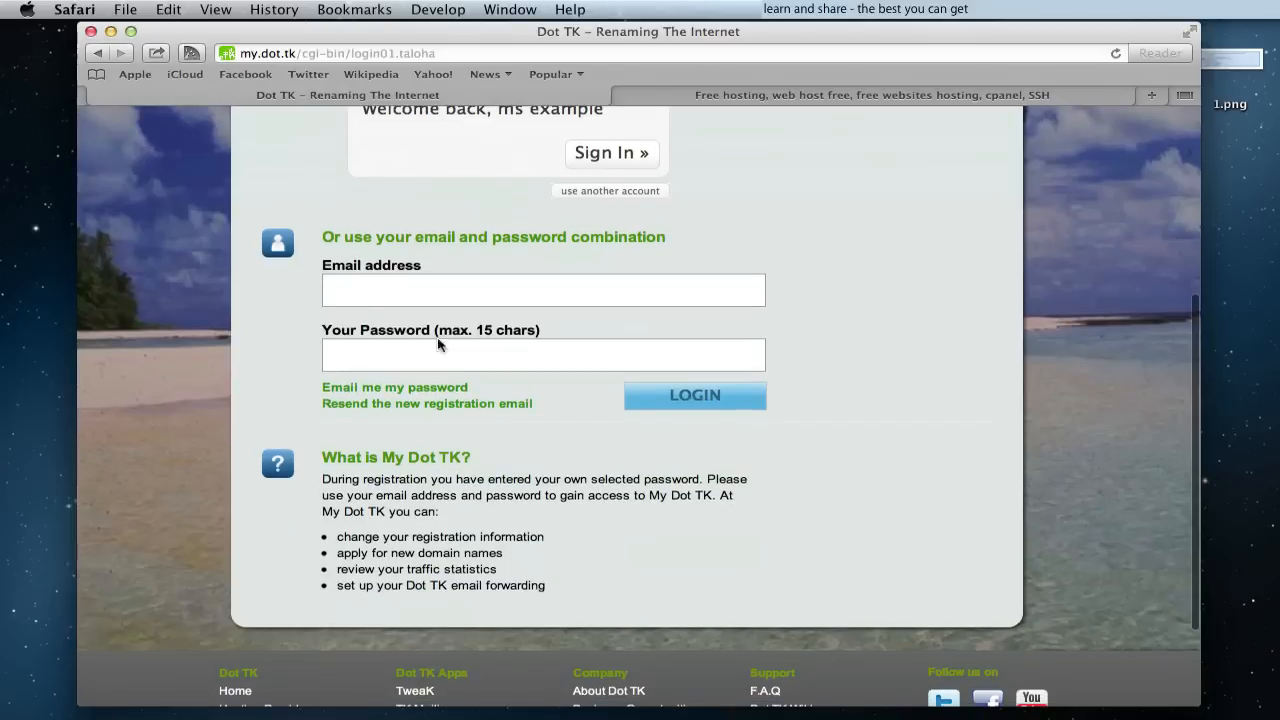
{"action": "mouse_move", "coordinate": [427, 403]}
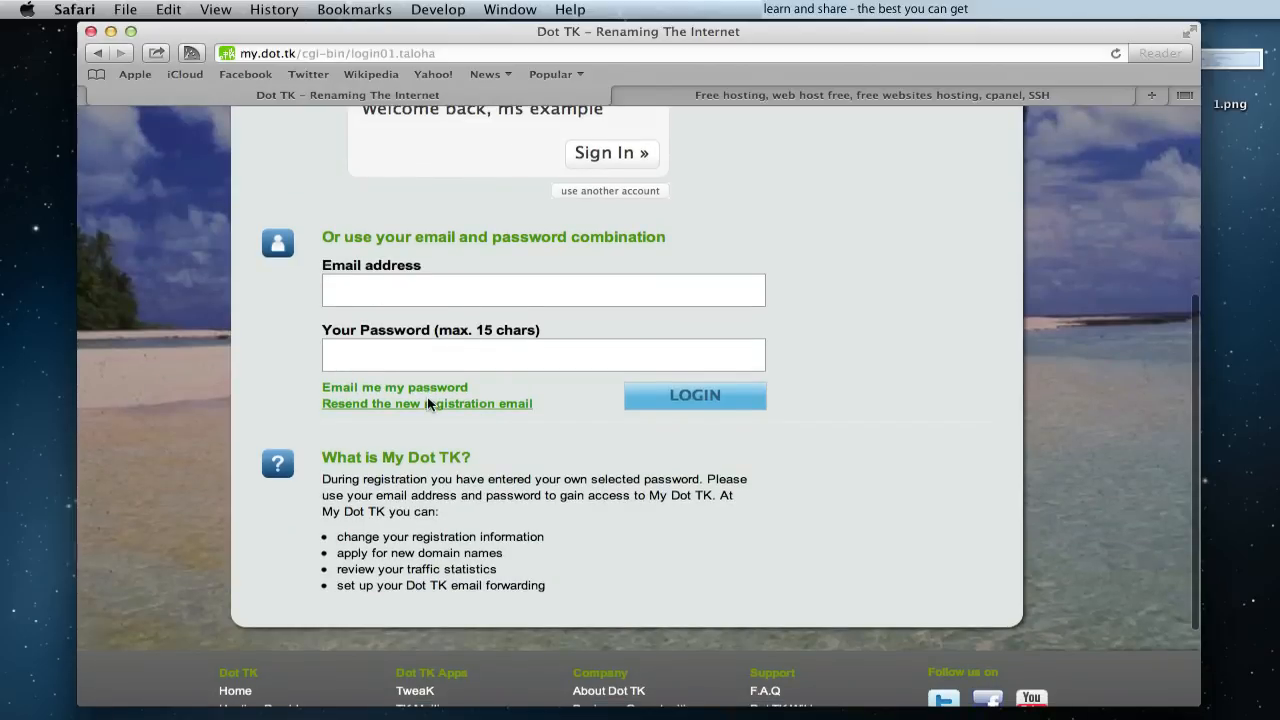
{"action": "scroll", "scroll_direction": "up", "scroll_amount": 3}
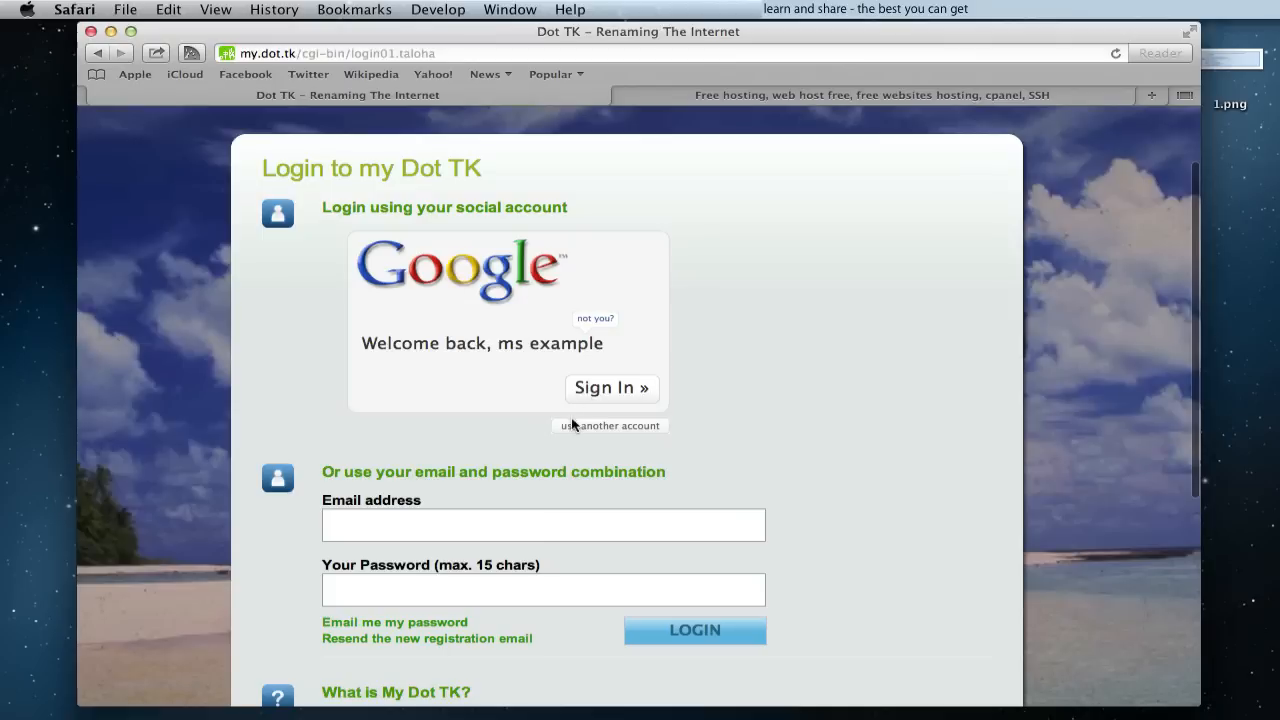
{"action": "left_click", "coordinate": [609, 425]}
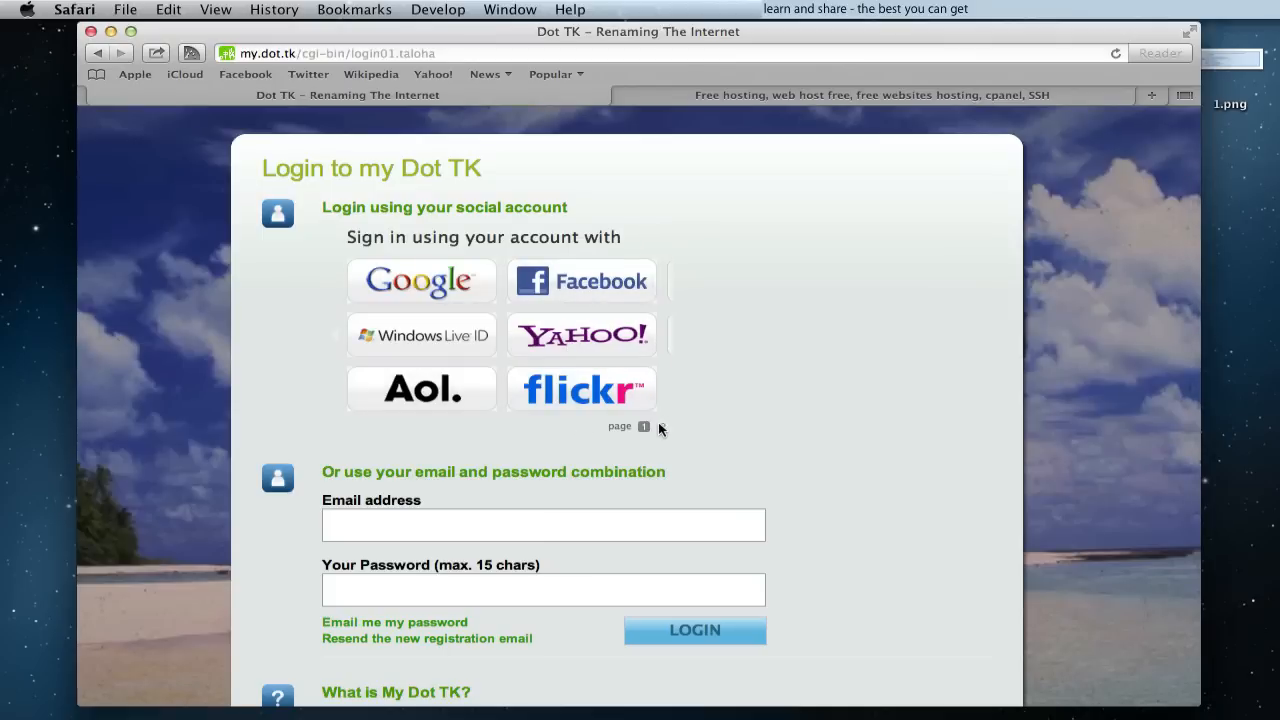
{"action": "left_click", "coordinate": [662, 426]}
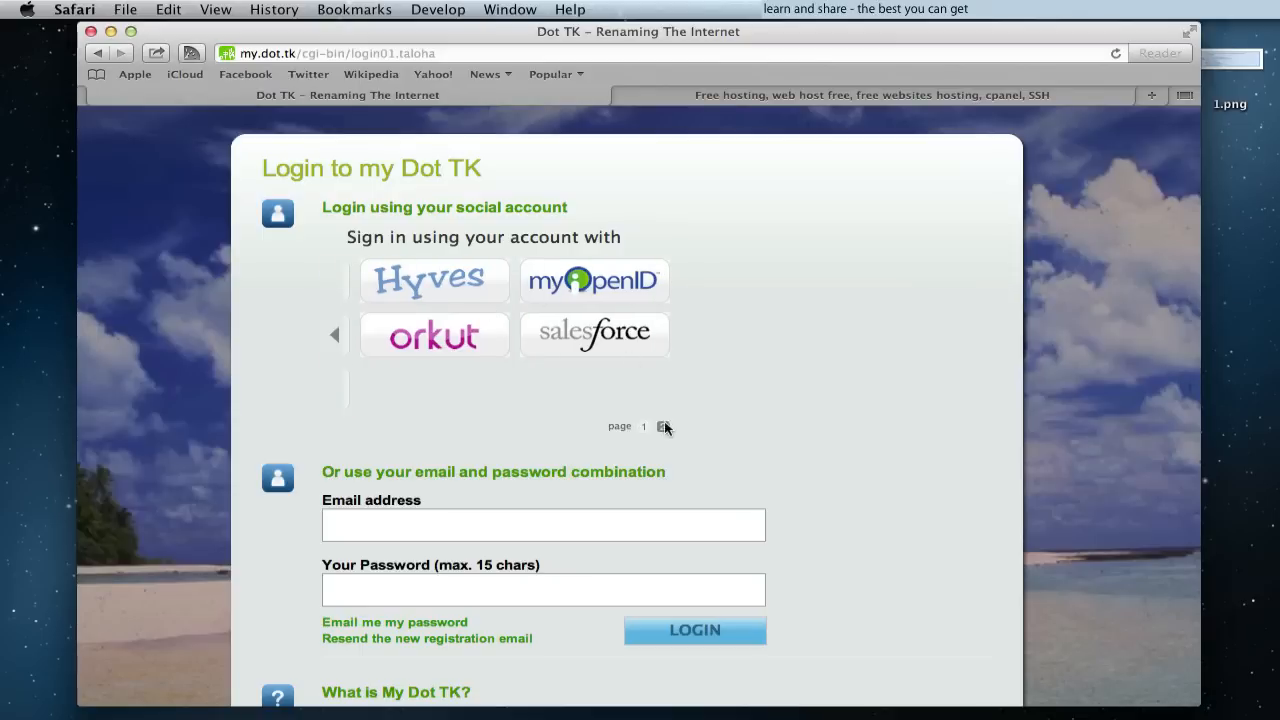
{"action": "left_click", "coordinate": [644, 426]}
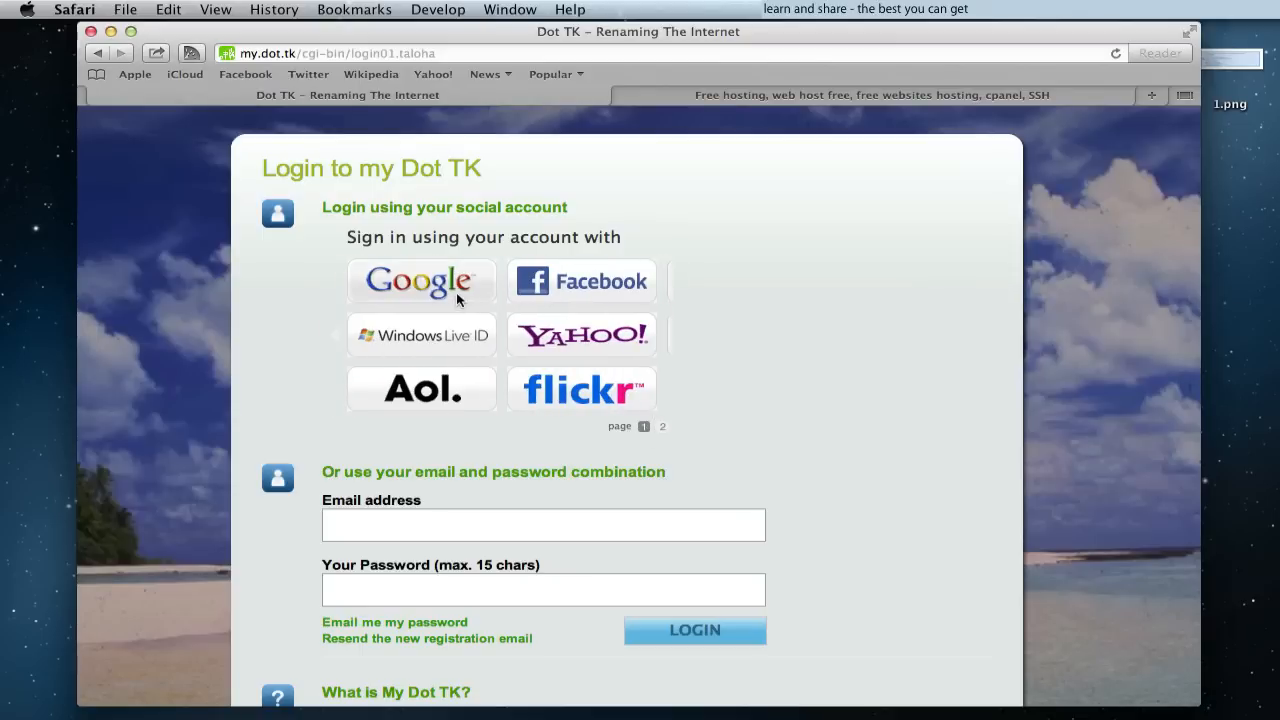
{"action": "left_click", "coordinate": [421, 281]}
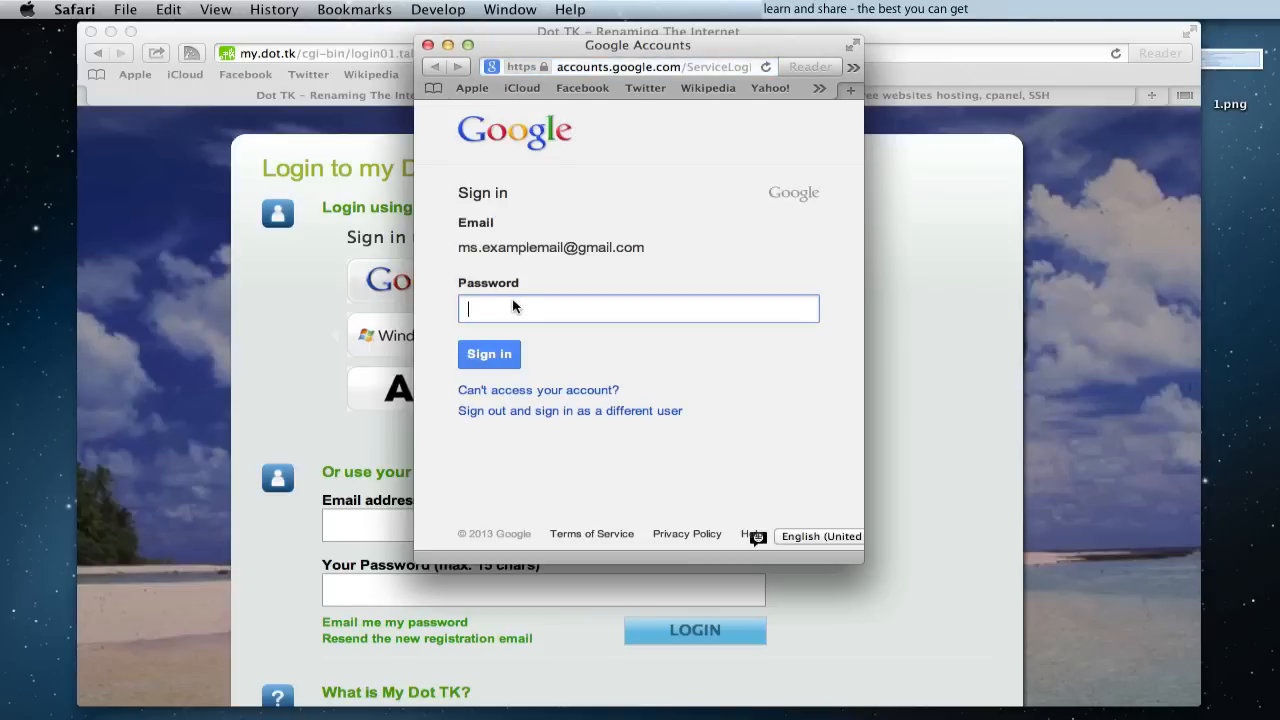
Enter the Google account password and sign in to My Dot TK
{"action": "type", "text": "•••"}
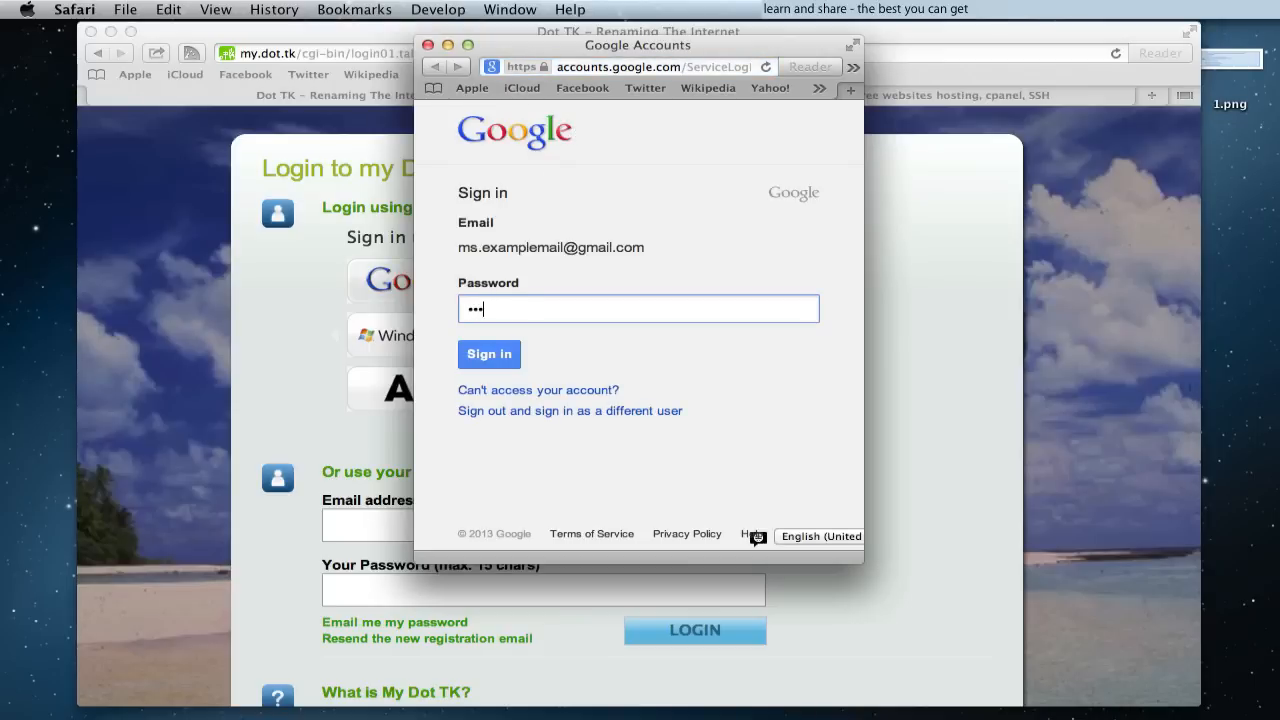
{"action": "left_click", "coordinate": [489, 354]}
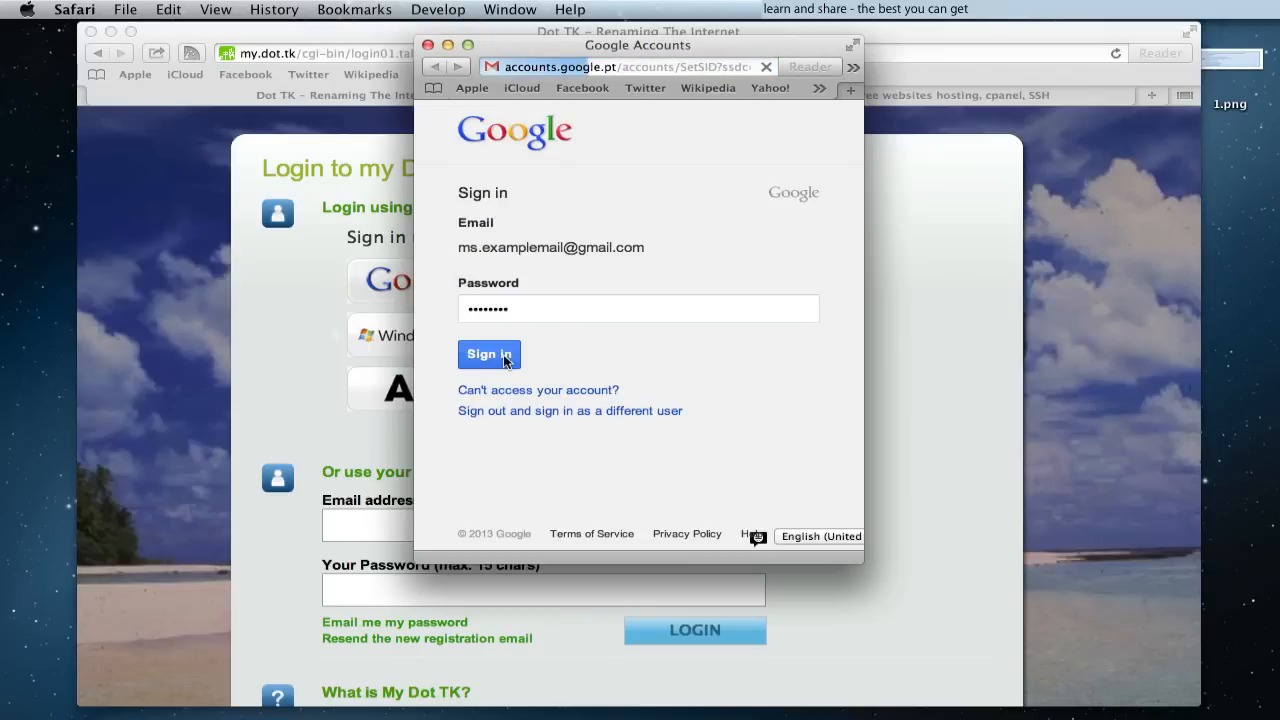
{"action": "left_click", "coordinate": [489, 354]}
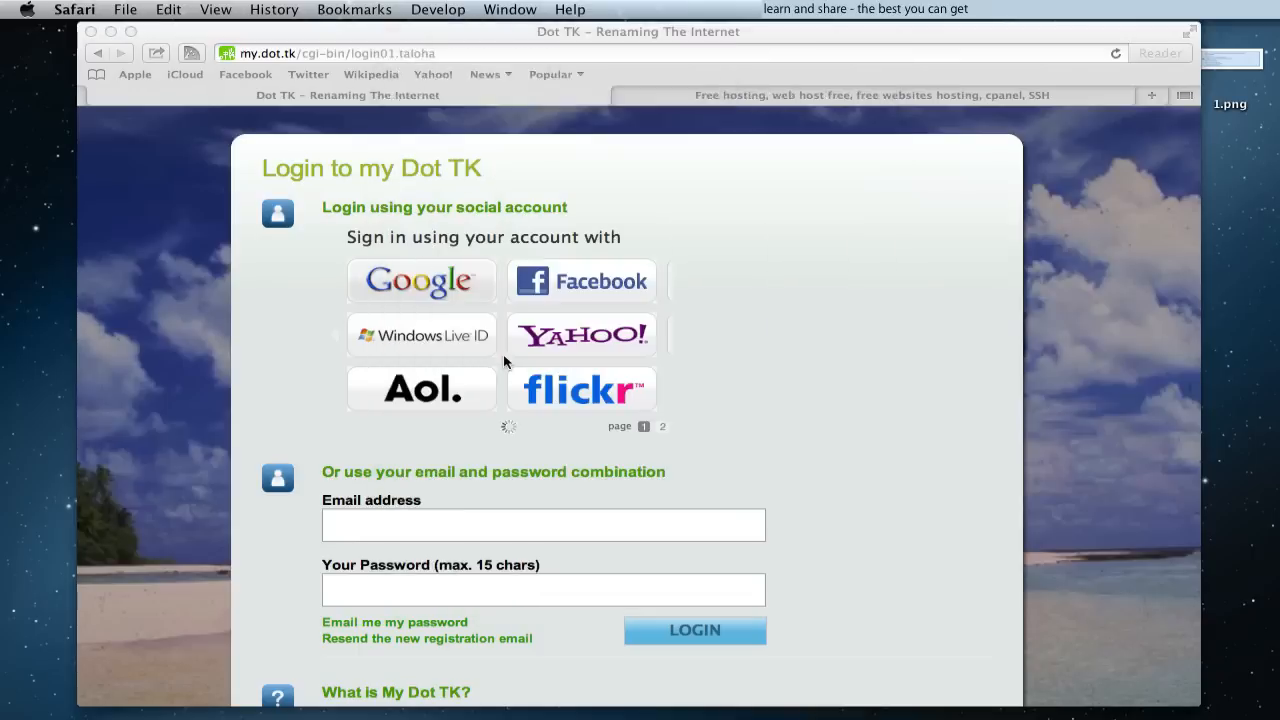
{"action": "left_click", "coordinate": [694, 630]}
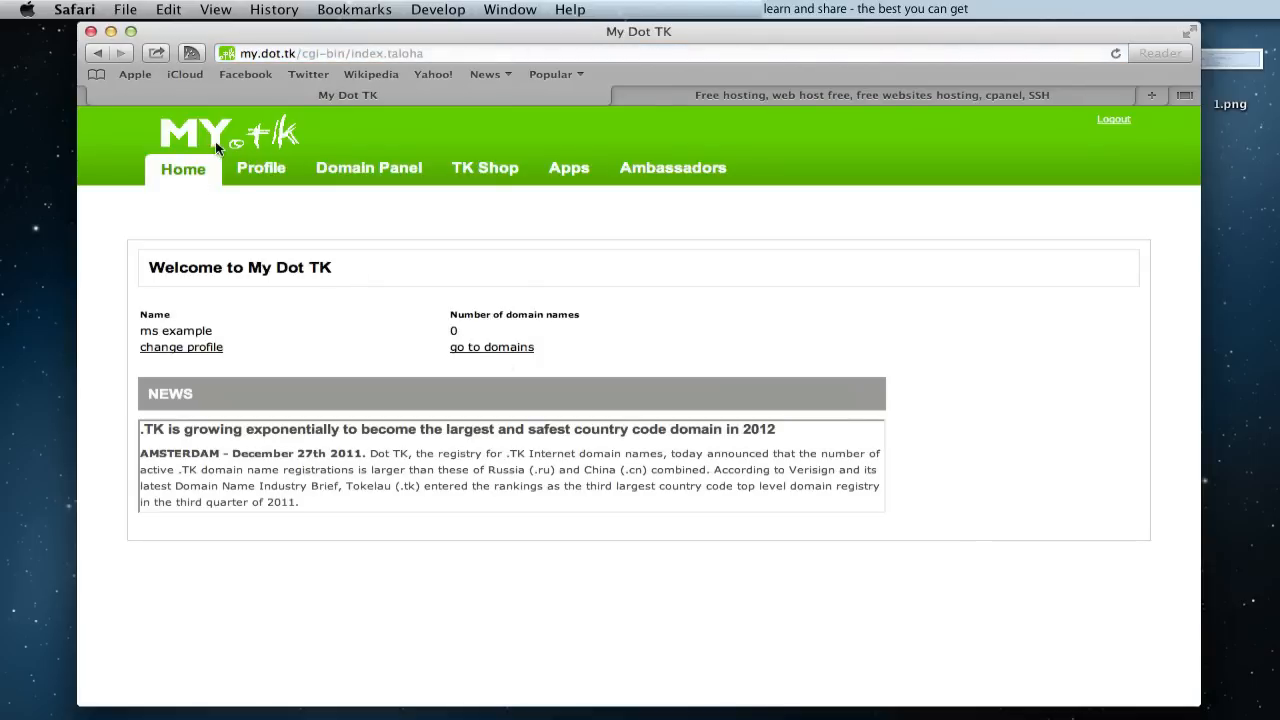
{"action": "mouse_move", "coordinate": [365, 165]}
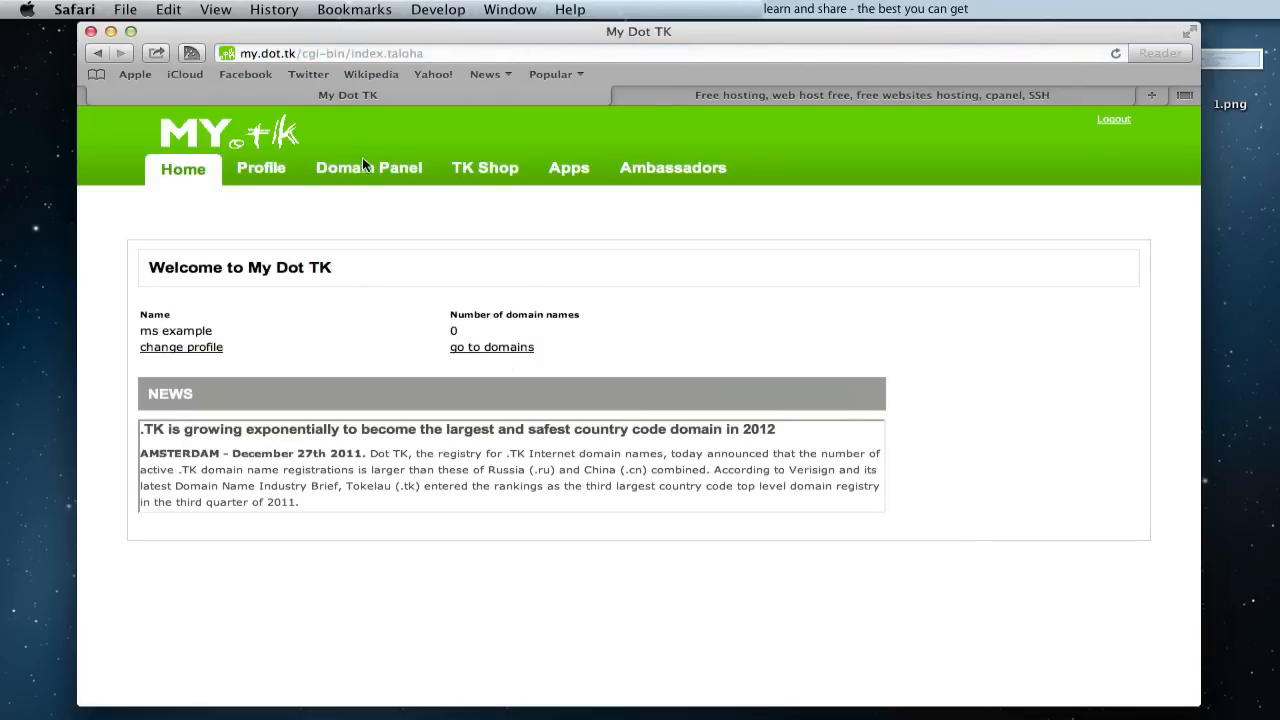
From the Domain Panel, add a domain and enter the .TK name mysiteisfree
{"action": "left_click", "coordinate": [368, 167]}
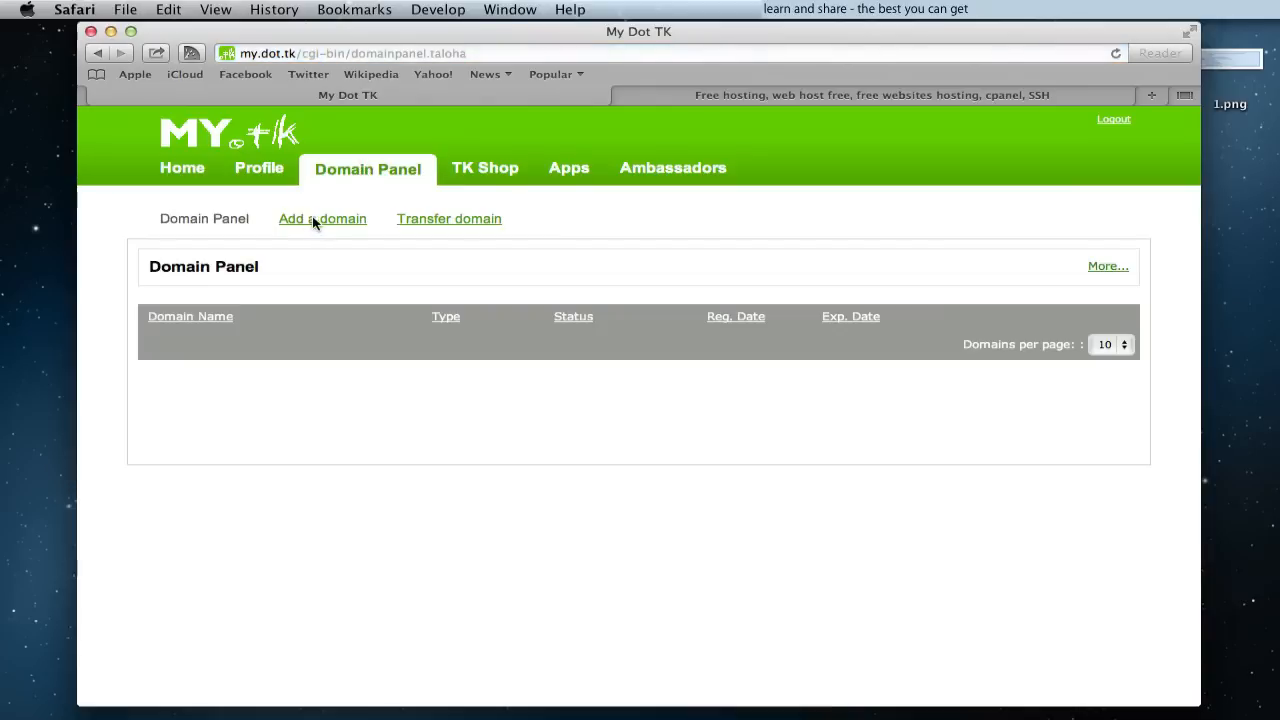
{"action": "left_click", "coordinate": [322, 218]}
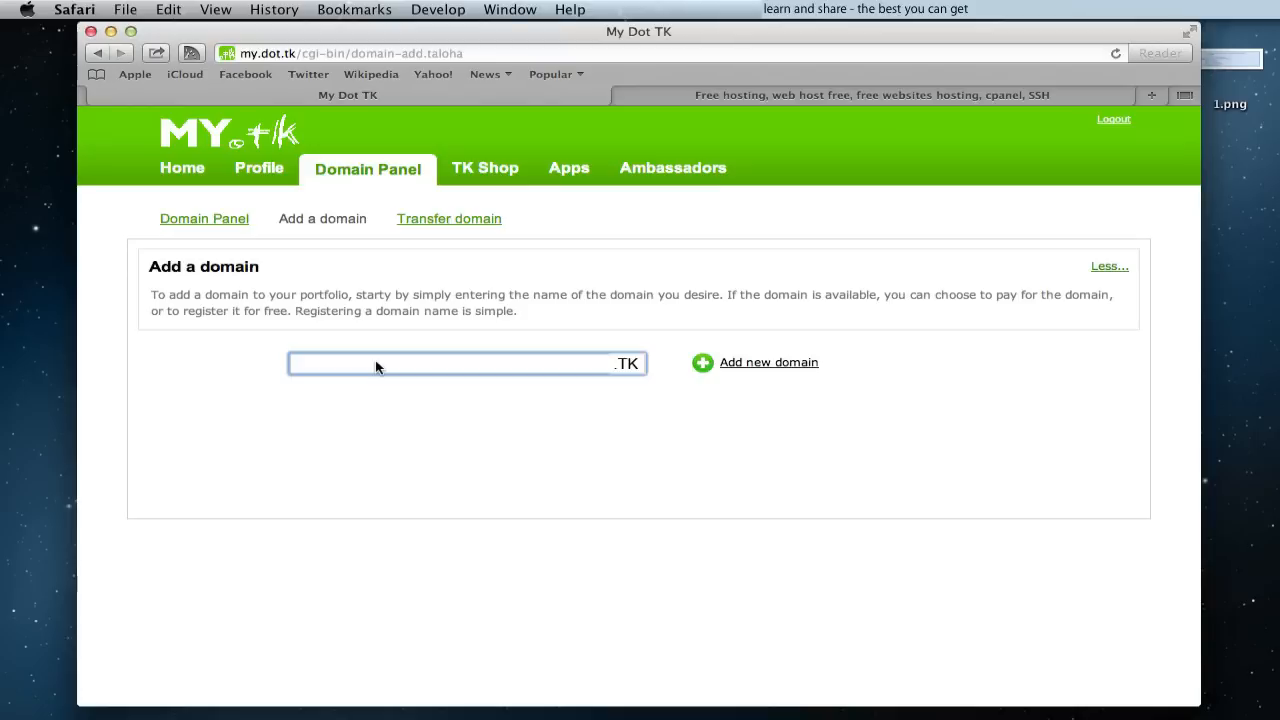
{"action": "type", "text": "mywebs"}
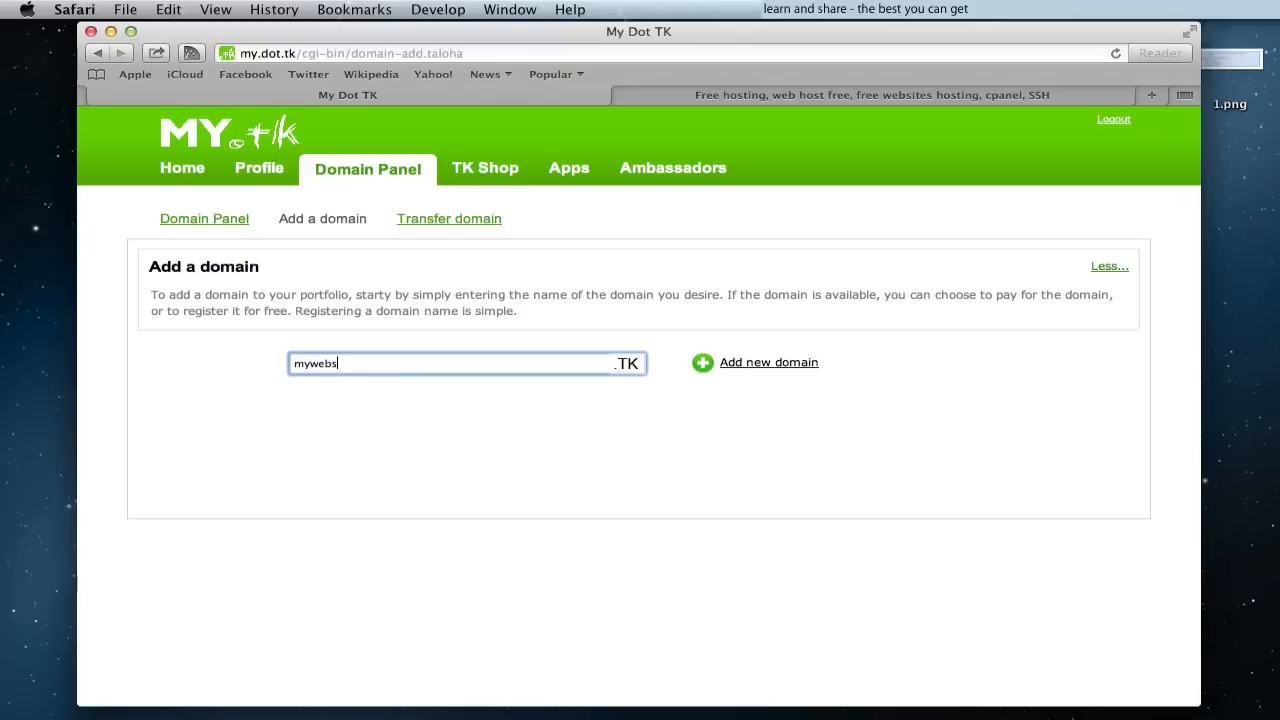
{"action": "type", "text": "itel"}
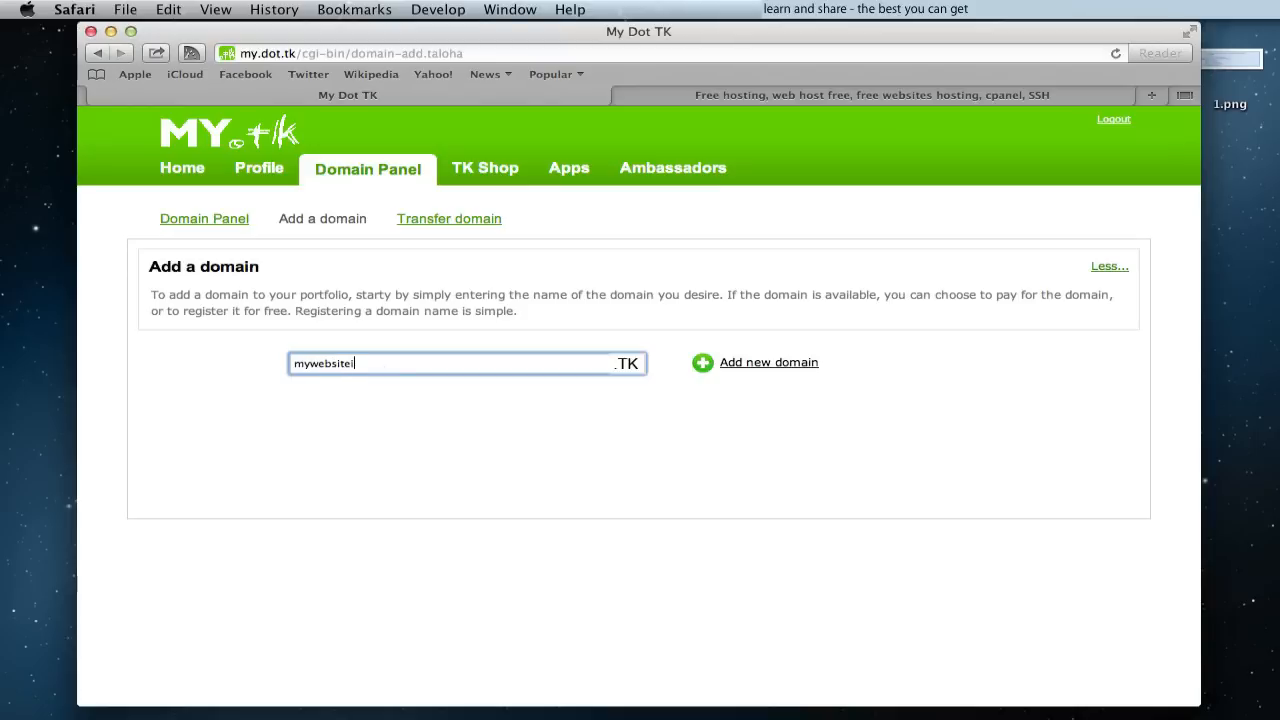
{"action": "type", "text": "sfree"}
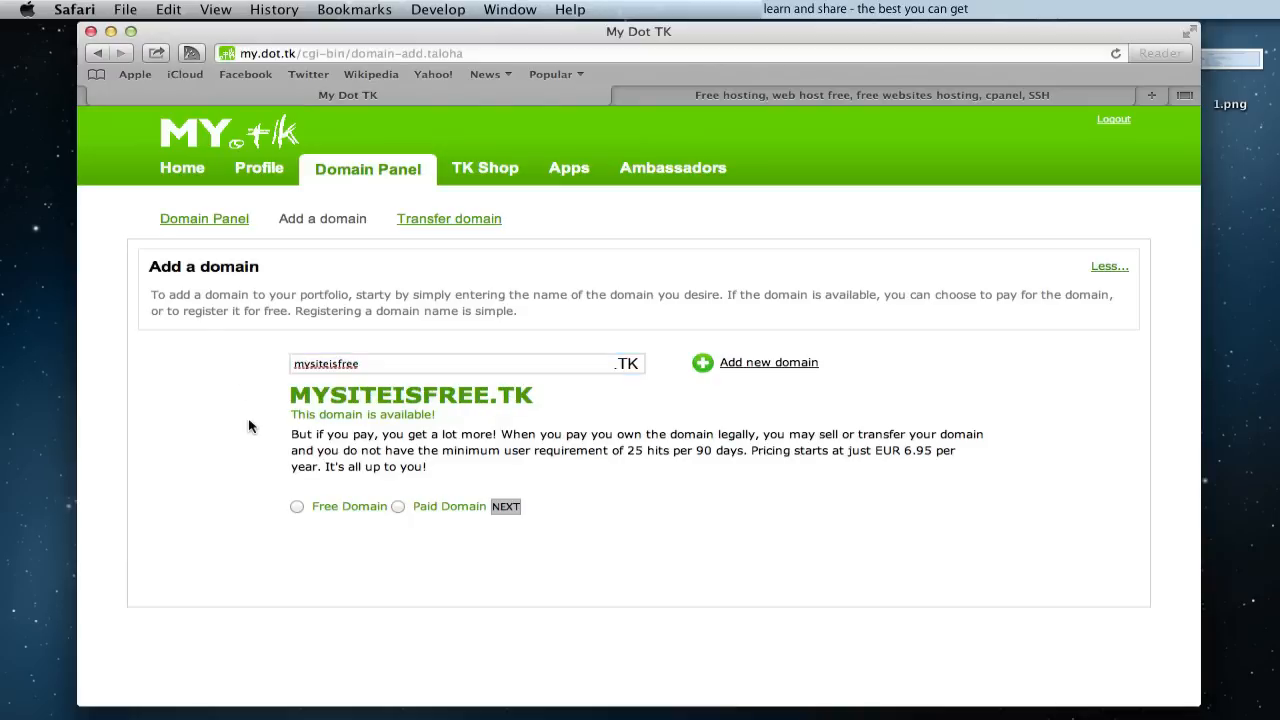
Choose free registration for MYSITEISFREE.TK, continue to its form, then switch to 1FreeHosting
{"action": "left_click", "coordinate": [297, 506]}
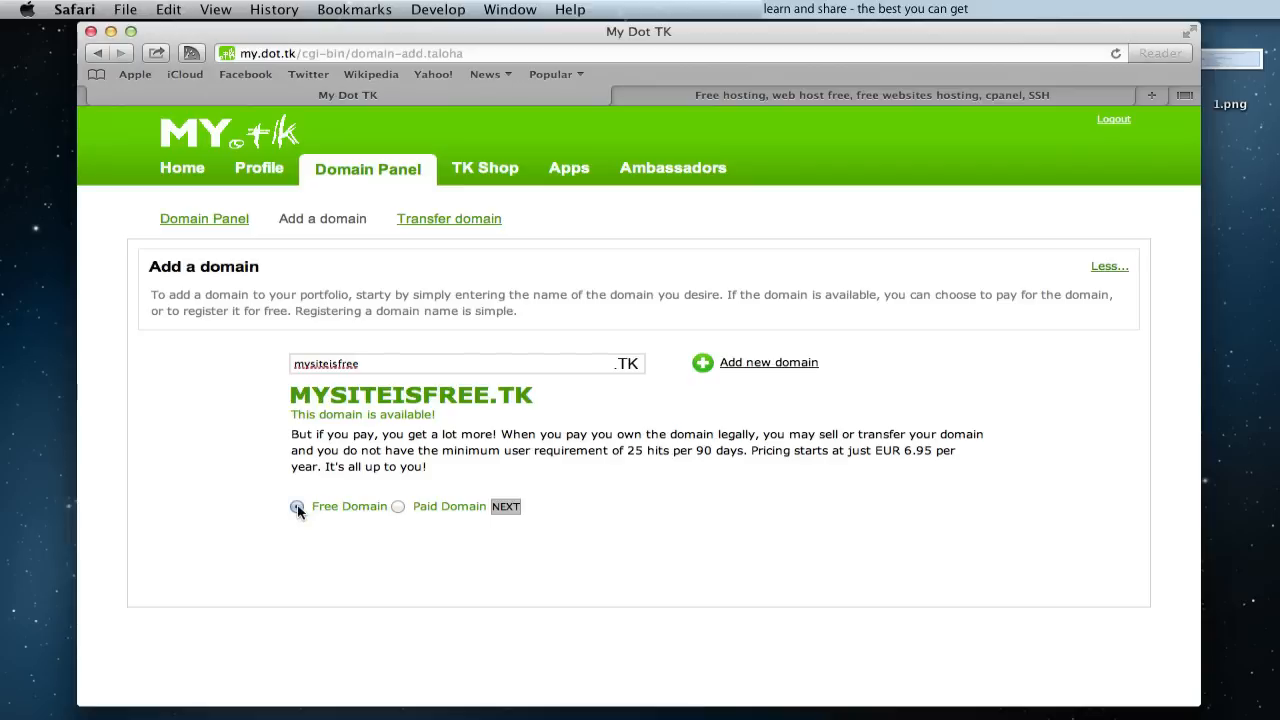
{"action": "left_click", "coordinate": [297, 506]}
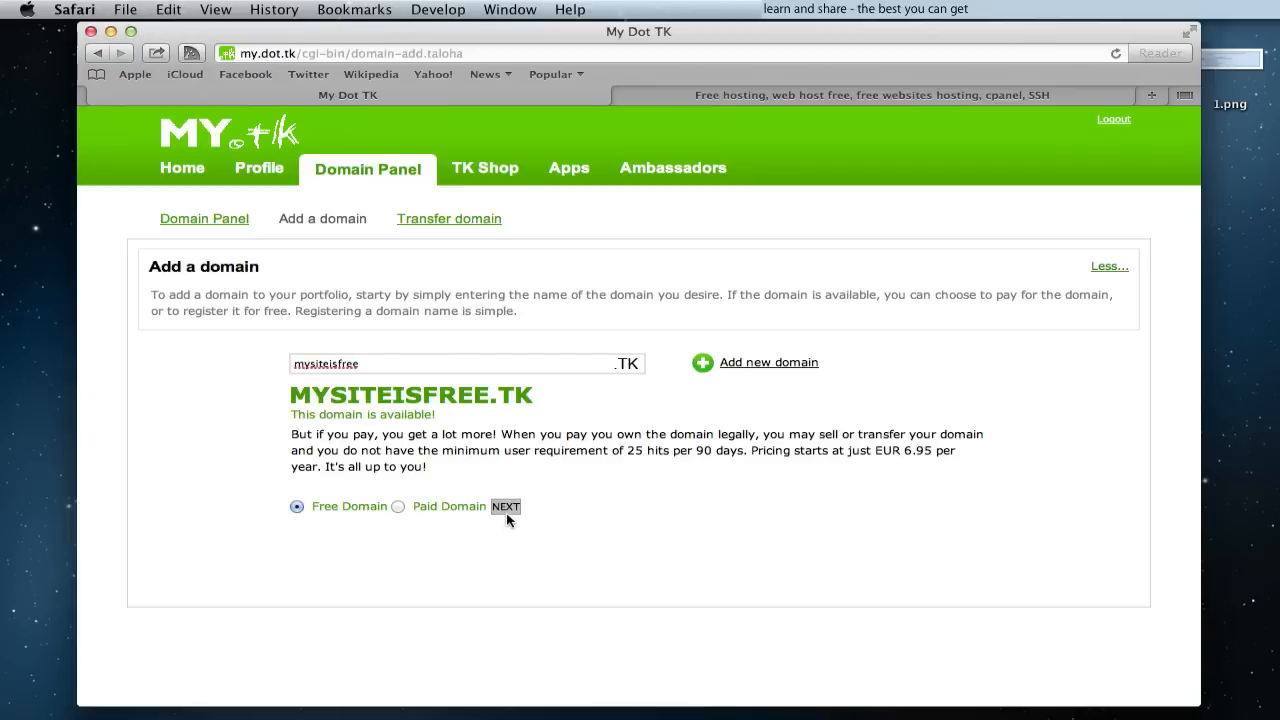
{"action": "left_click", "coordinate": [505, 506]}
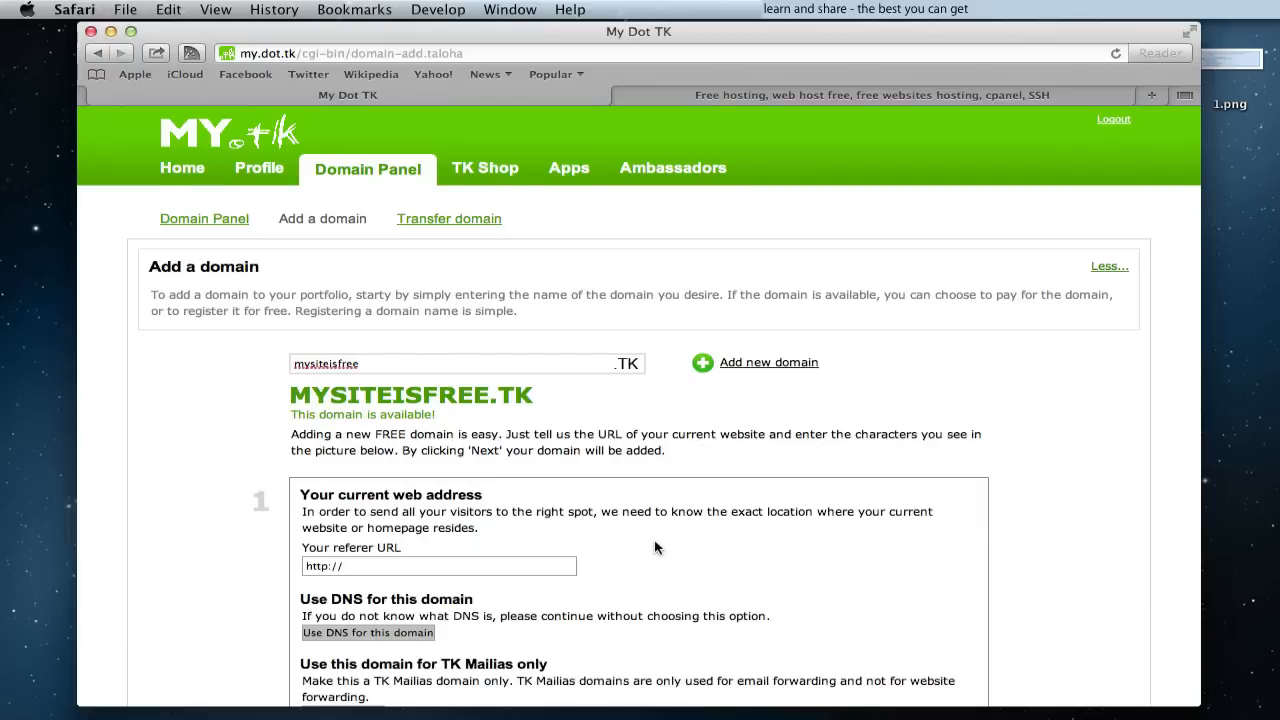
{"action": "scroll", "scroll_direction": "down", "scroll_amount": 3}
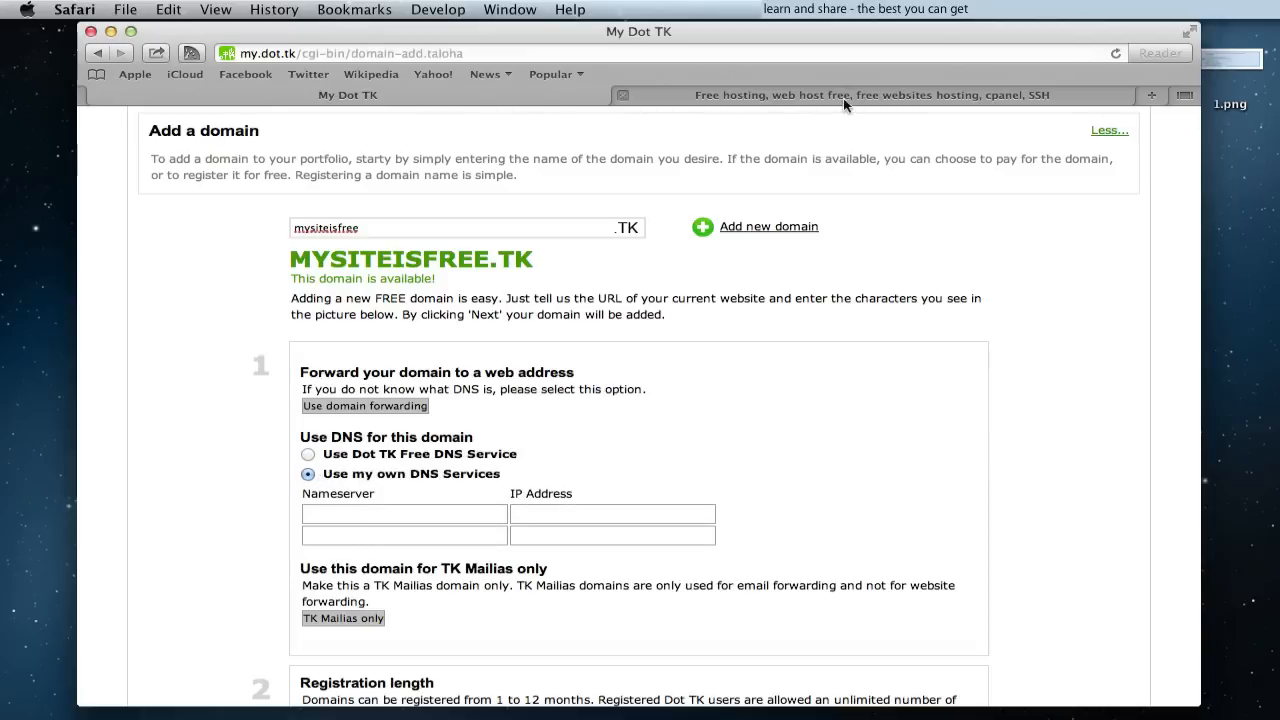
{"action": "left_click", "coordinate": [870, 94]}
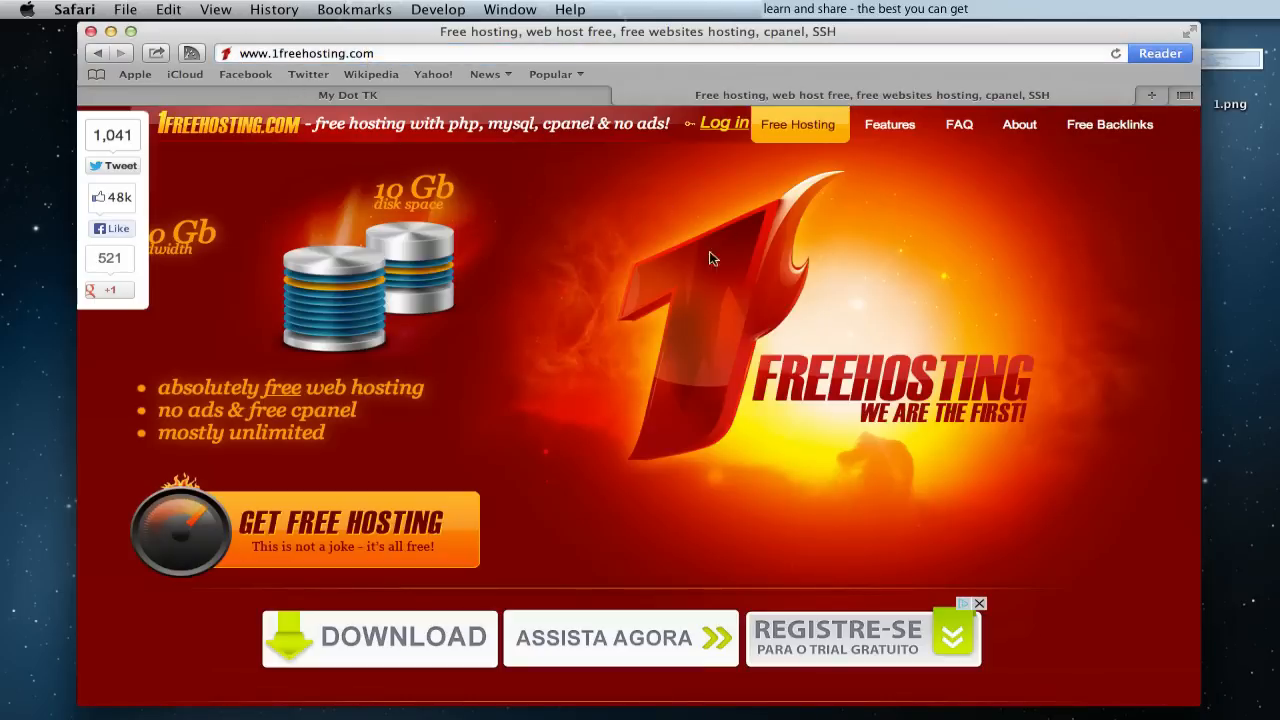
{"action": "mouse_move", "coordinate": [1018, 135]}
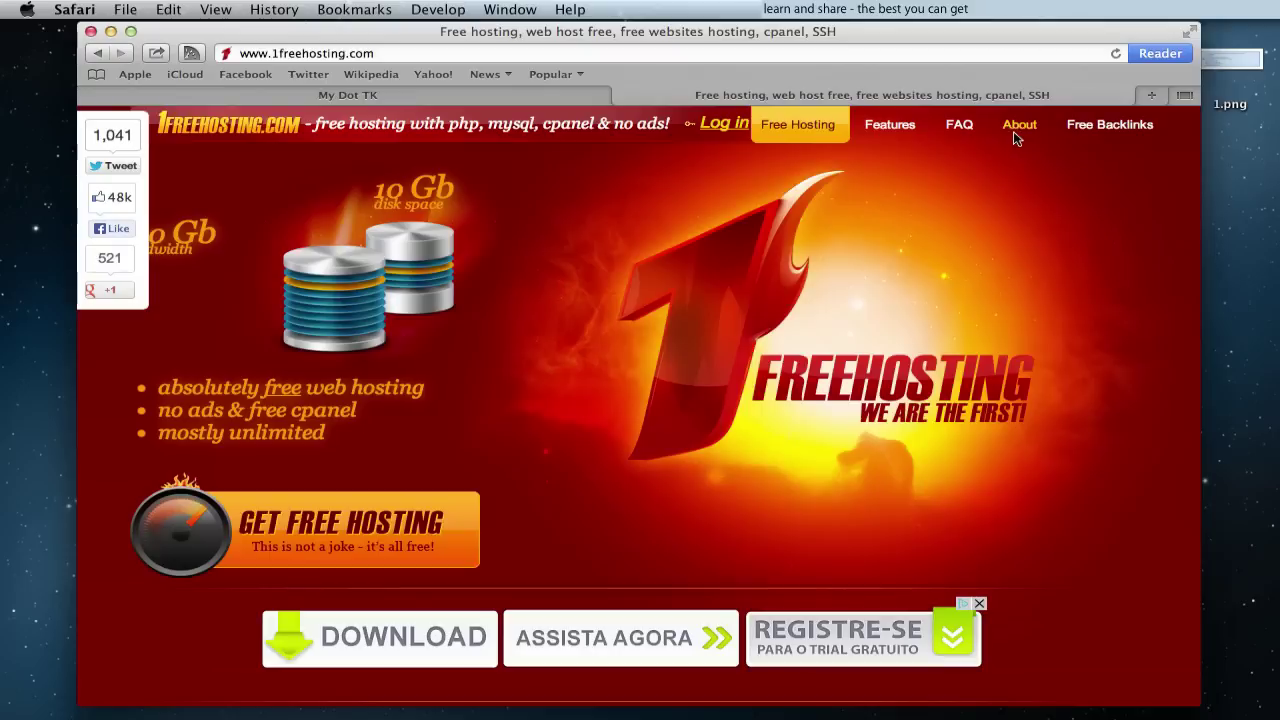
Open 1freehosting.com's About page from the top navigation bar
{"action": "left_click", "coordinate": [1019, 124]}
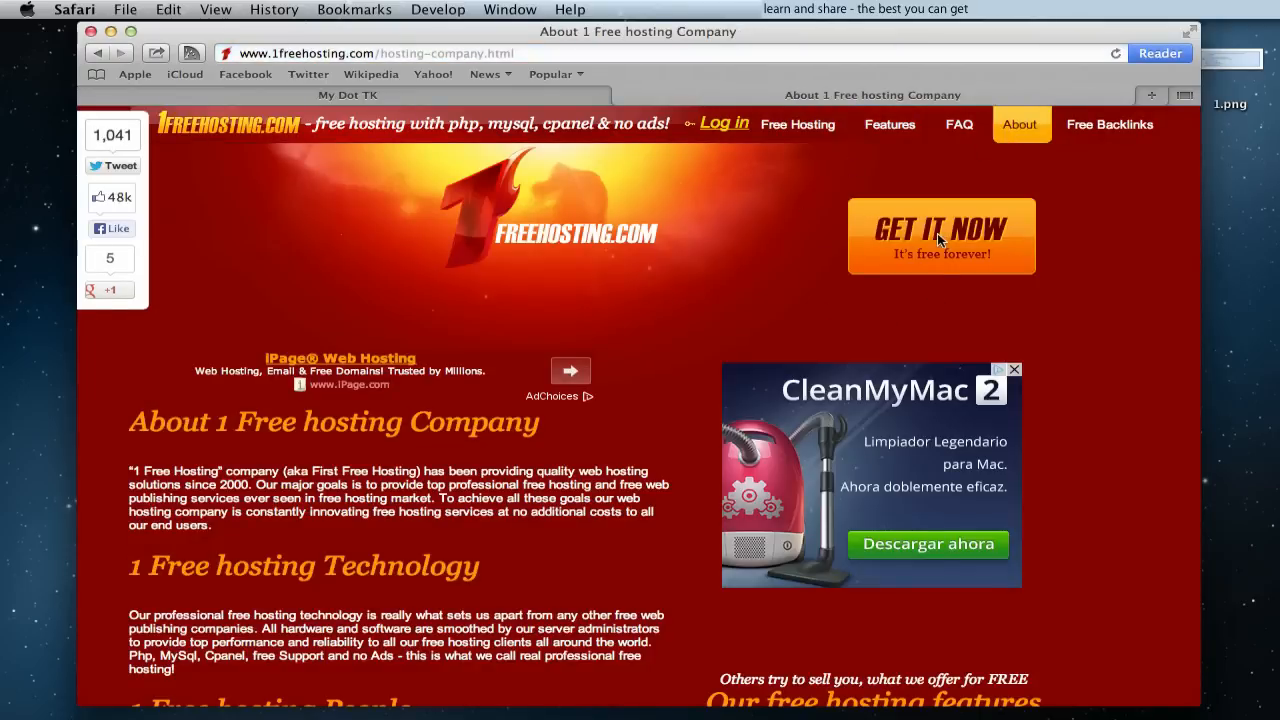
Open the GET IT NOW registration form, then close it
{"action": "left_click", "coordinate": [940, 226]}
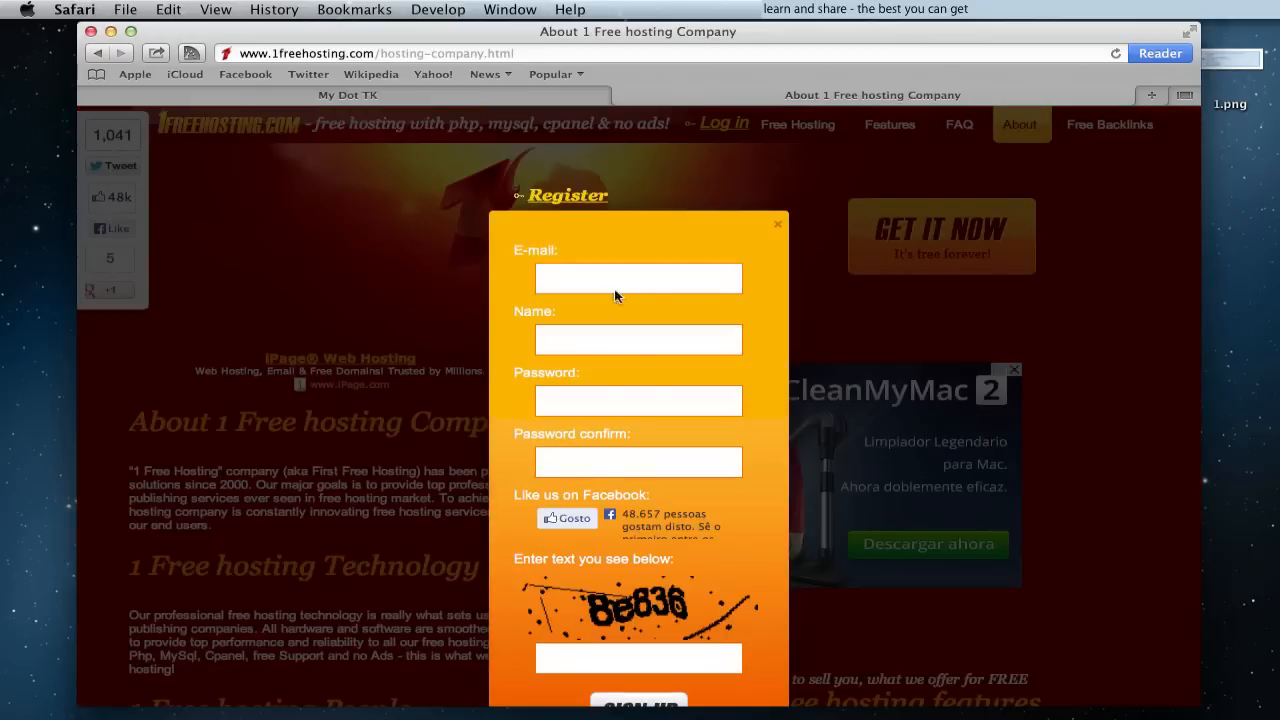
{"action": "left_click", "coordinate": [638, 339]}
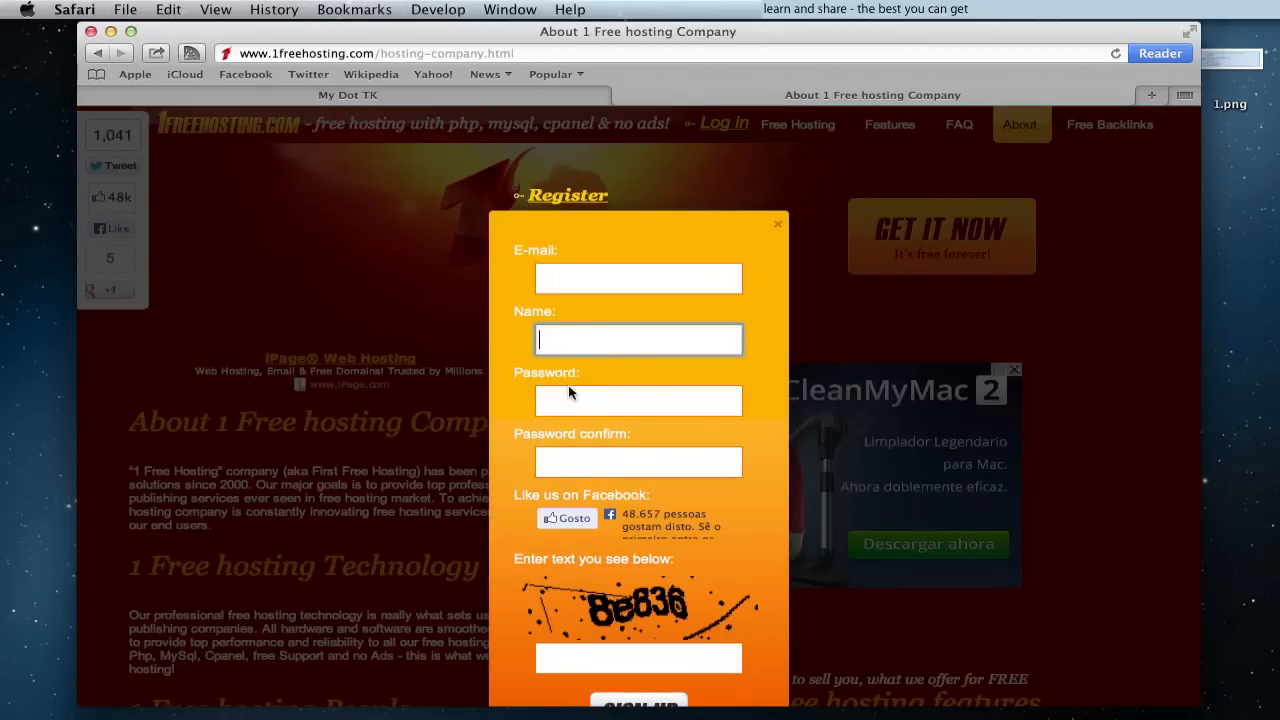
{"action": "scroll", "scroll_direction": "down", "scroll_amount": 3}
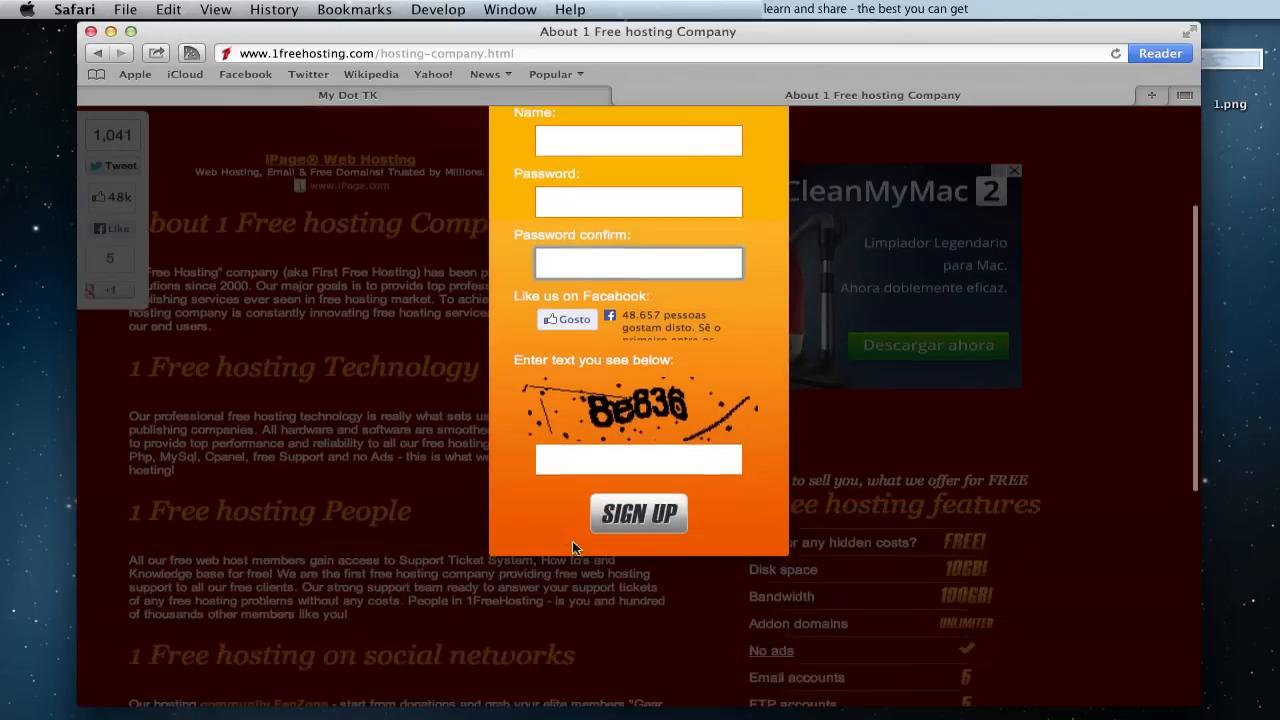
{"action": "scroll", "scroll_direction": "down", "scroll_amount": 3}
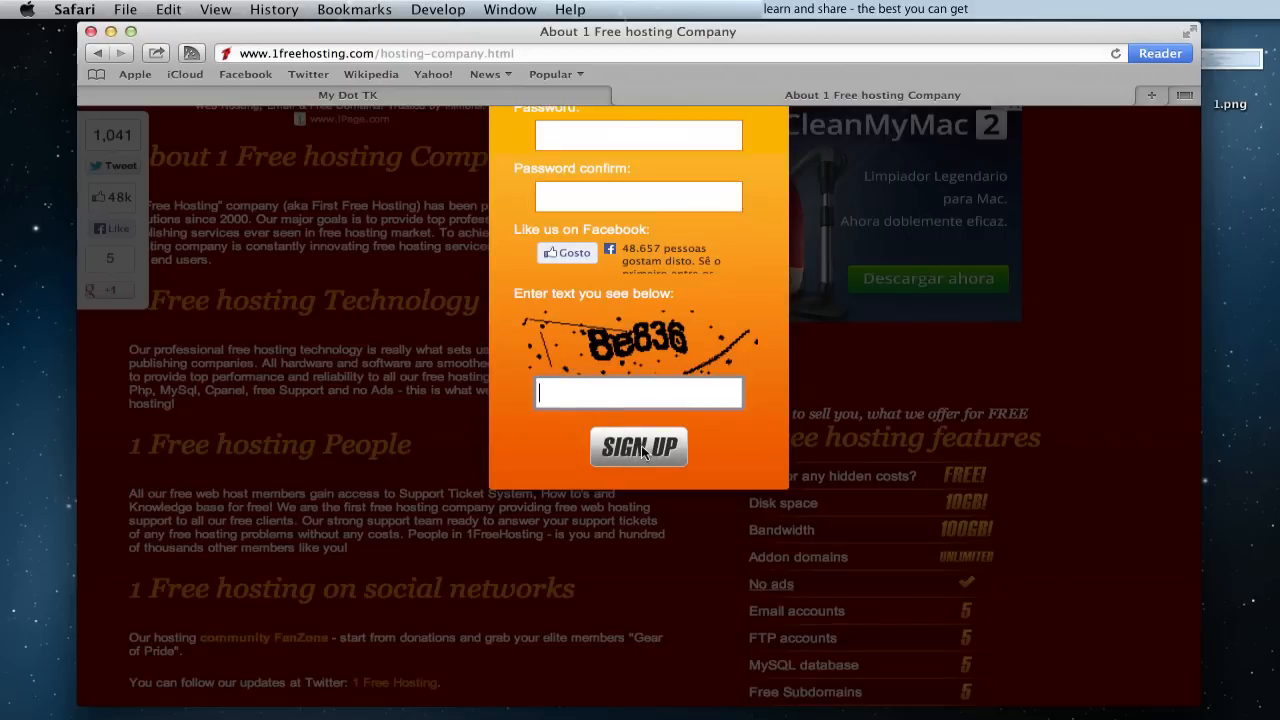
{"action": "scroll", "scroll_direction": "up", "scroll_amount": 3}
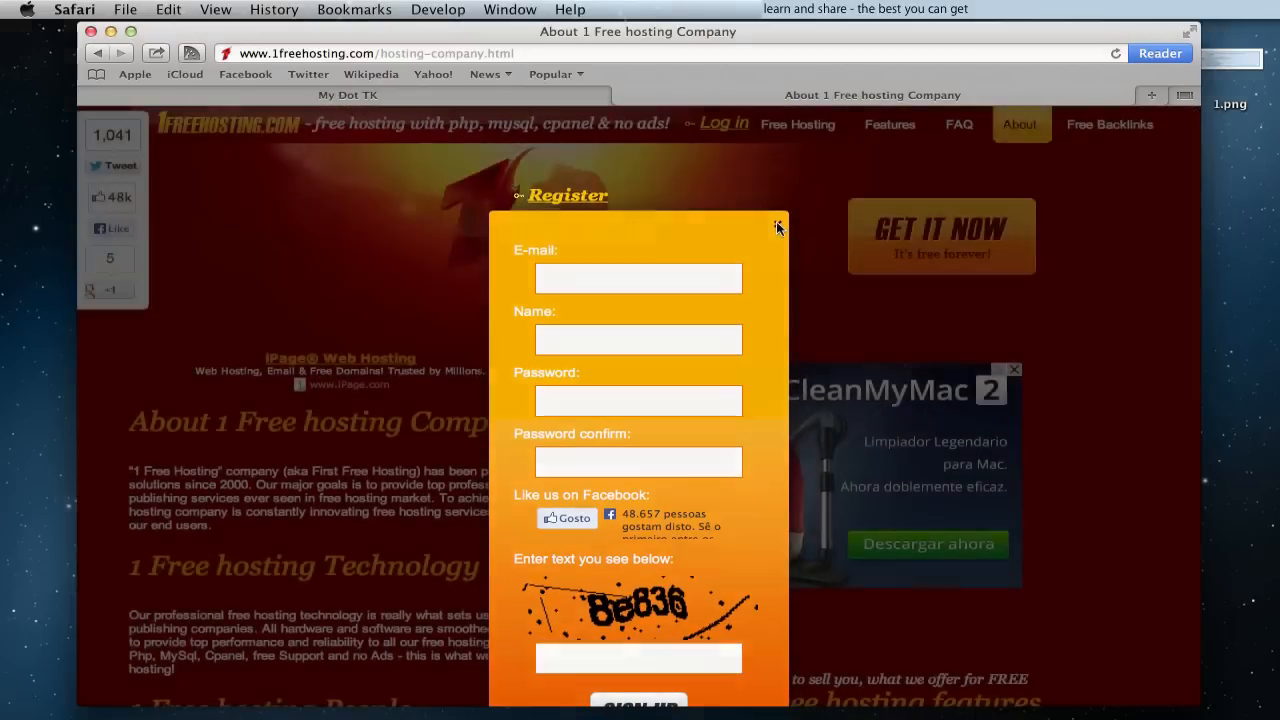
{"action": "left_click", "coordinate": [778, 223]}
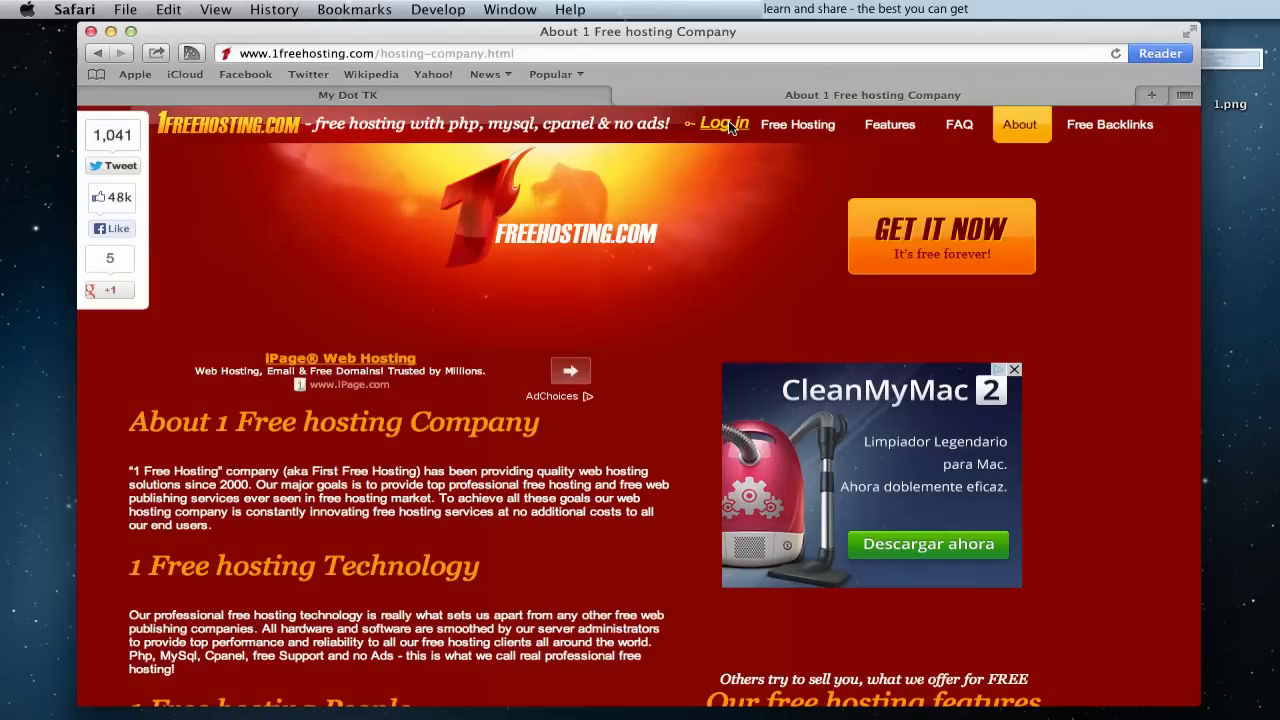
Log in to the existing 1FreeHosting account with email and password
{"action": "left_click", "coordinate": [723, 124]}
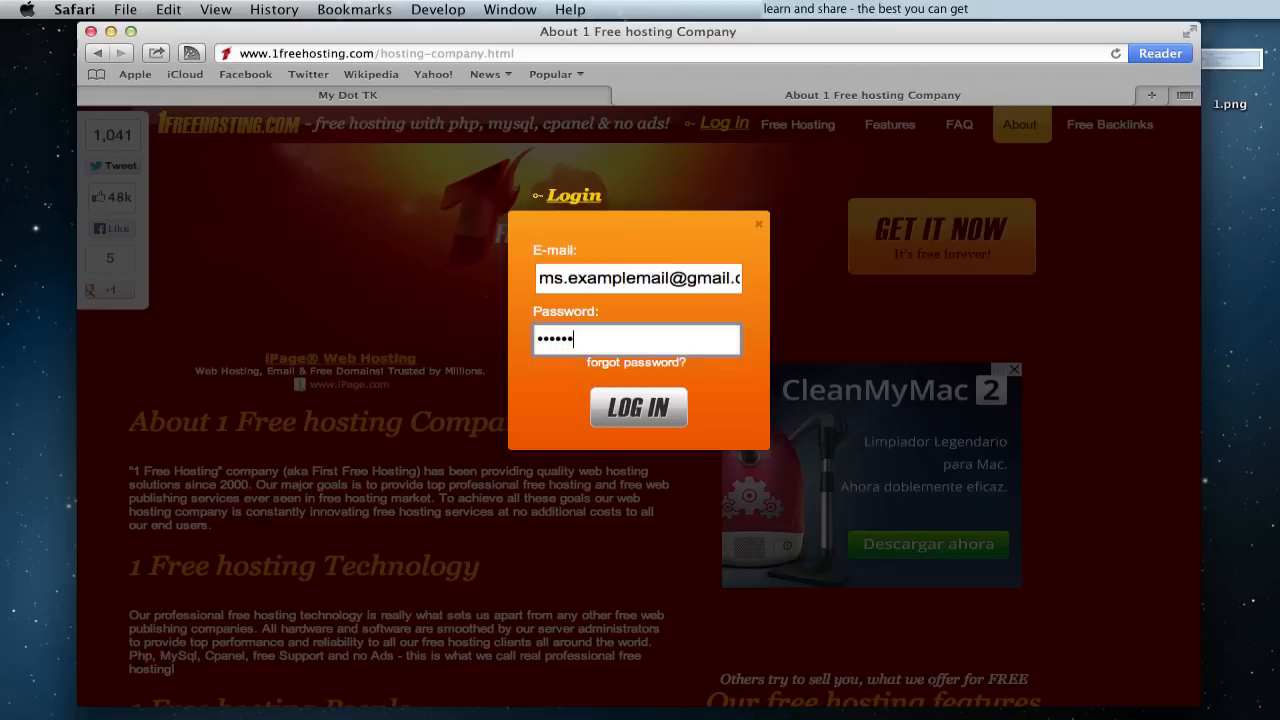
{"action": "left_click", "coordinate": [638, 407]}
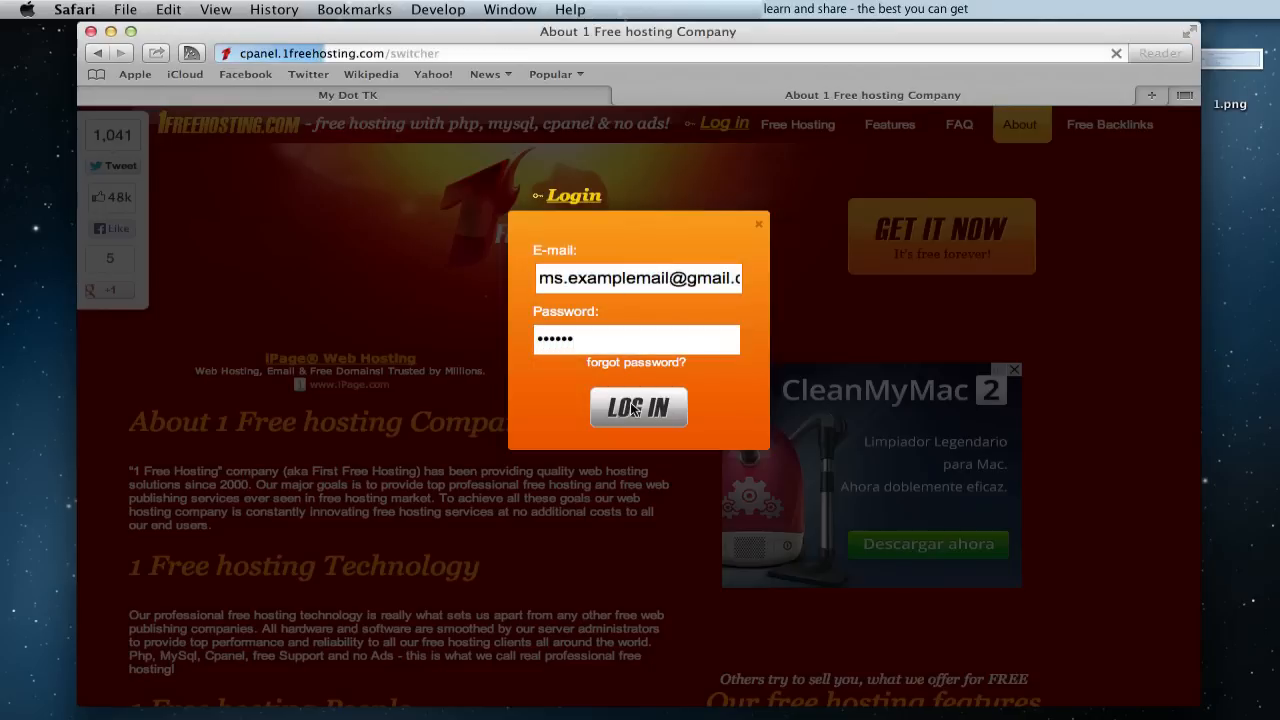
{"action": "left_click", "coordinate": [638, 407]}
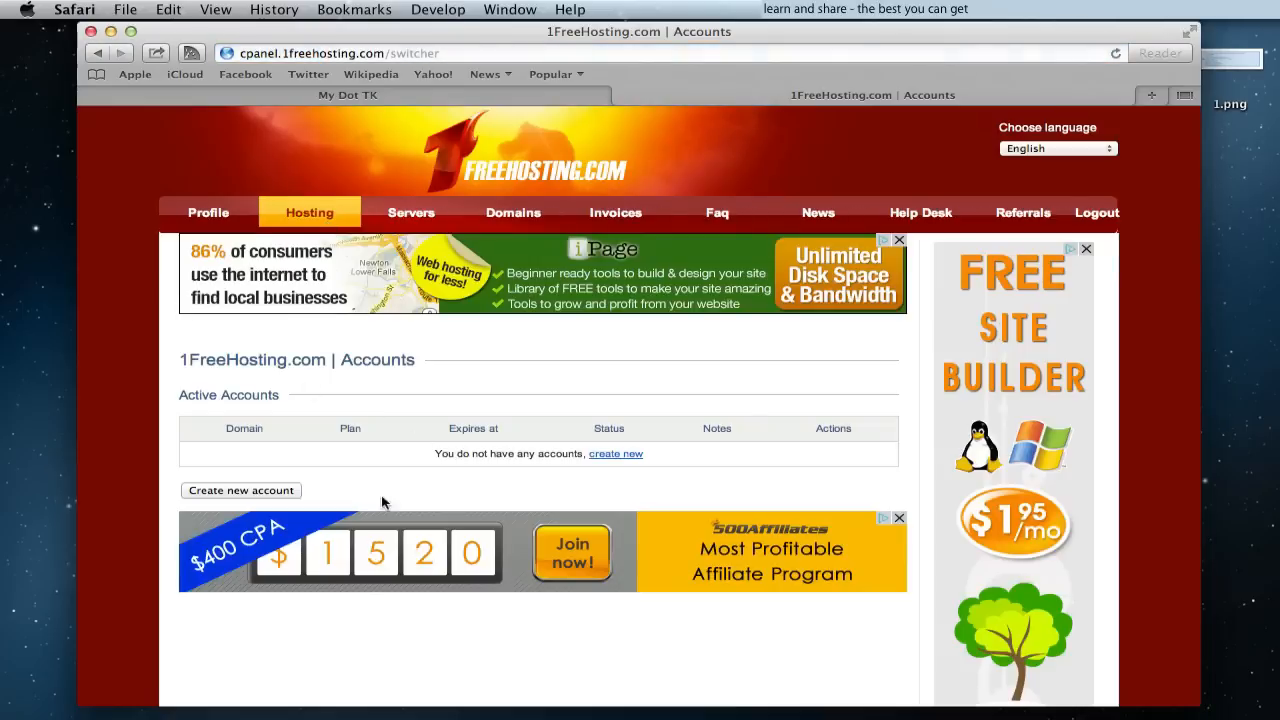
Start a new hosting account on the 1FreeHosting plan
{"action": "left_click", "coordinate": [240, 490]}
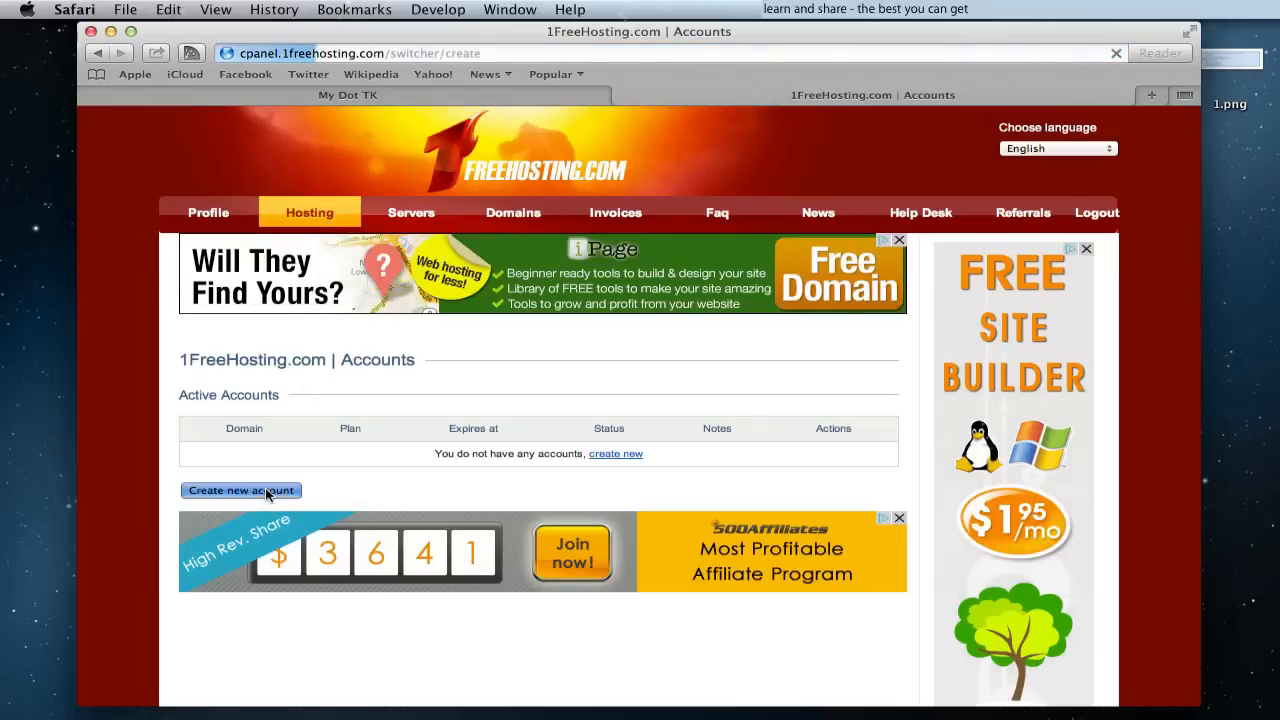
{"action": "left_click", "coordinate": [240, 490]}
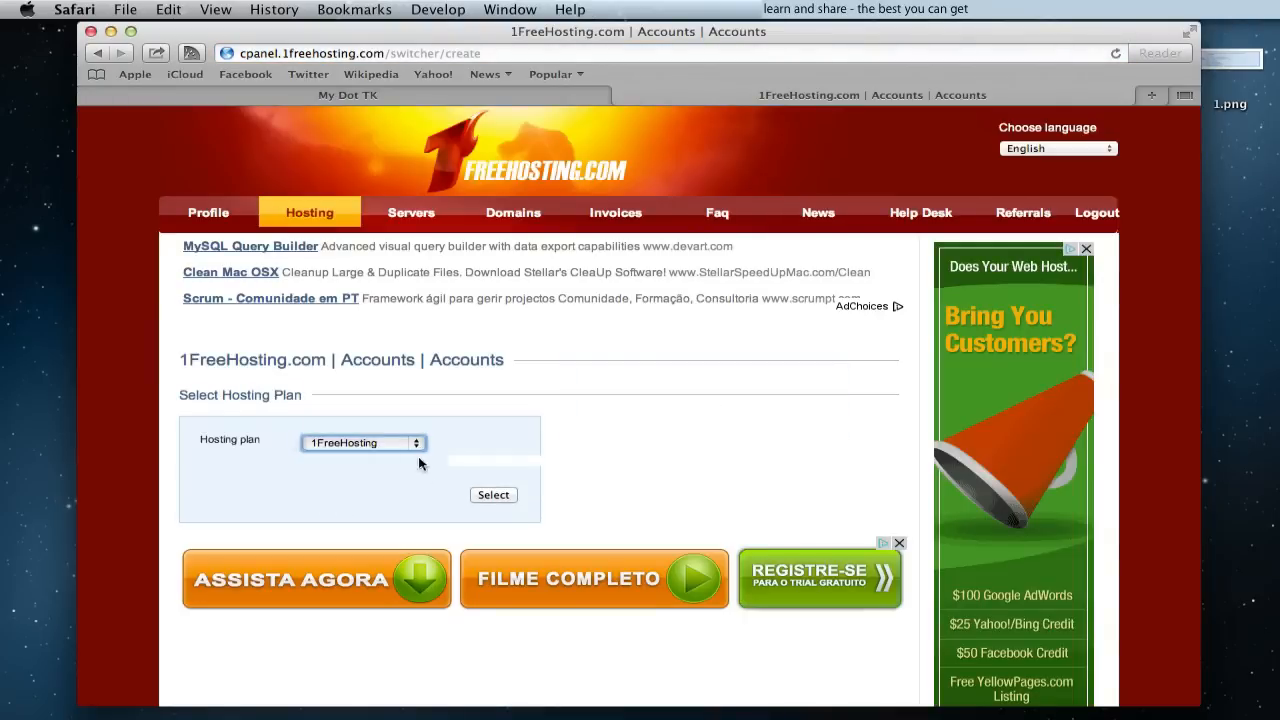
{"action": "left_click", "coordinate": [493, 495]}
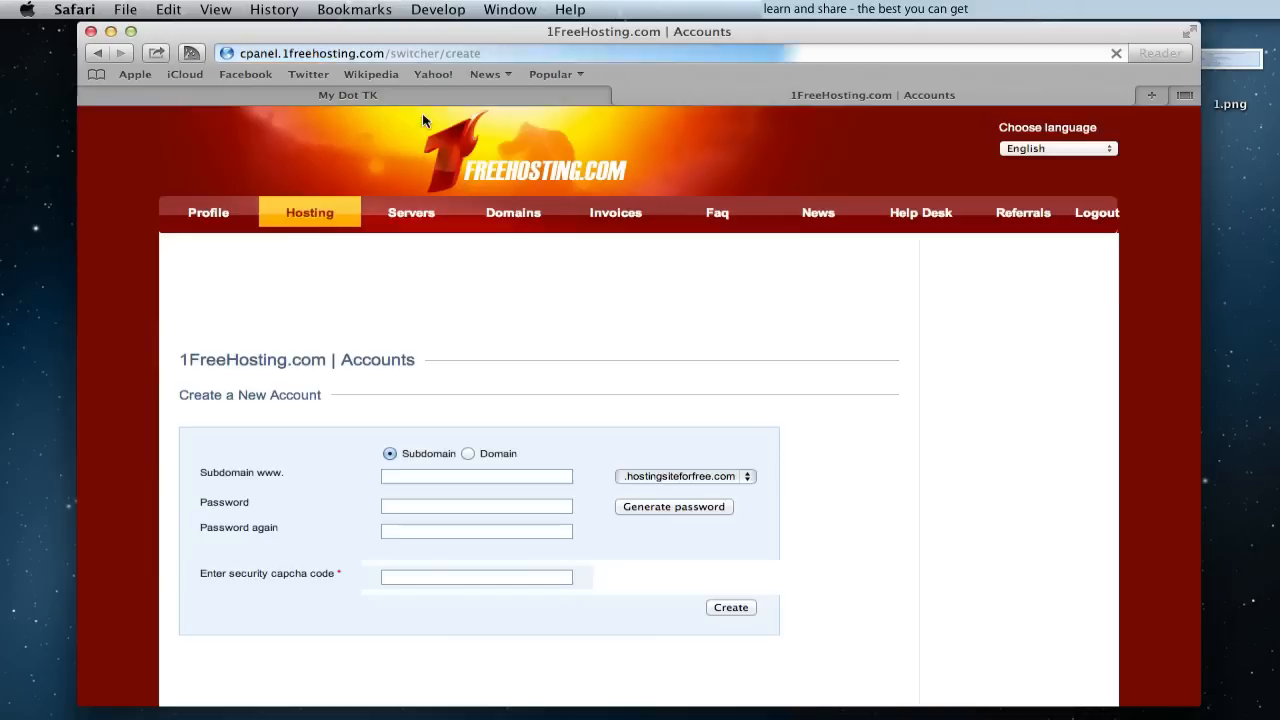
Copy the domain name from Dot TK, choose Domain, enter mysiteisfree and captcha 'rahox'
{"action": "left_click", "coordinate": [348, 95]}
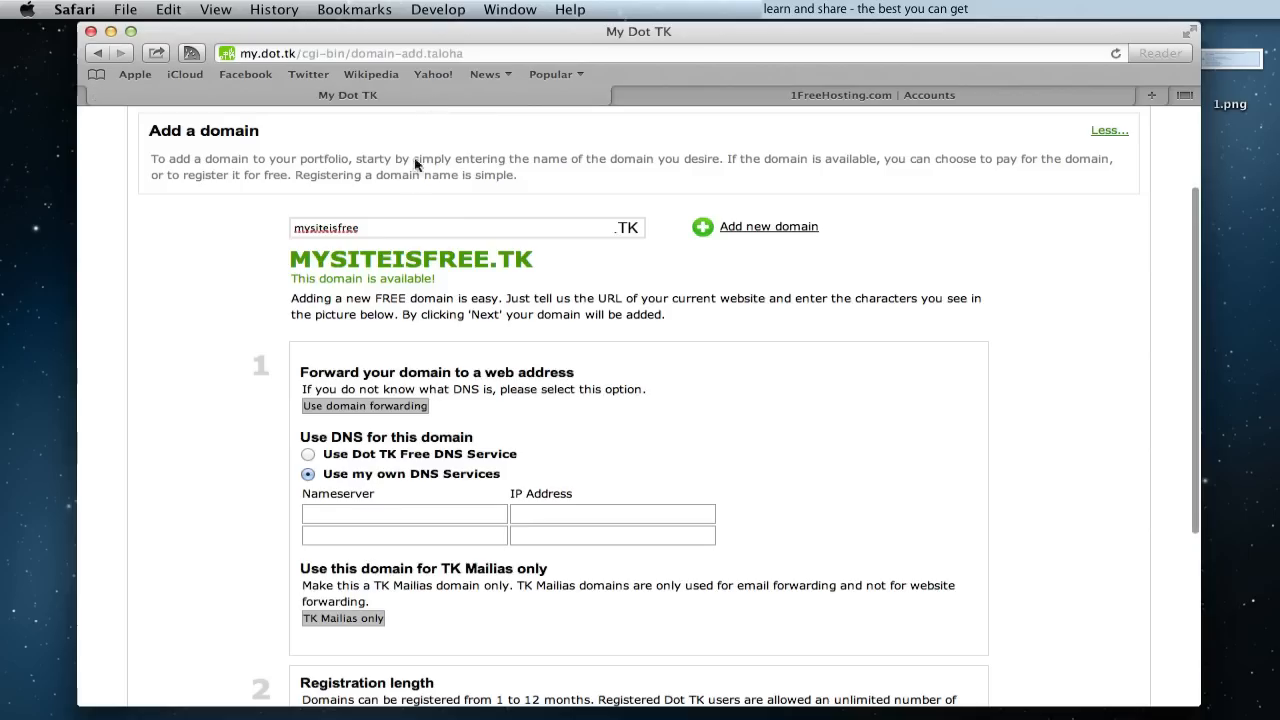
{"action": "left_click", "coordinate": [450, 227]}
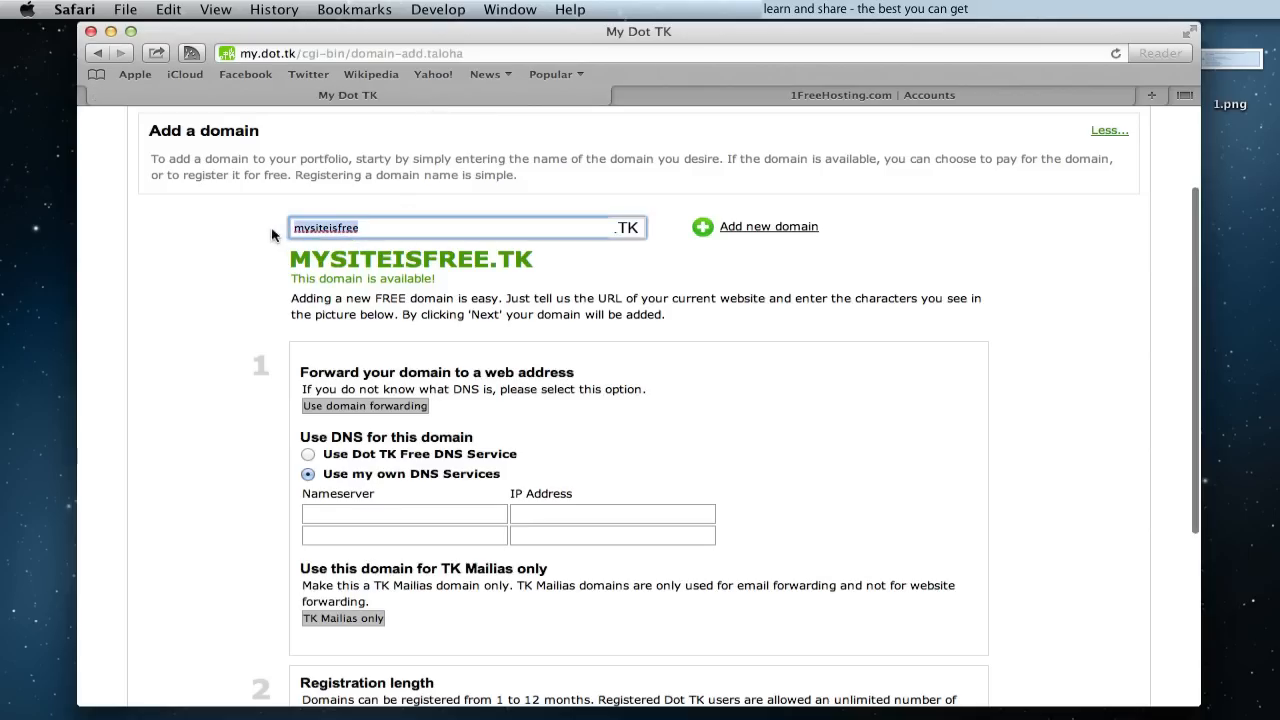
{"action": "mouse_move", "coordinate": [745, 95]}
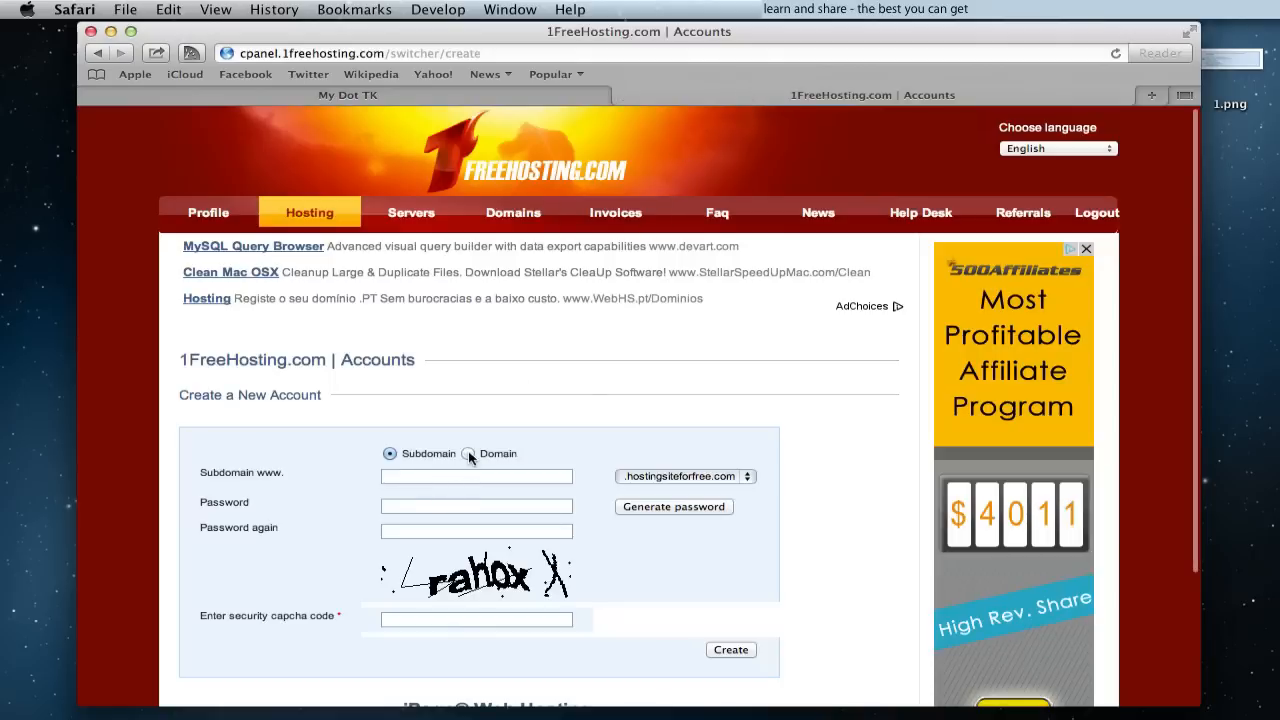
{"action": "left_click", "coordinate": [468, 453]}
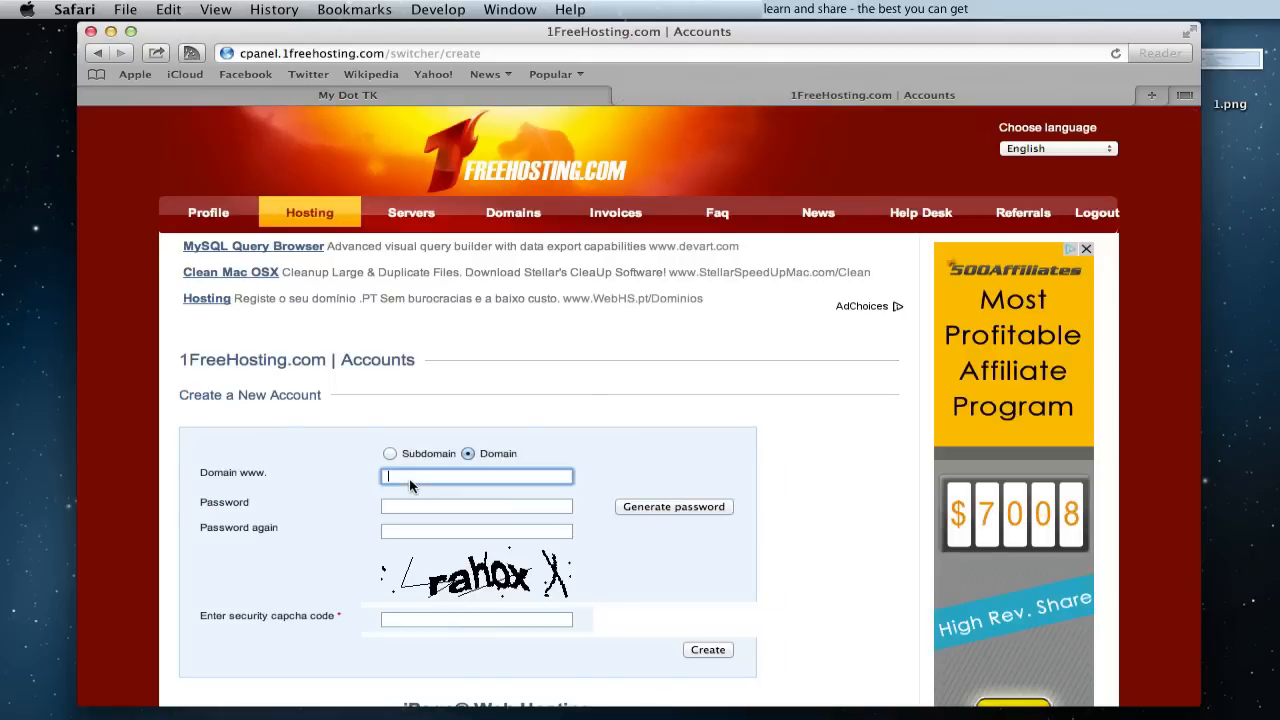
{"action": "type", "text": "mysiteisfree"}
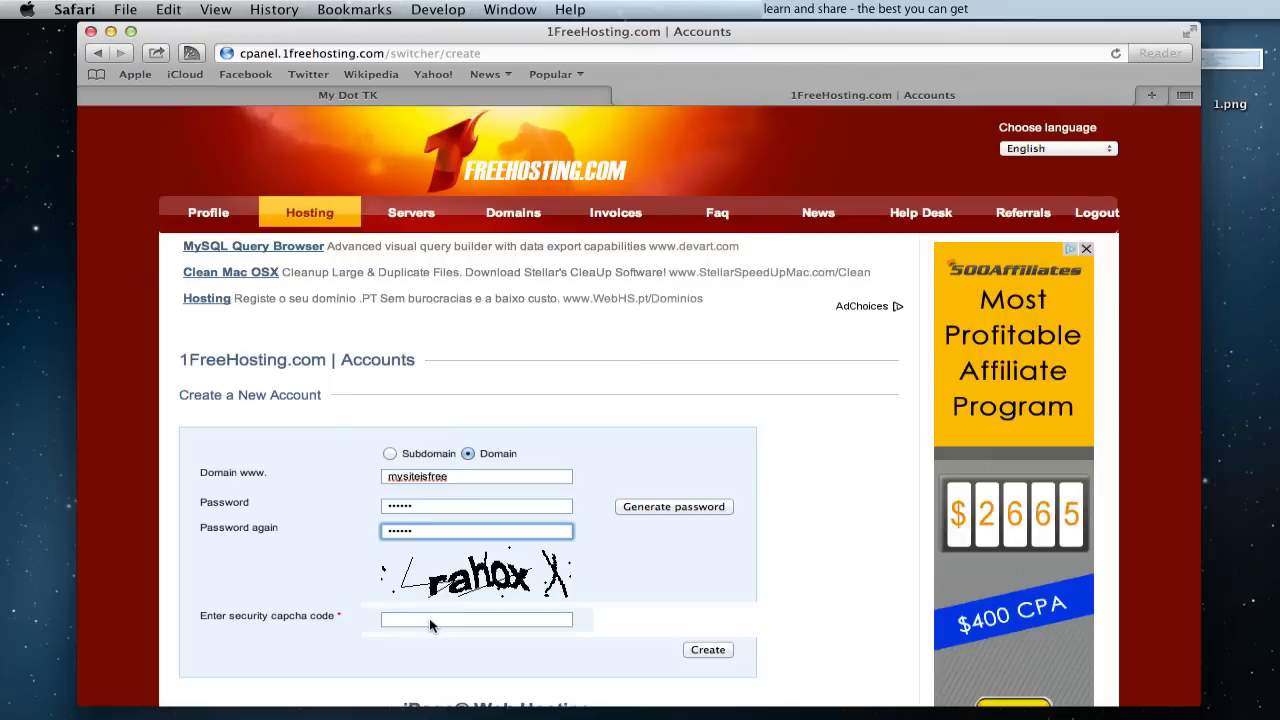
{"action": "type", "text": "r"}
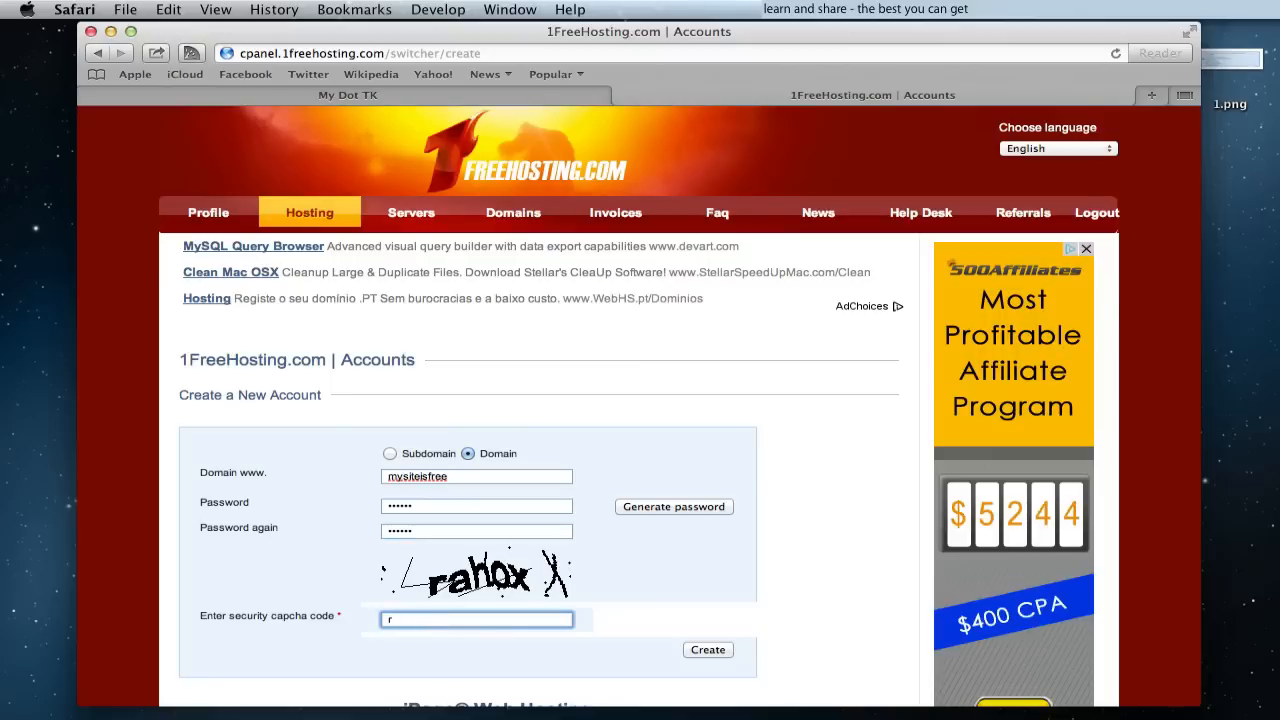
{"action": "type", "text": "ahox"}
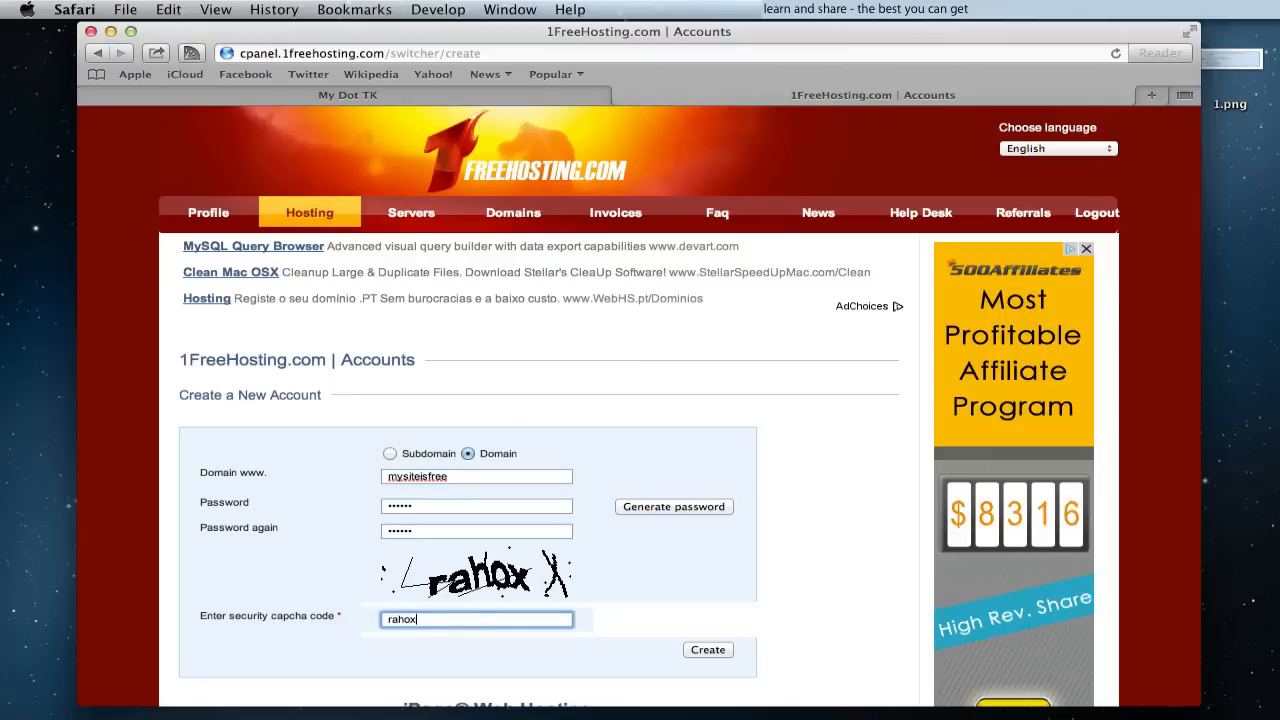
Create the mysiteisfree.tk hosting account and view it under Active Accounts
{"action": "left_click", "coordinate": [707, 649]}
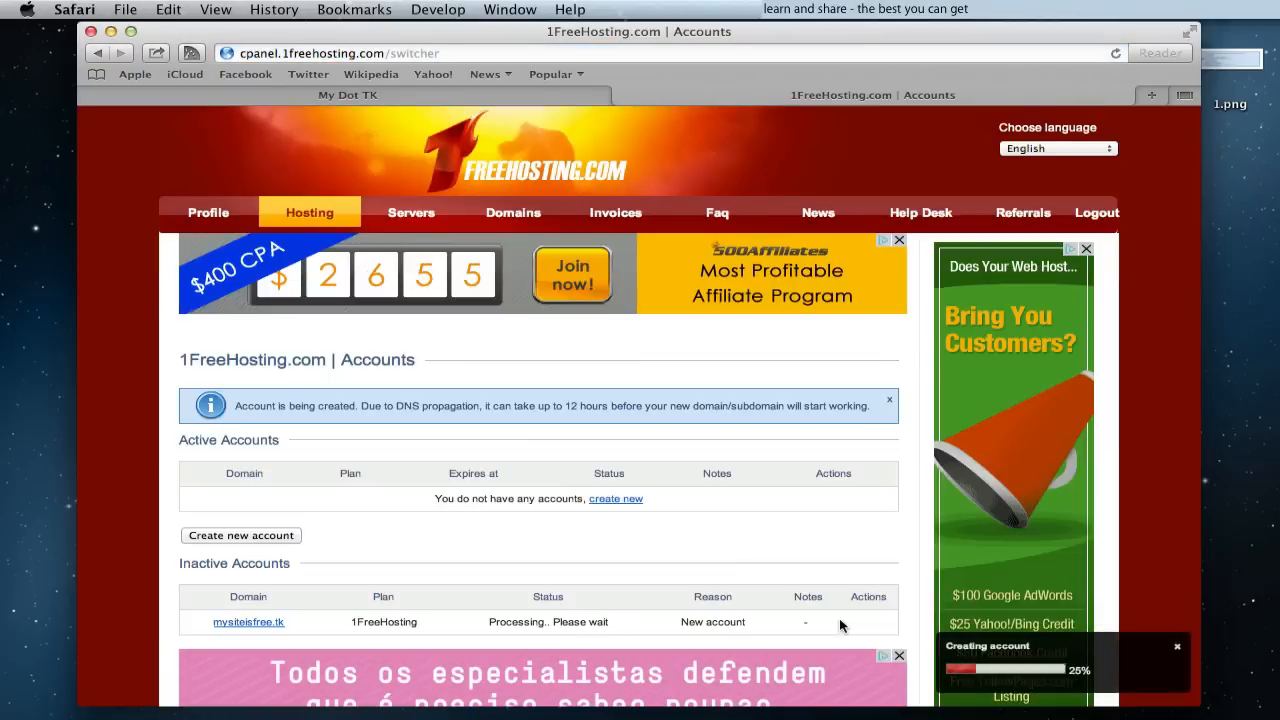
{"action": "scroll", "scroll_direction": "down", "scroll_amount": 3}
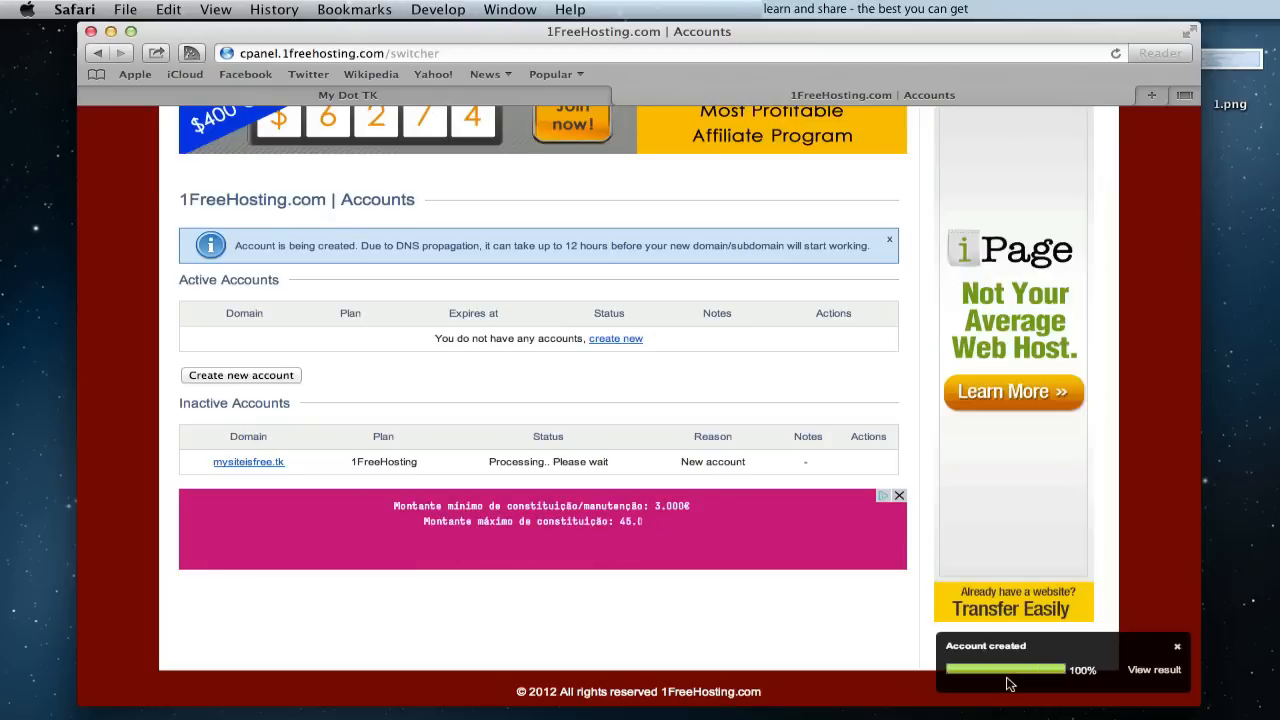
{"action": "mouse_move", "coordinate": [1135, 682]}
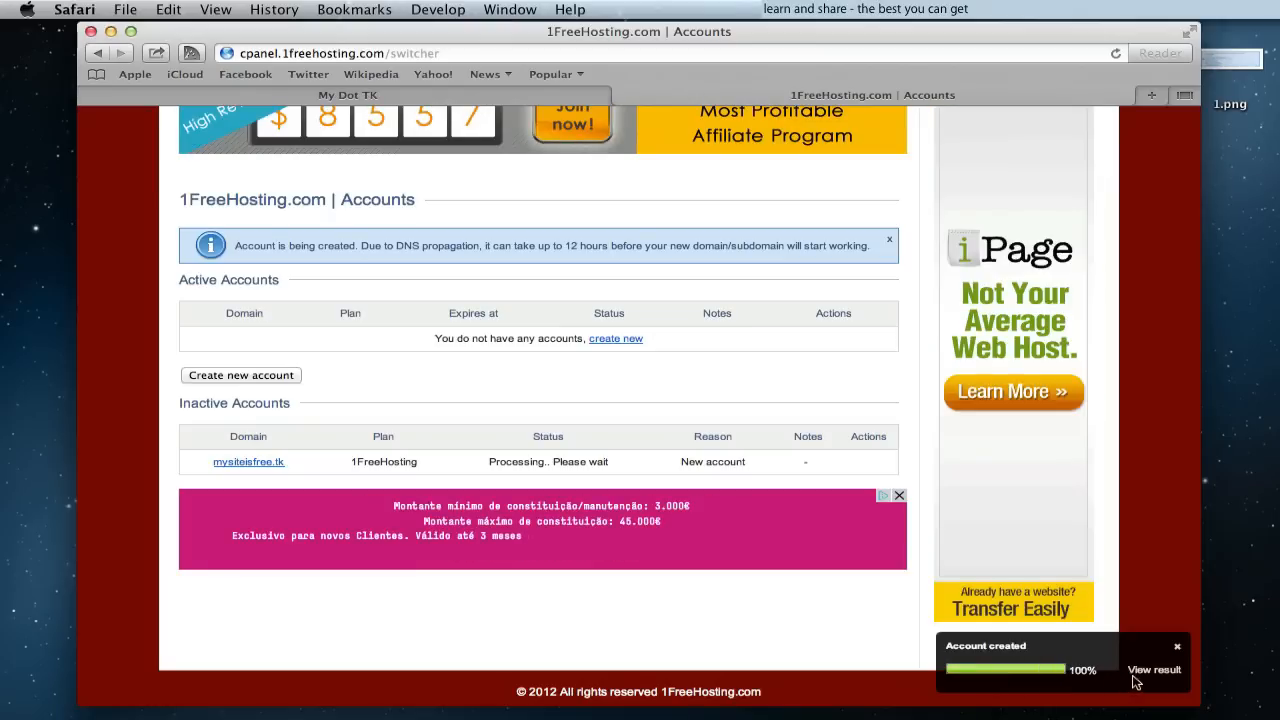
{"action": "left_click", "coordinate": [898, 495]}
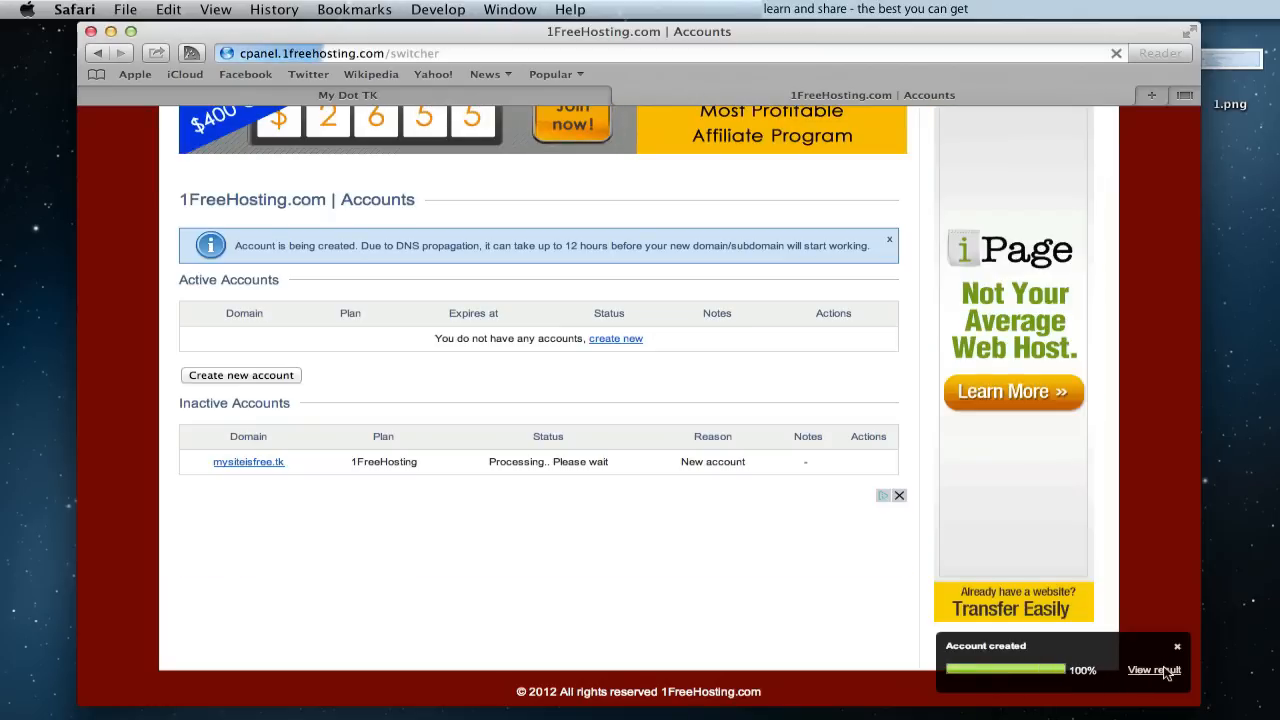
{"action": "left_click", "coordinate": [1153, 670]}
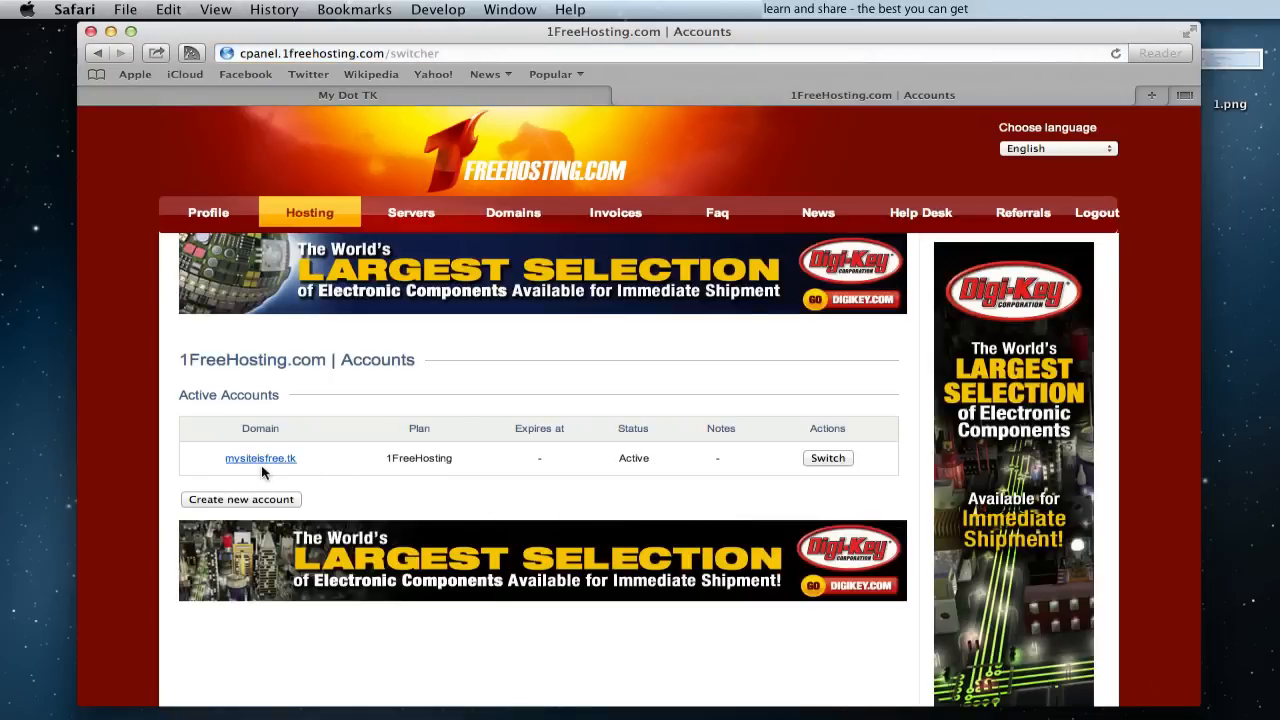
{"action": "mouse_move", "coordinate": [789, 491]}
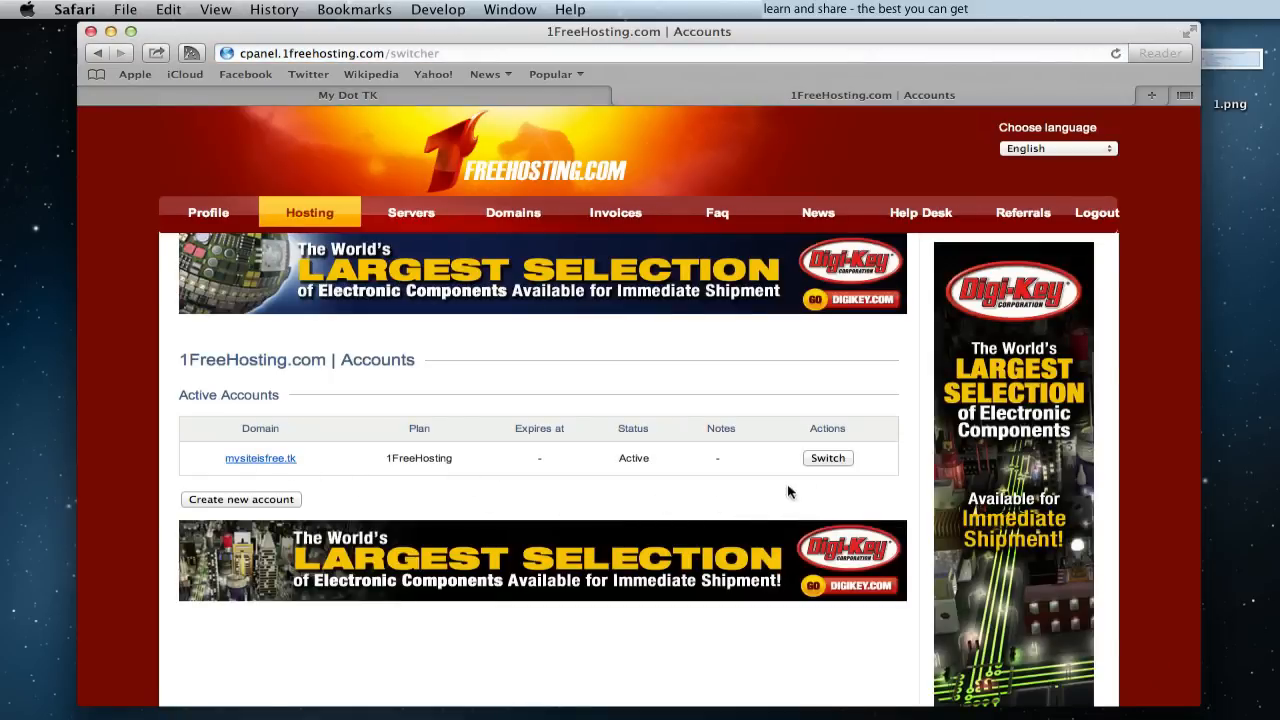
Open the mysiteisfree.tk account details to see its nameservers, then return to Dot TK
{"action": "left_click", "coordinate": [827, 457]}
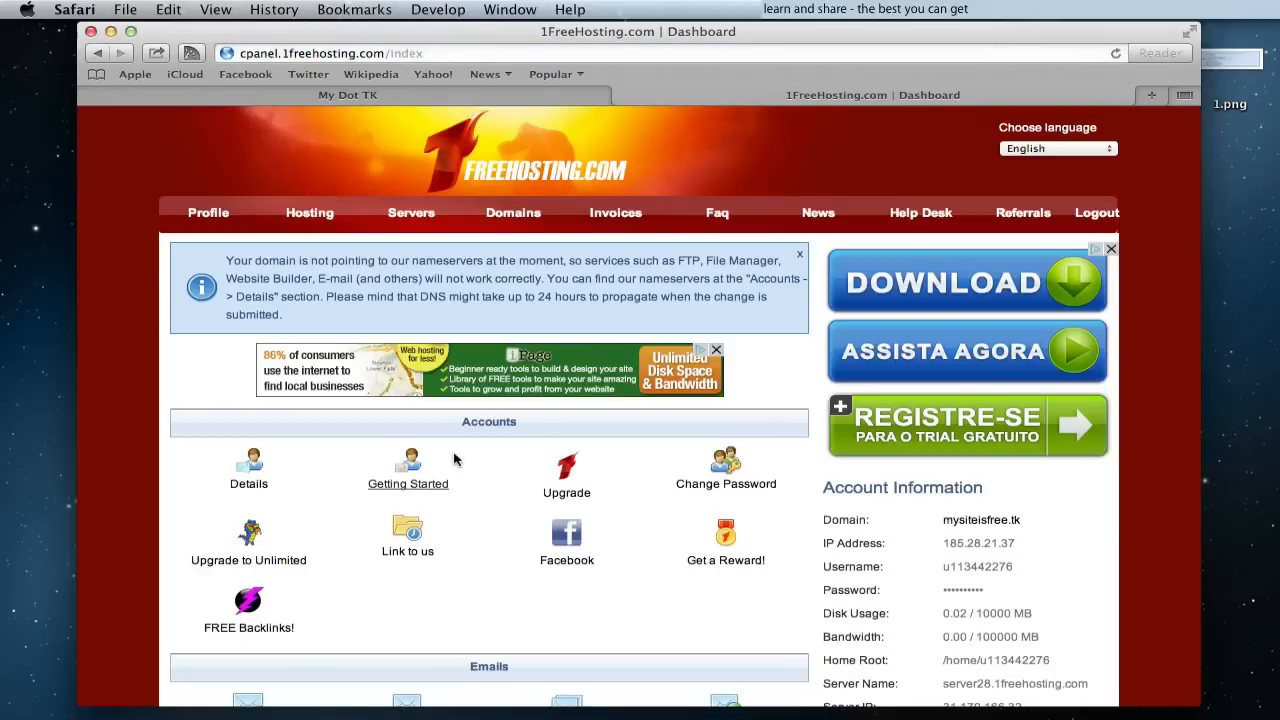
{"action": "scroll", "scroll_direction": "down", "scroll_amount": 3}
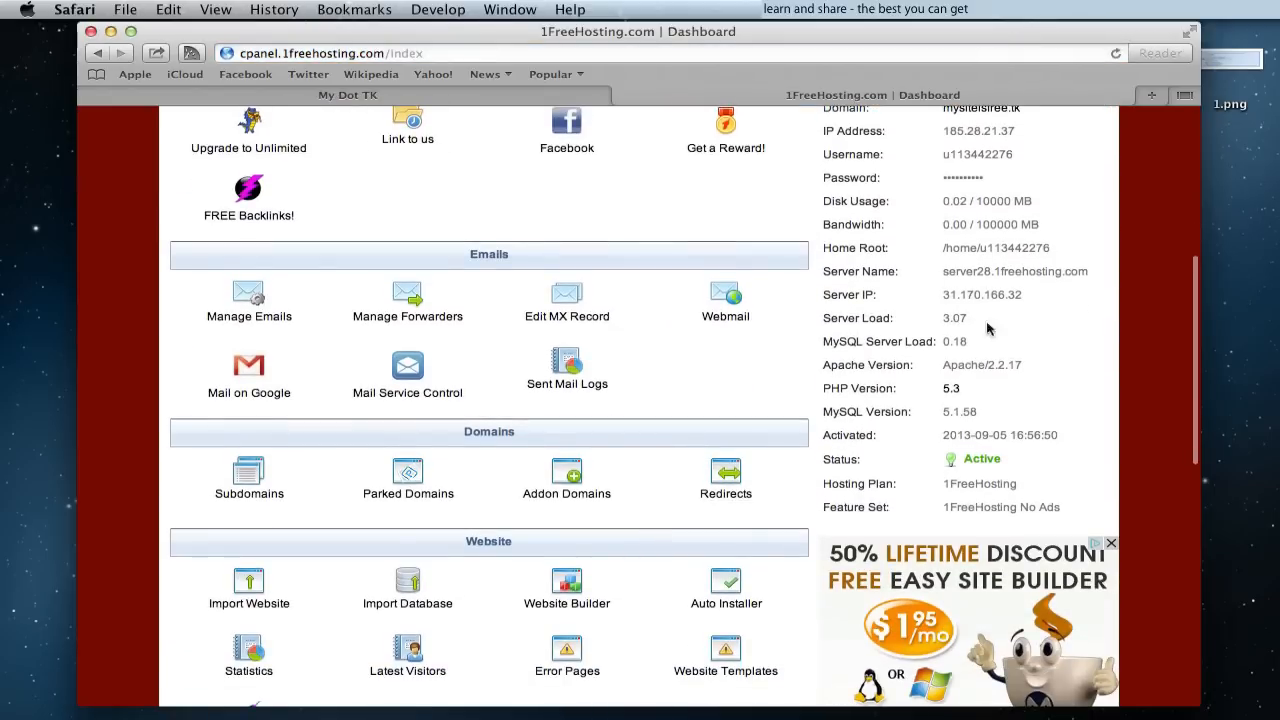
{"action": "scroll", "scroll_direction": "up", "scroll_amount": 3}
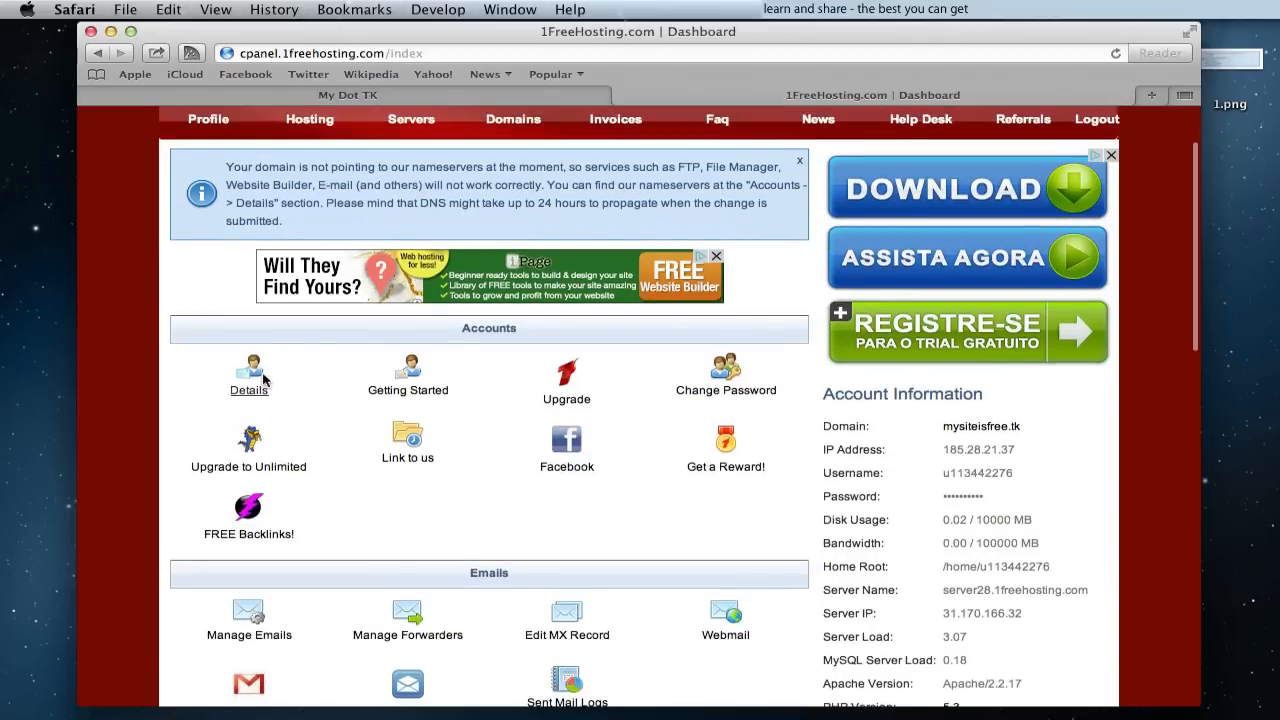
{"action": "left_click", "coordinate": [249, 375]}
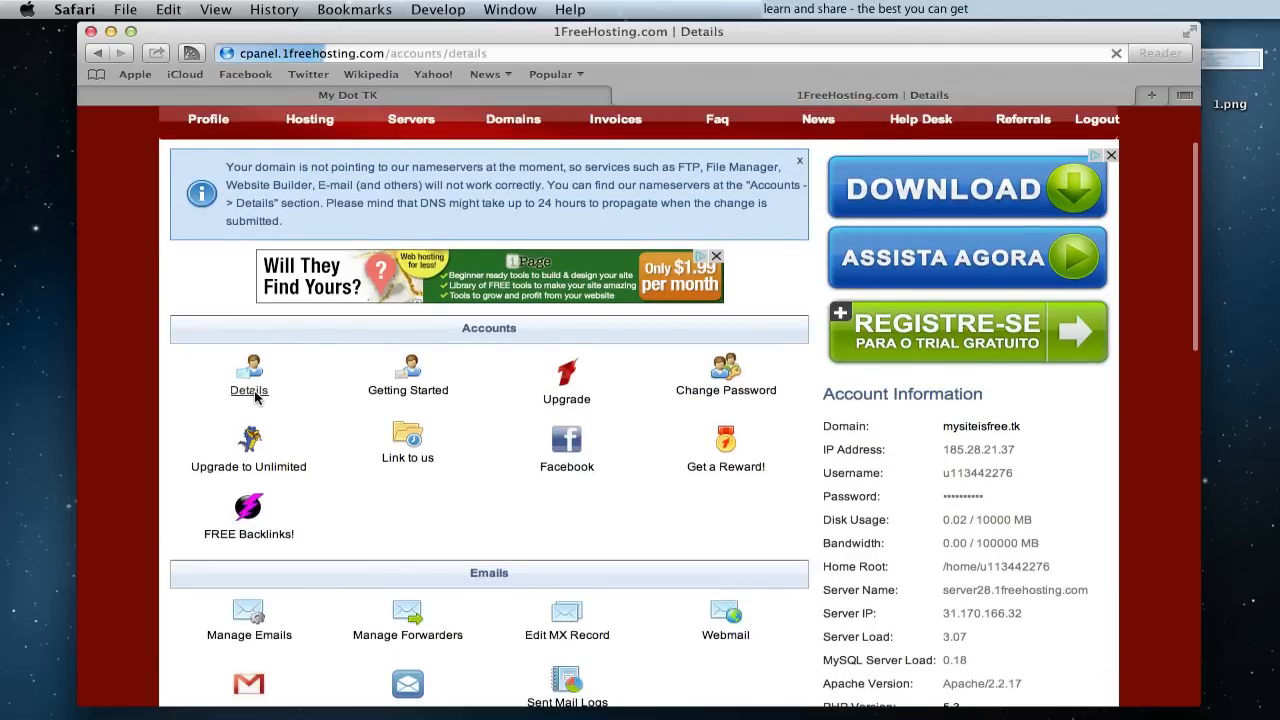
{"action": "left_click", "coordinate": [248, 390]}
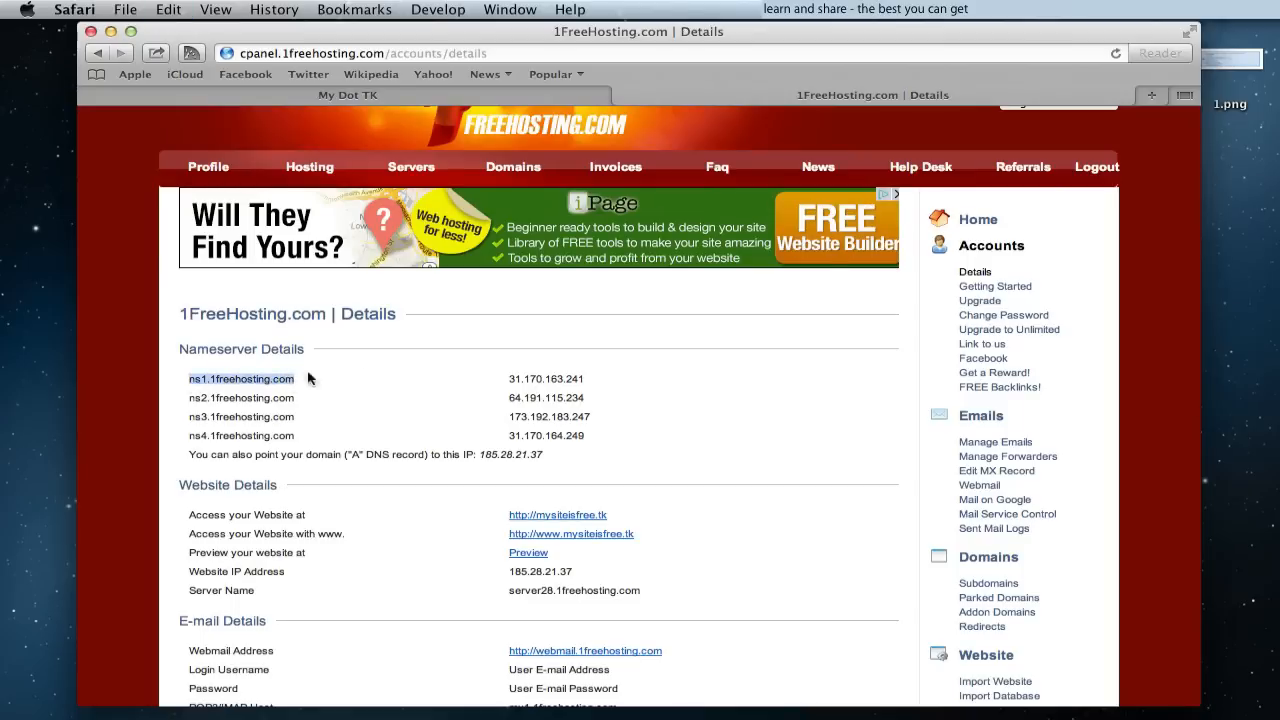
{"action": "left_click", "coordinate": [347, 94]}
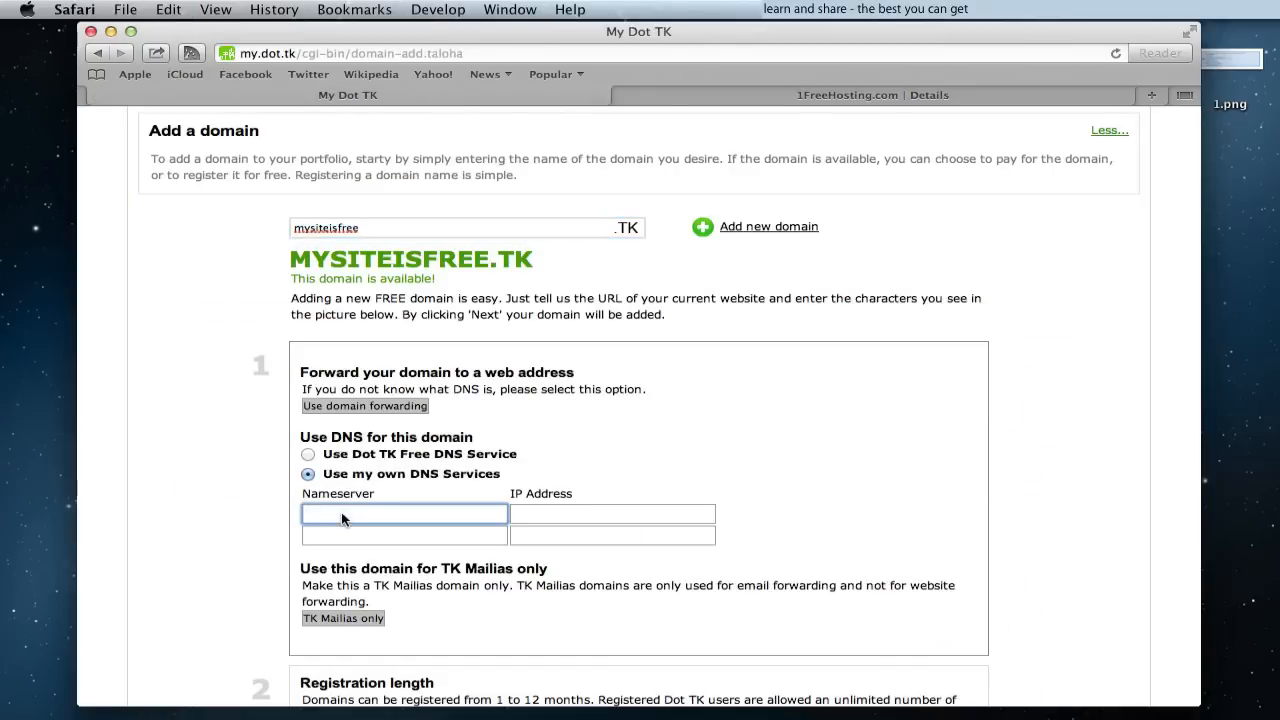
Register MYSITEISFREE.TK for 12 months with nameservers ns1/ns2.1freehosting.com and the captcha
{"action": "type", "text": "ns1.1freehosting.com"}
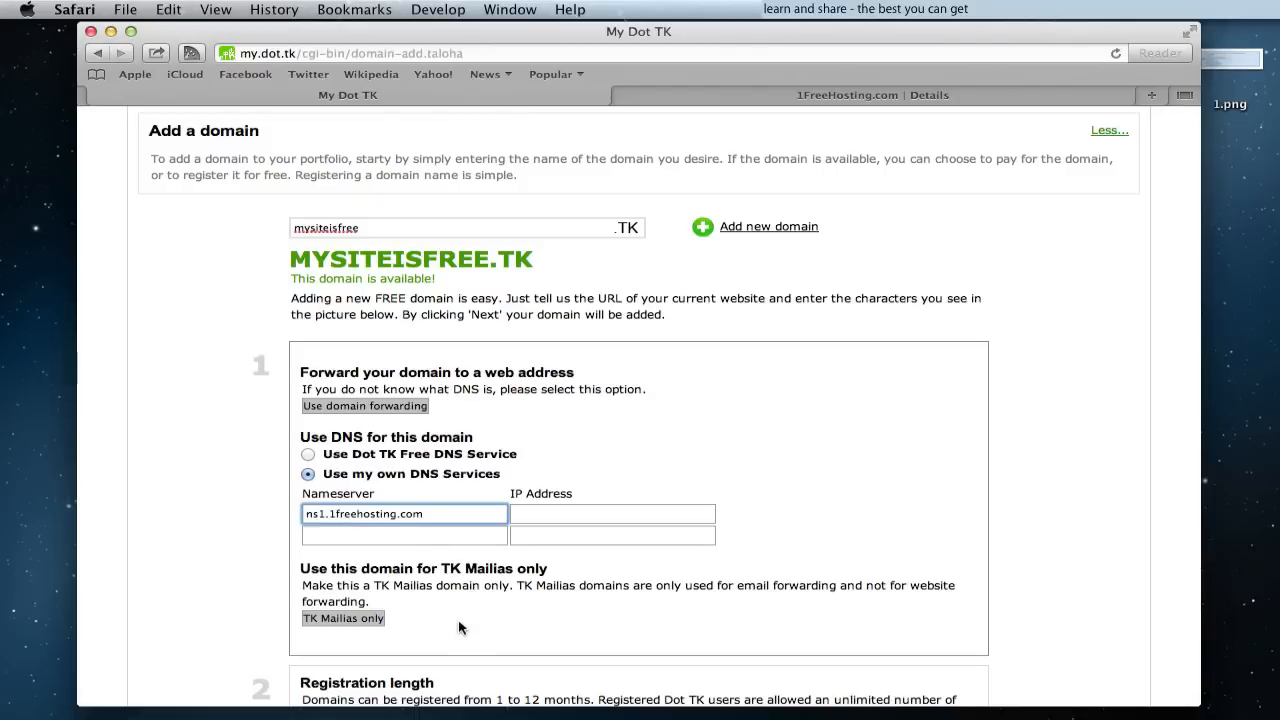
{"action": "left_click", "coordinate": [404, 535]}
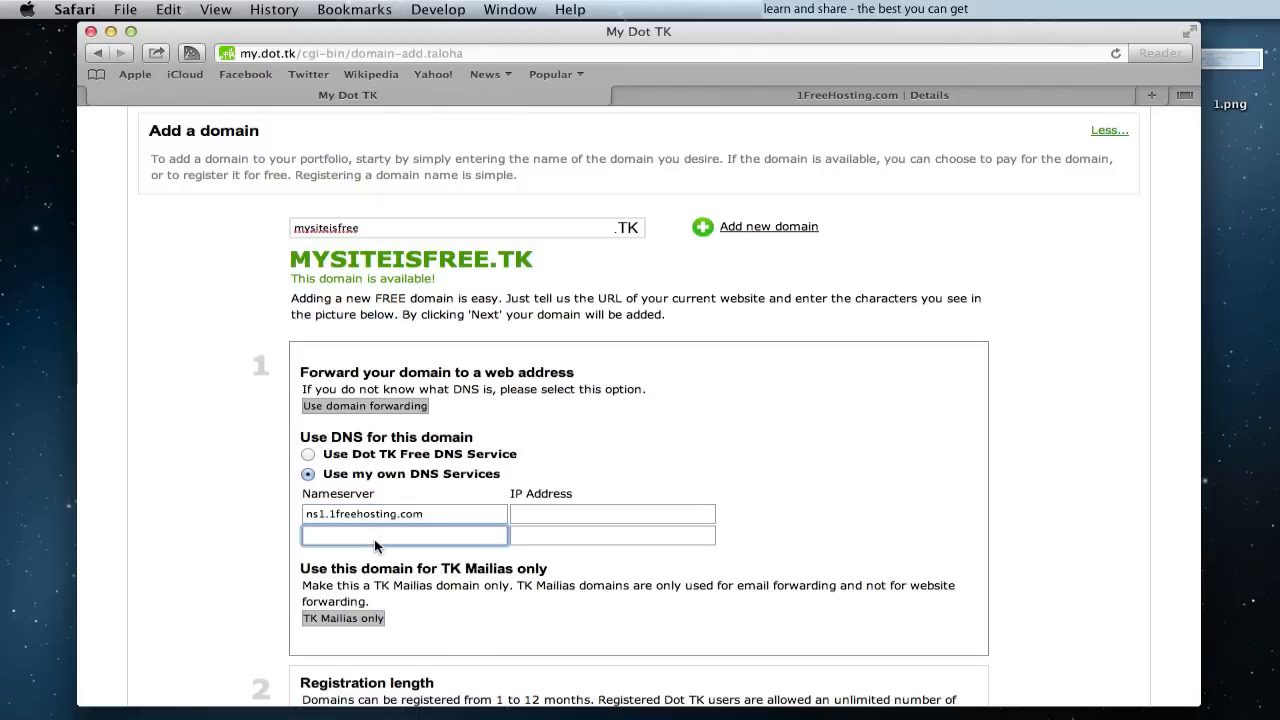
{"action": "type", "text": "ns1.1freehosting.com"}
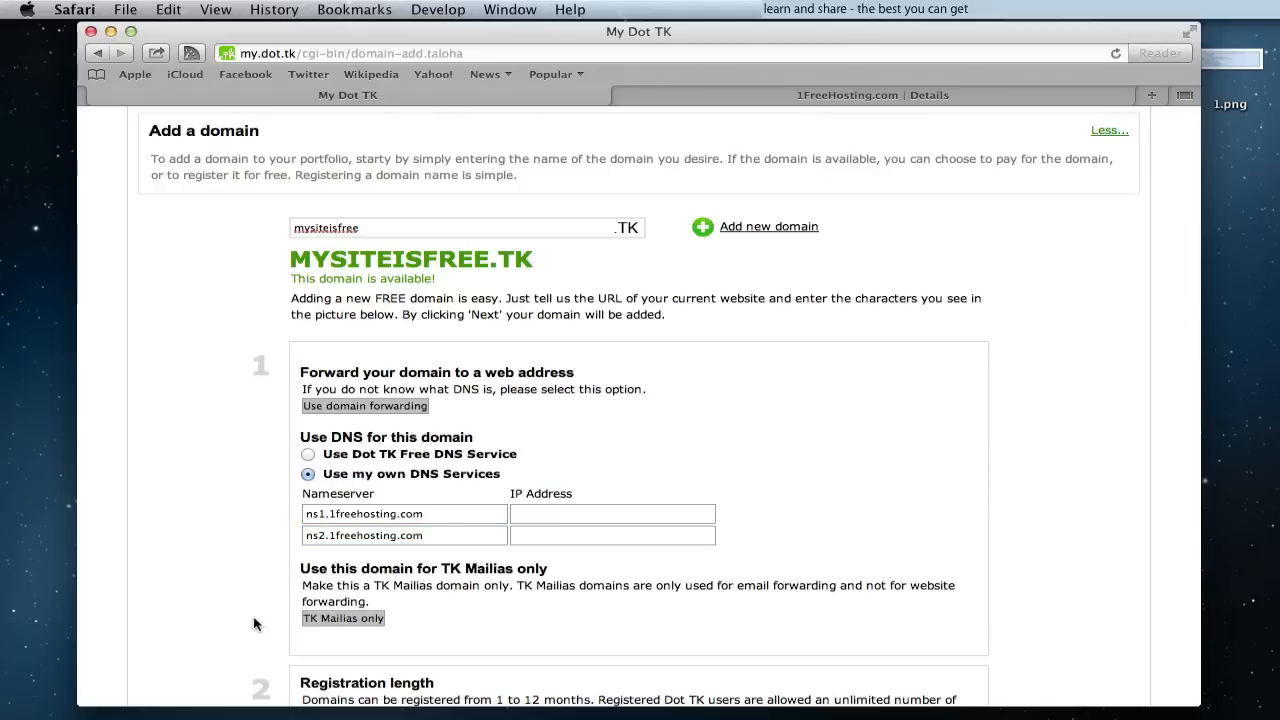
{"action": "scroll", "scroll_direction": "down", "scroll_amount": 3}
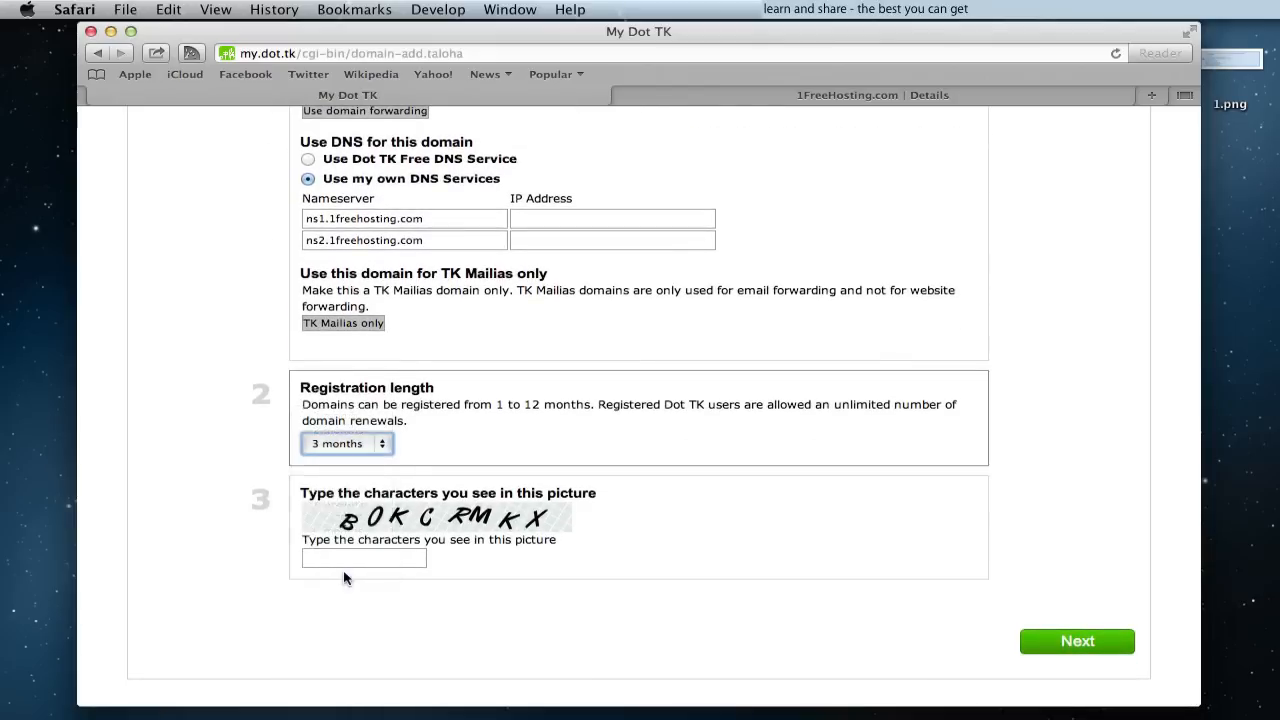
{"action": "left_click", "coordinate": [347, 443]}
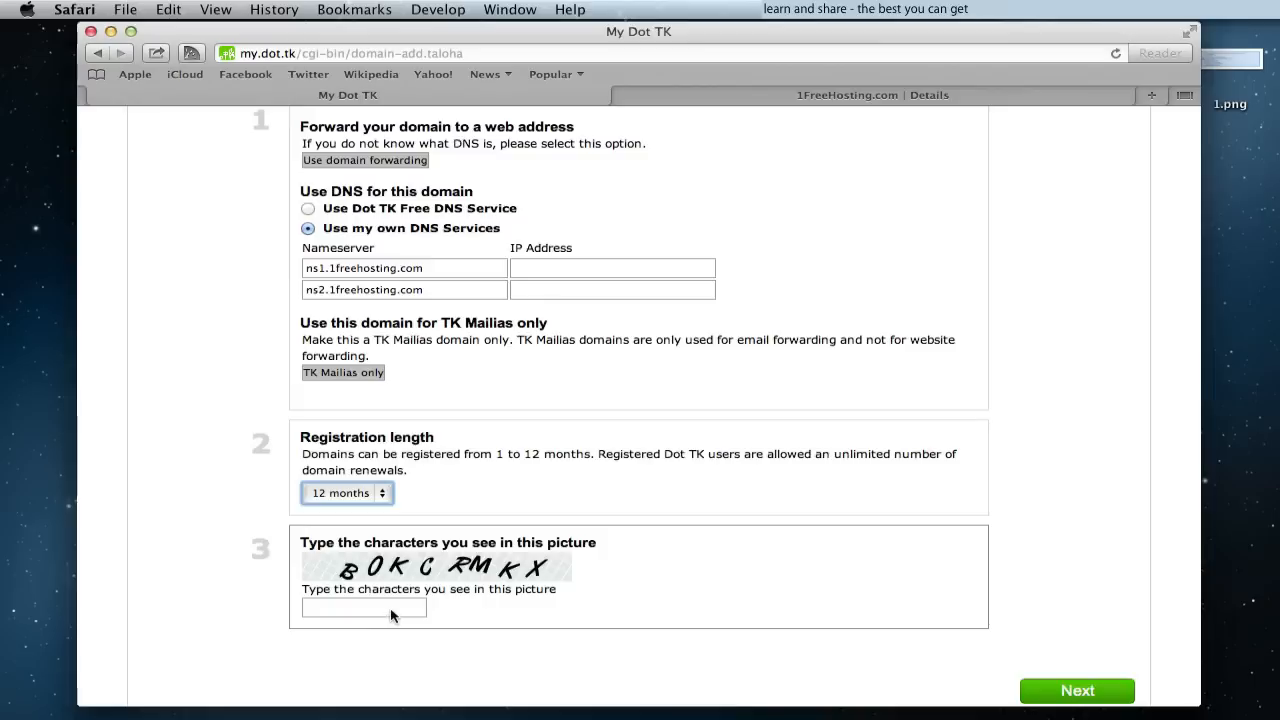
{"action": "type", "text": "b"}
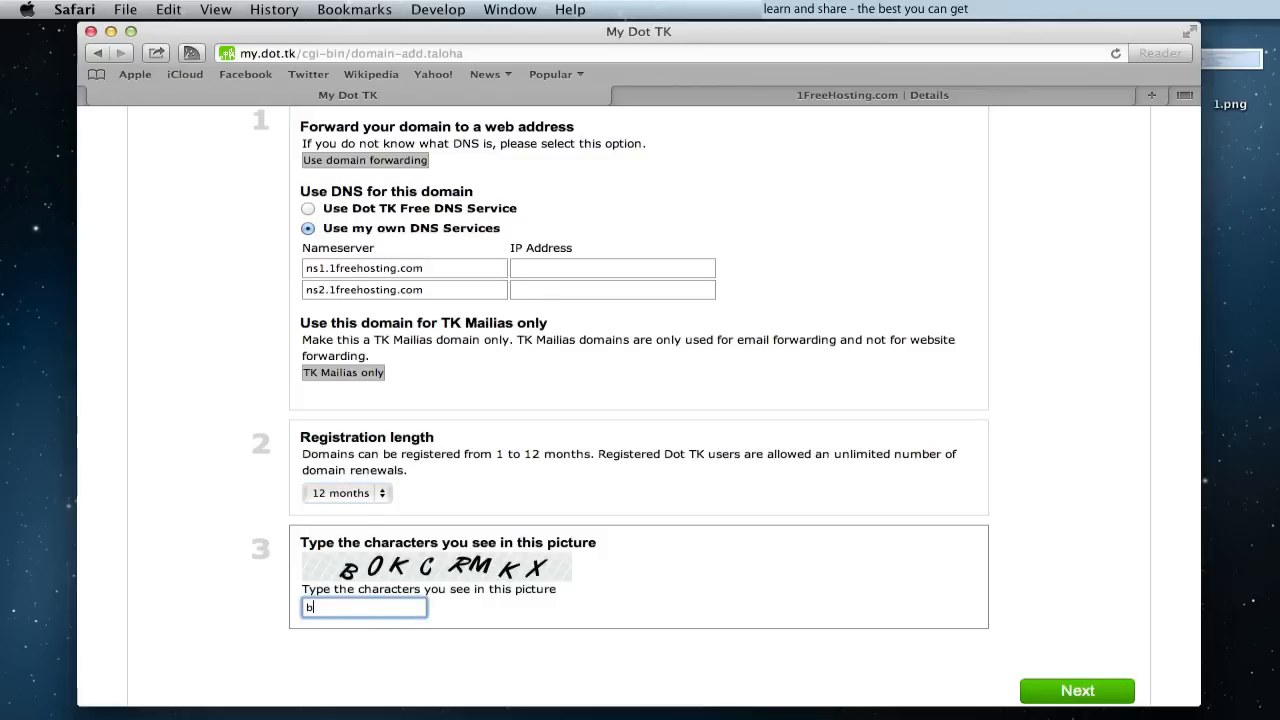
{"action": "type", "text": "okcr"}
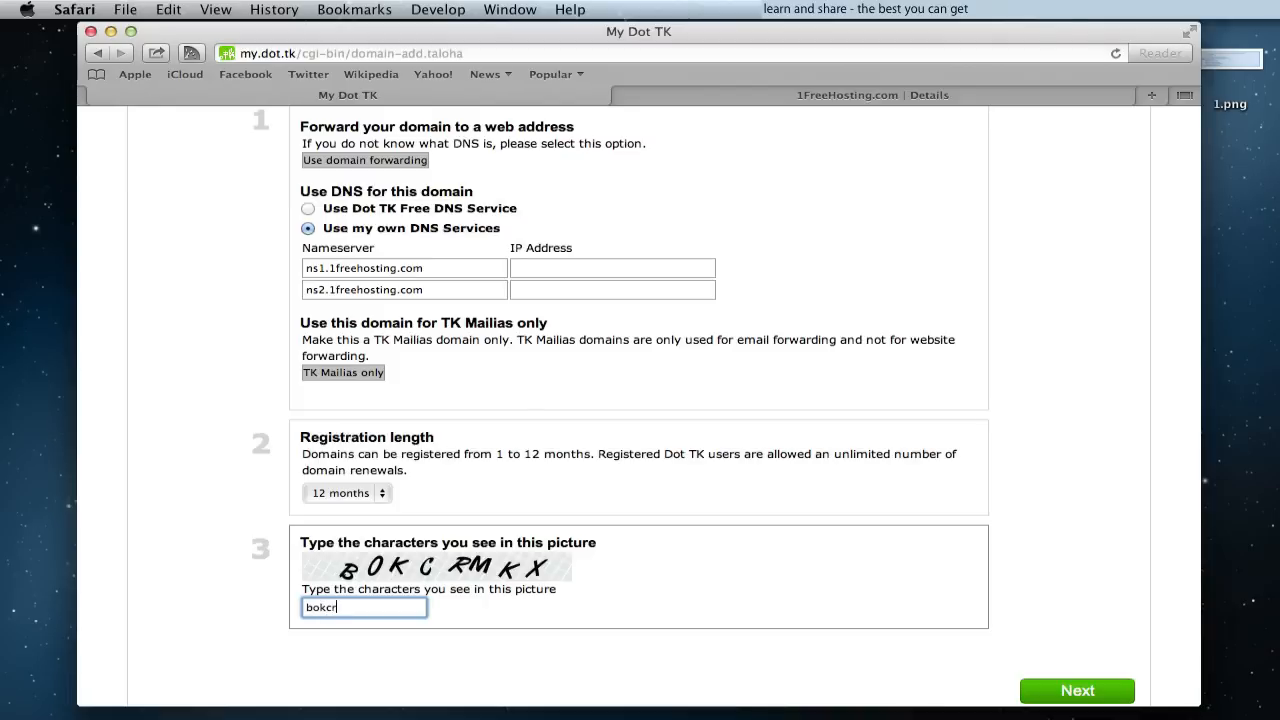
{"action": "type", "text": "mkx"}
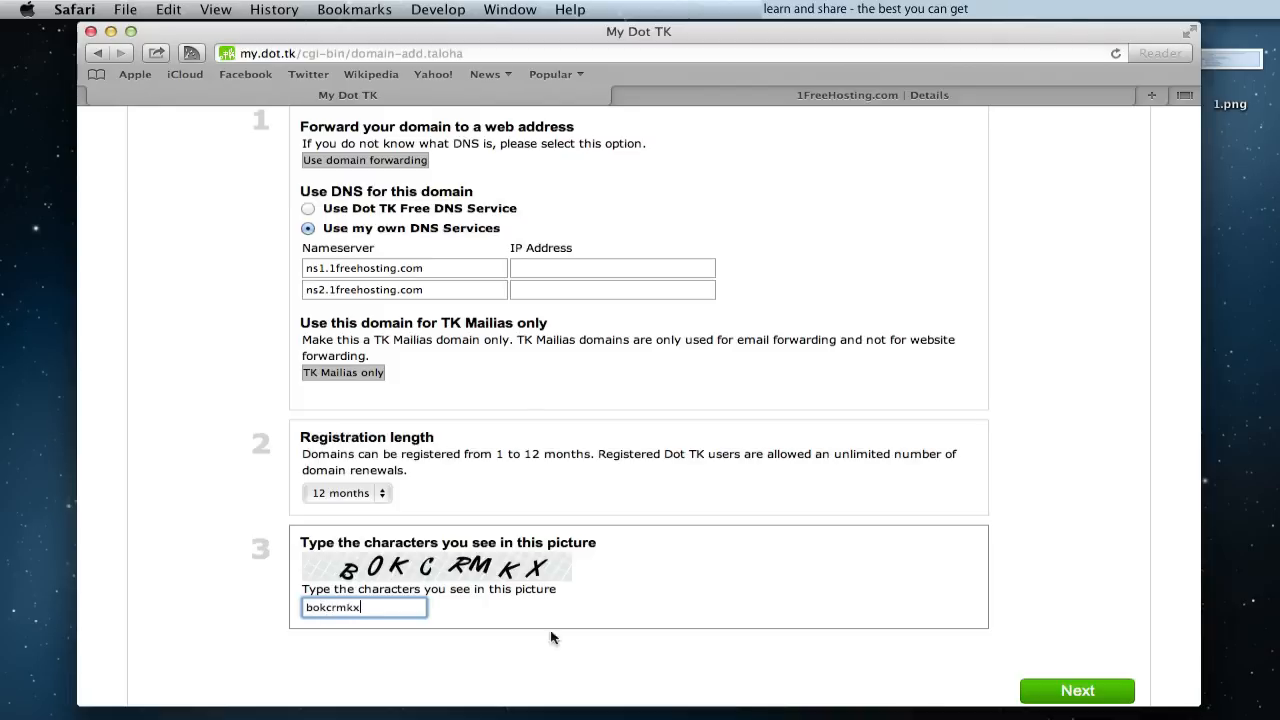
{"action": "left_click", "coordinate": [1077, 690]}
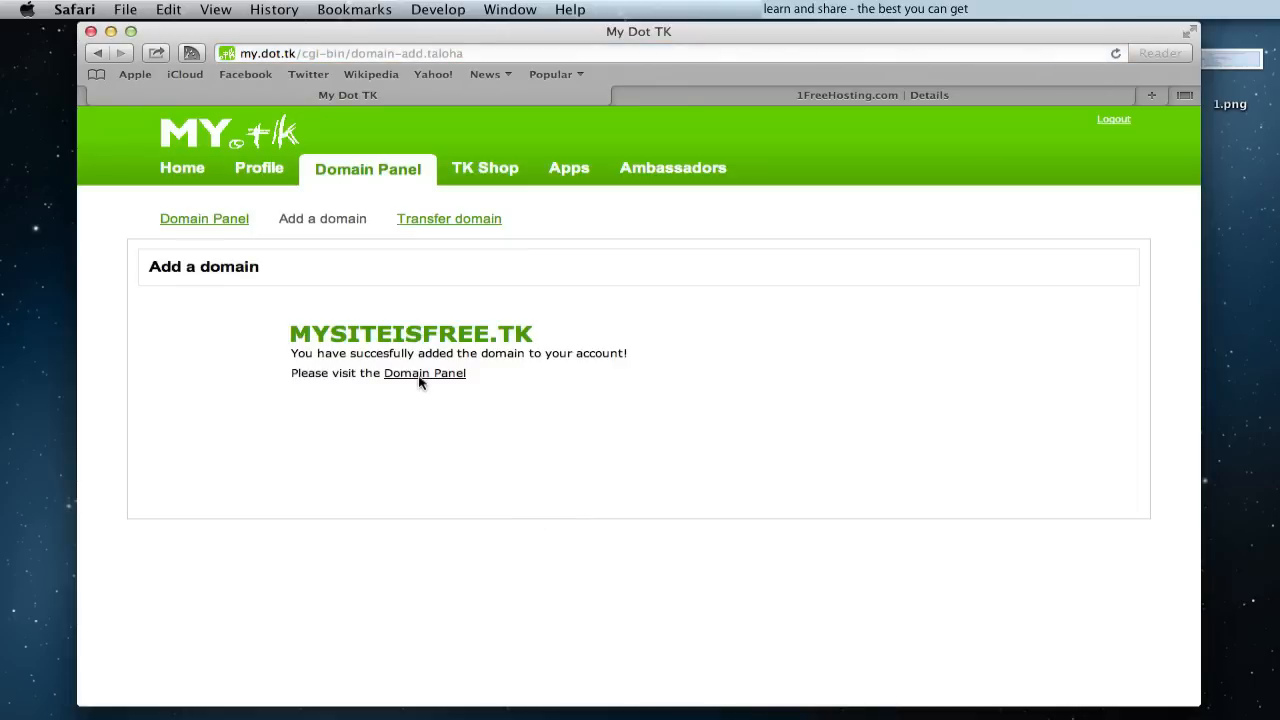
View the domain in the domain list, then return to the 1FreeHosting account details
{"action": "left_click", "coordinate": [424, 372]}
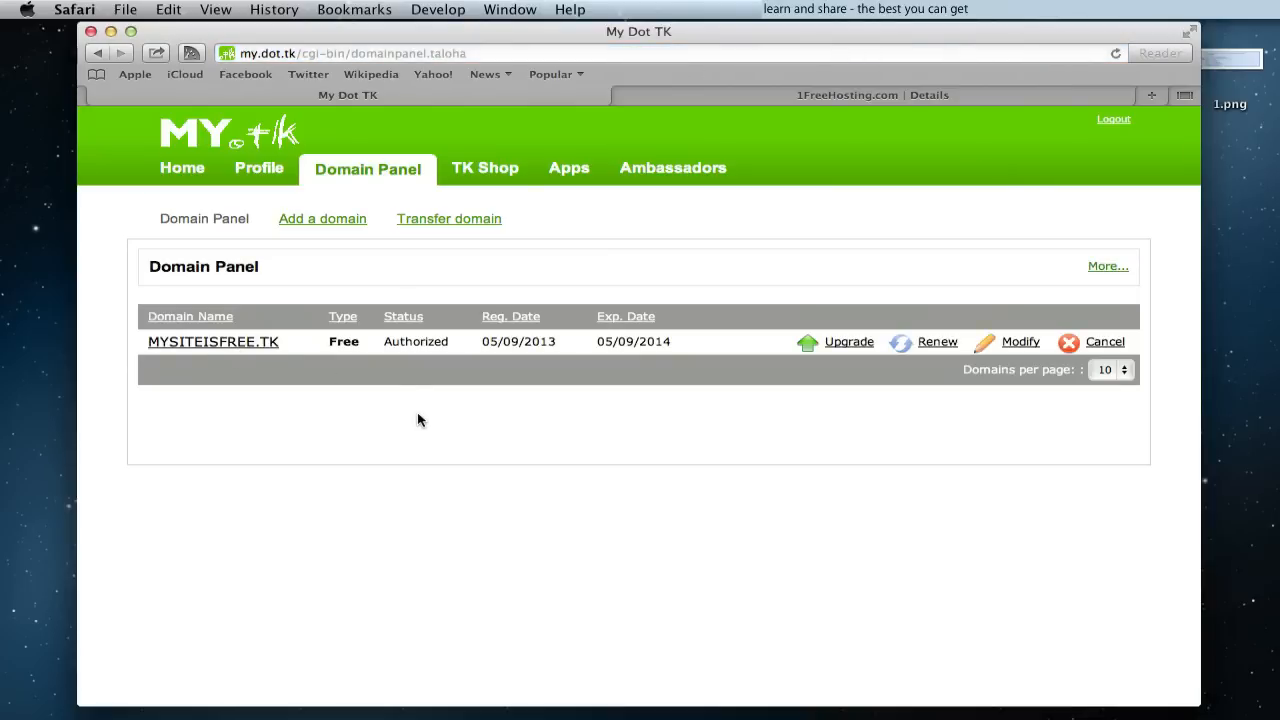
{"action": "left_click", "coordinate": [871, 94]}
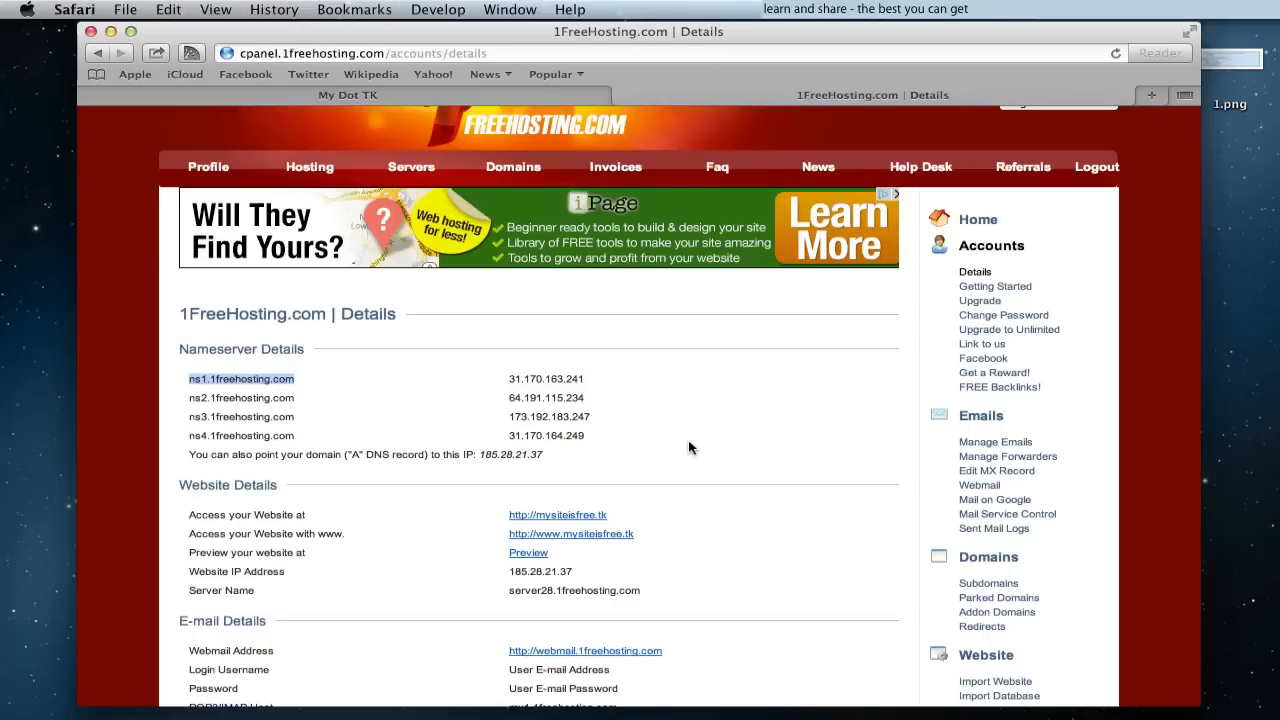
{"action": "mouse_move", "coordinate": [679, 465]}
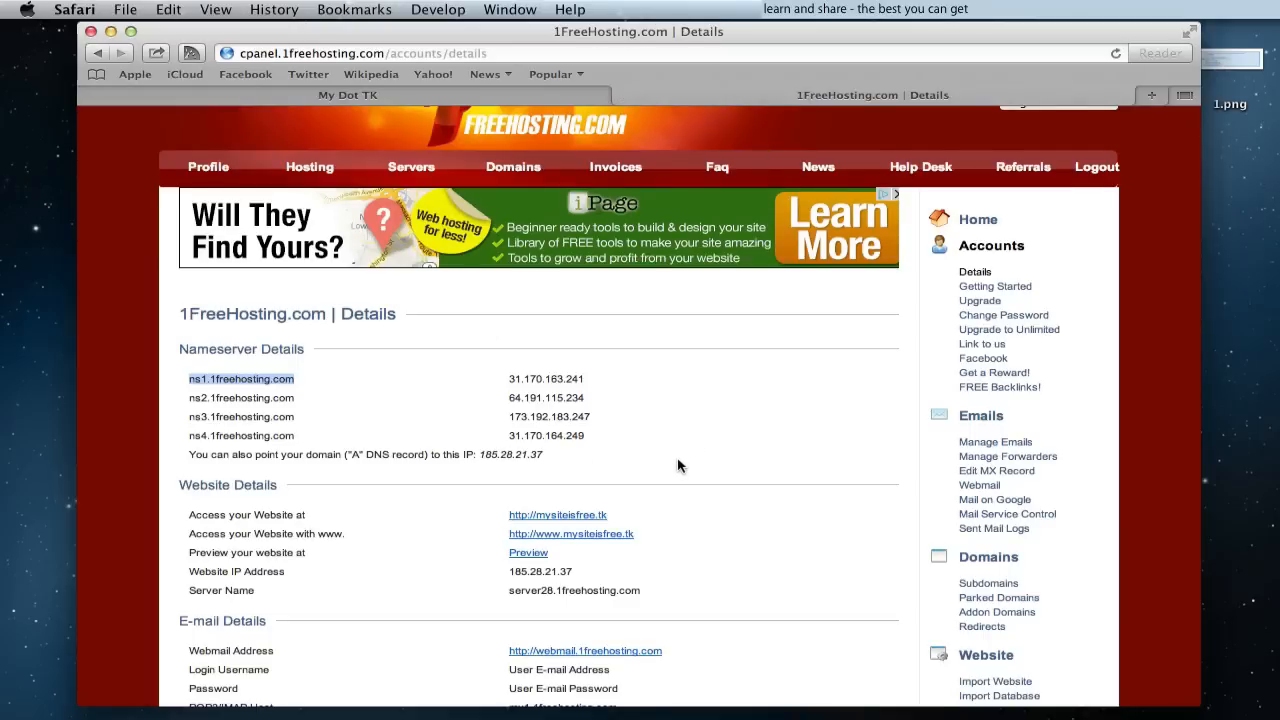
{"action": "scroll", "scroll_direction": "down", "scroll_amount": 3}
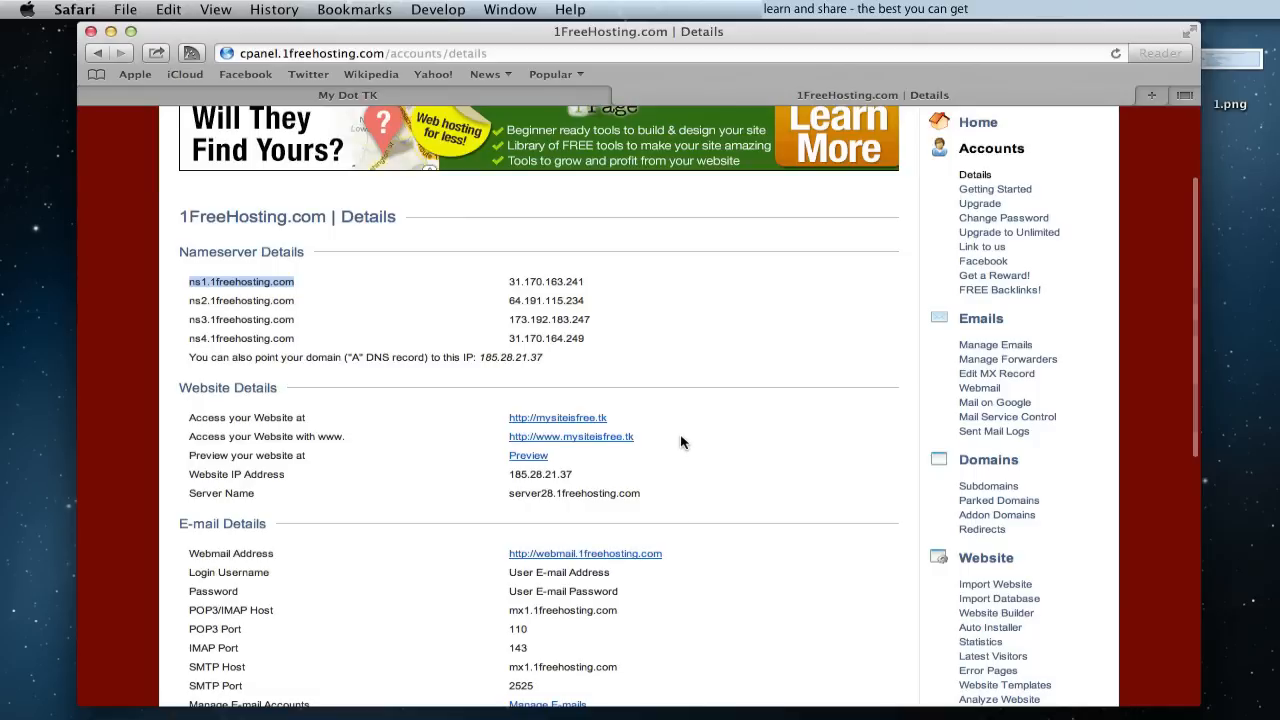
After mysiteisfree.tk fails to load, close that tab and open Website > Auto Installer
{"action": "left_click", "coordinate": [557, 417]}
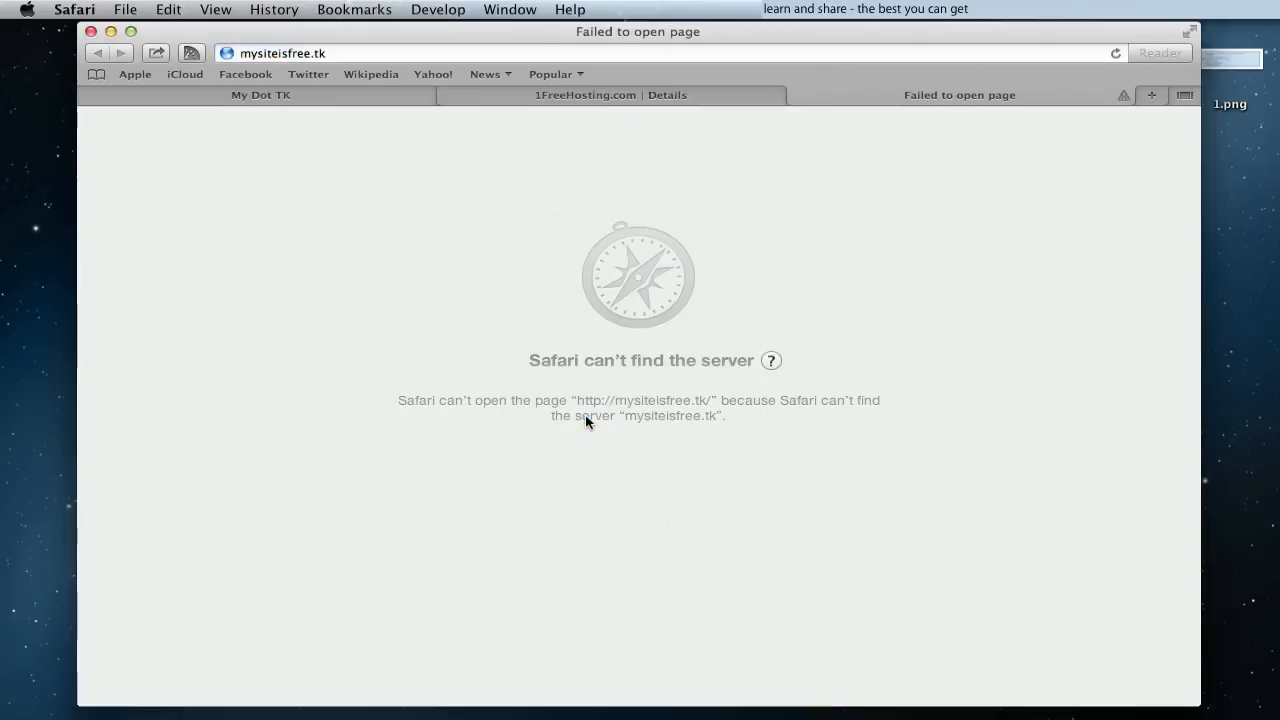
{"action": "mouse_move", "coordinate": [829, 138]}
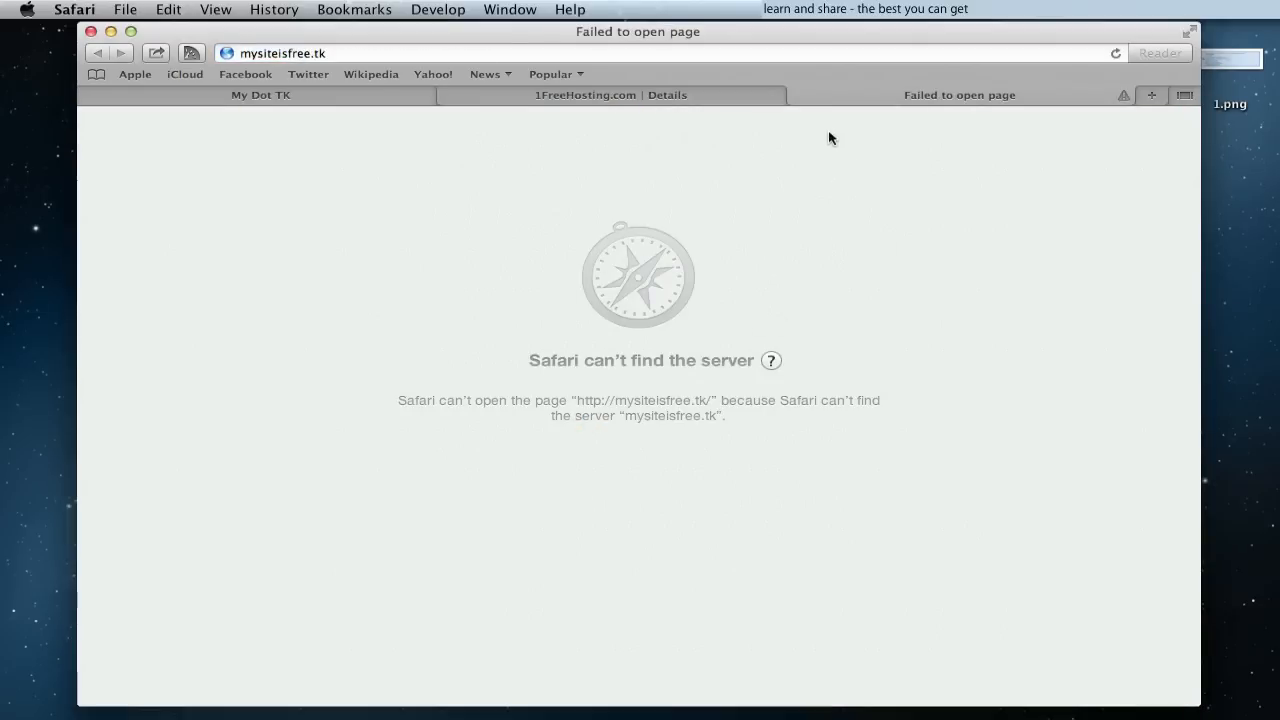
{"action": "left_click", "coordinate": [610, 94]}
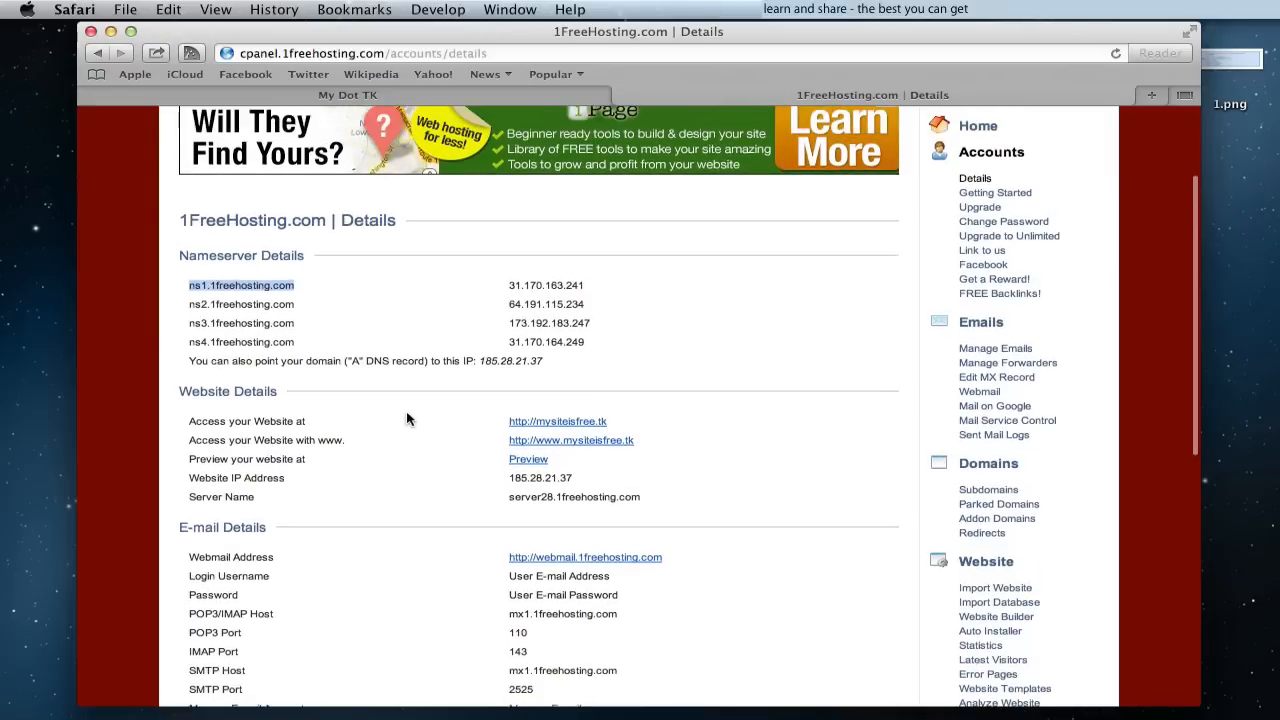
{"action": "scroll", "scroll_direction": "up", "scroll_amount": 3}
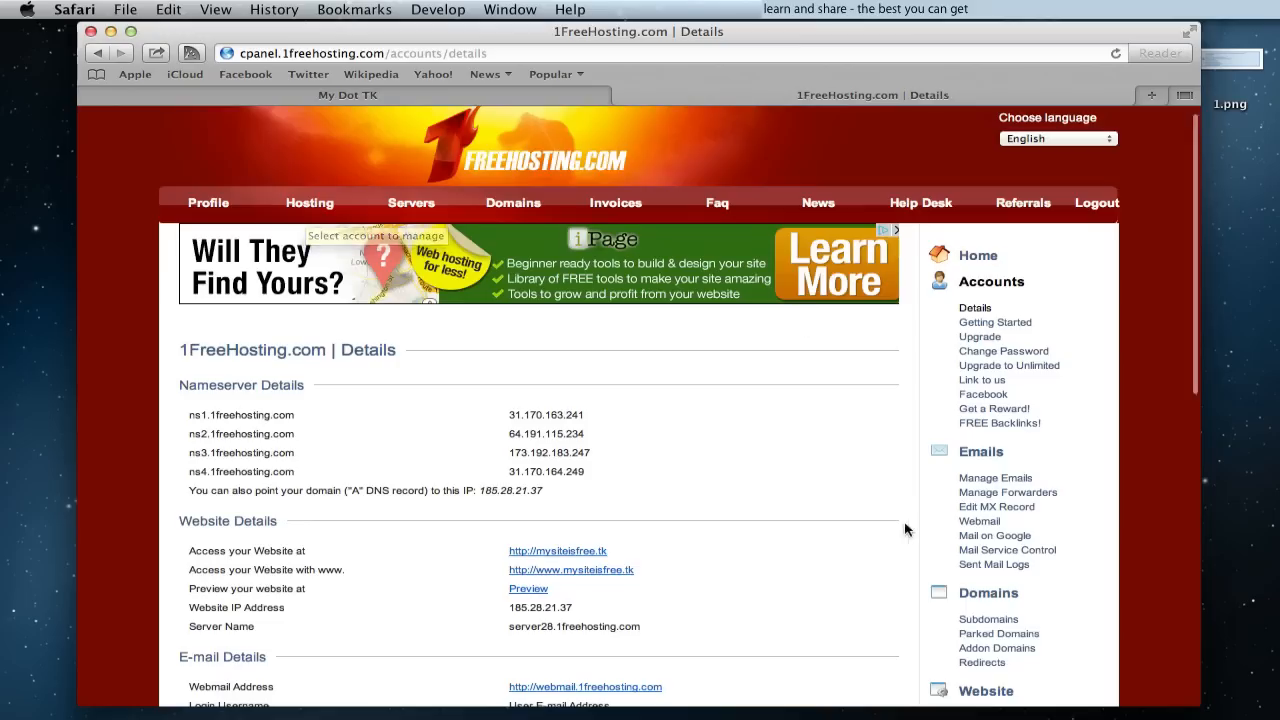
{"action": "scroll", "scroll_direction": "down", "scroll_amount": 3}
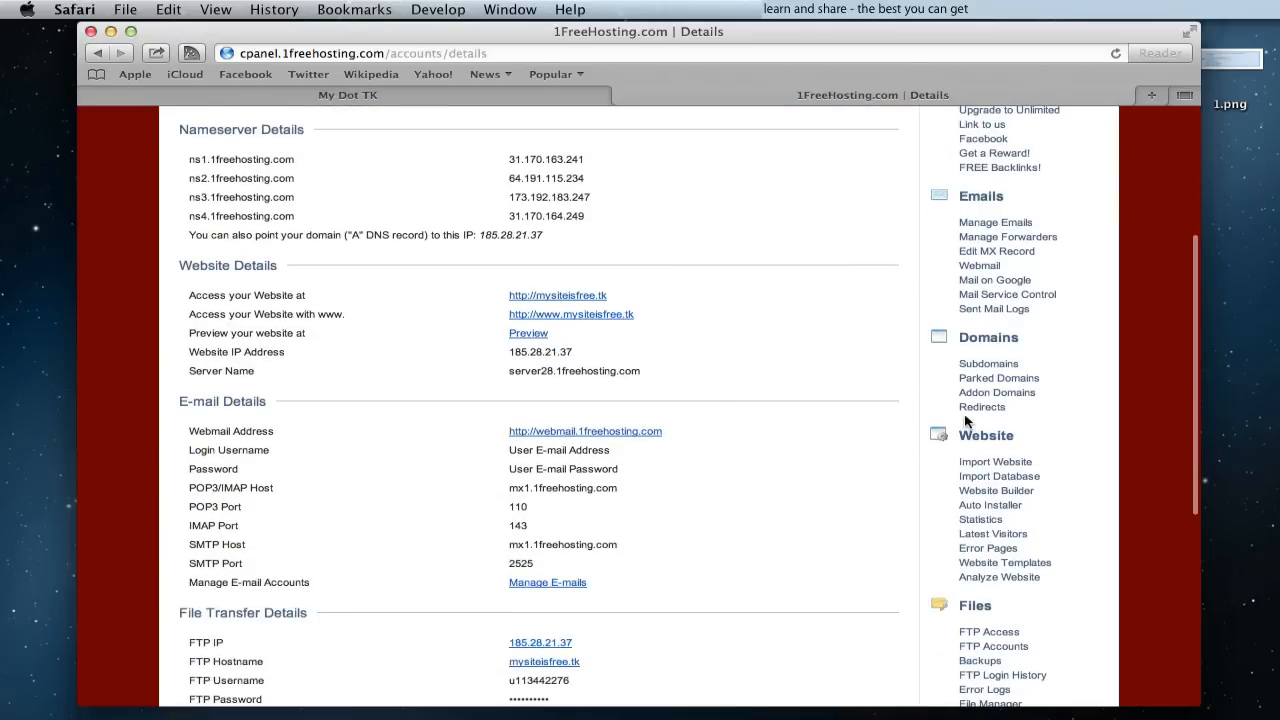
{"action": "mouse_move", "coordinate": [996, 490]}
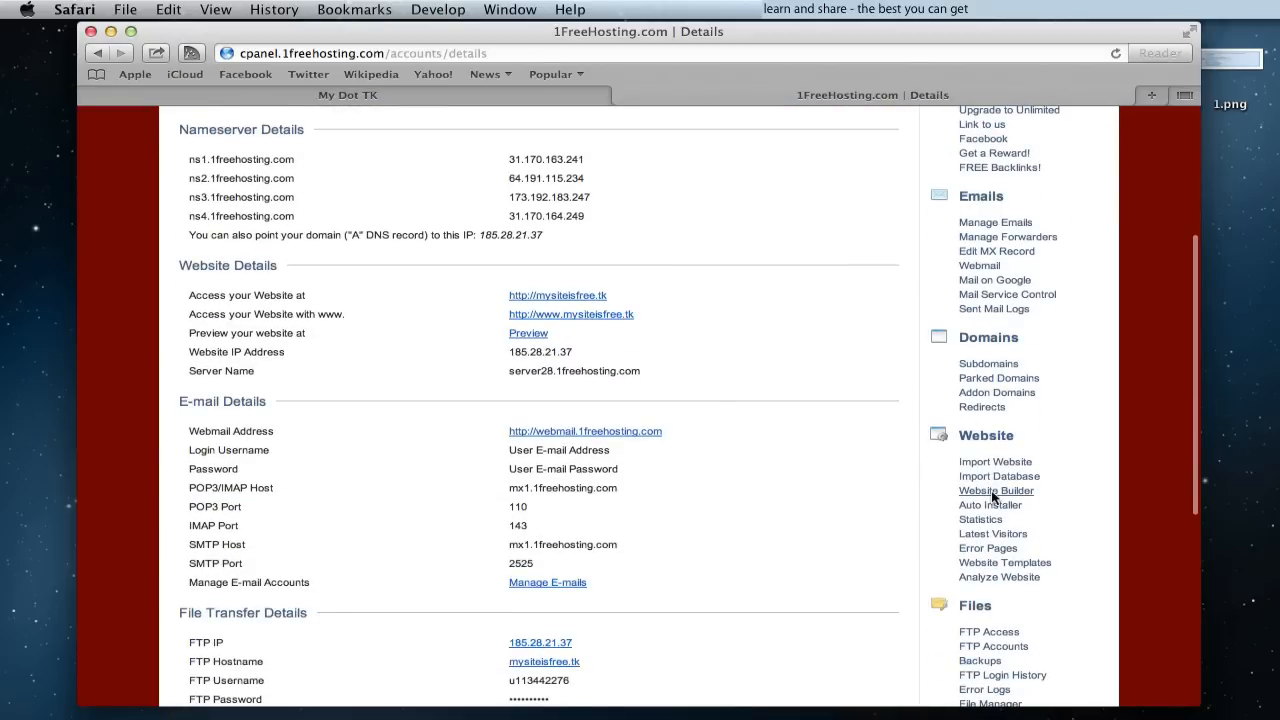
{"action": "left_click", "coordinate": [990, 505]}
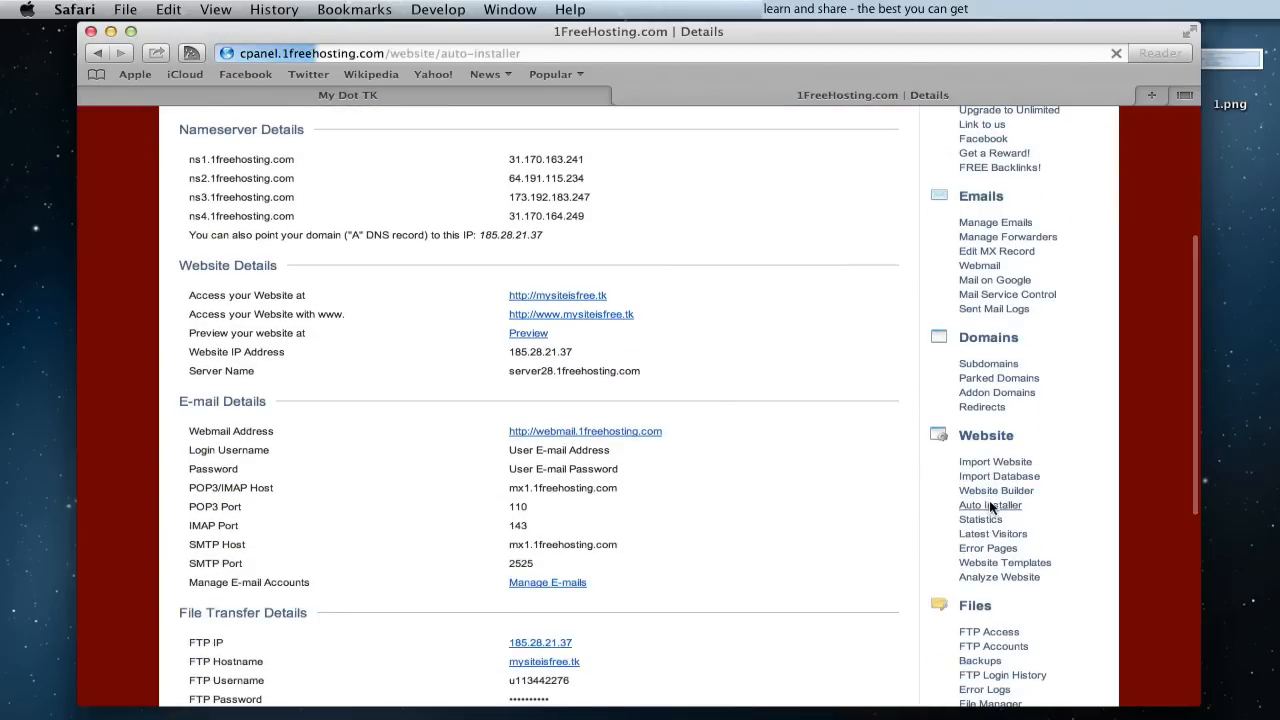
{"action": "left_click", "coordinate": [990, 505]}
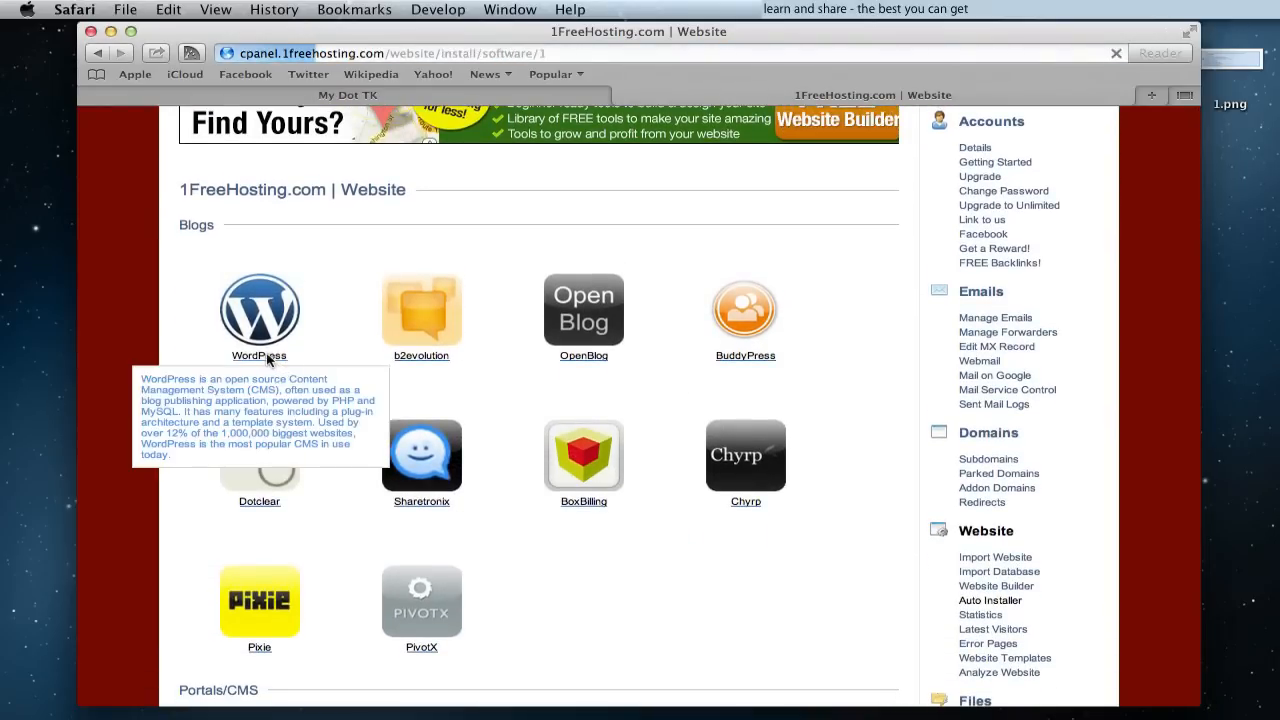
Choose WordPress and set the install folder to 'en'
{"action": "left_click", "coordinate": [259, 310]}
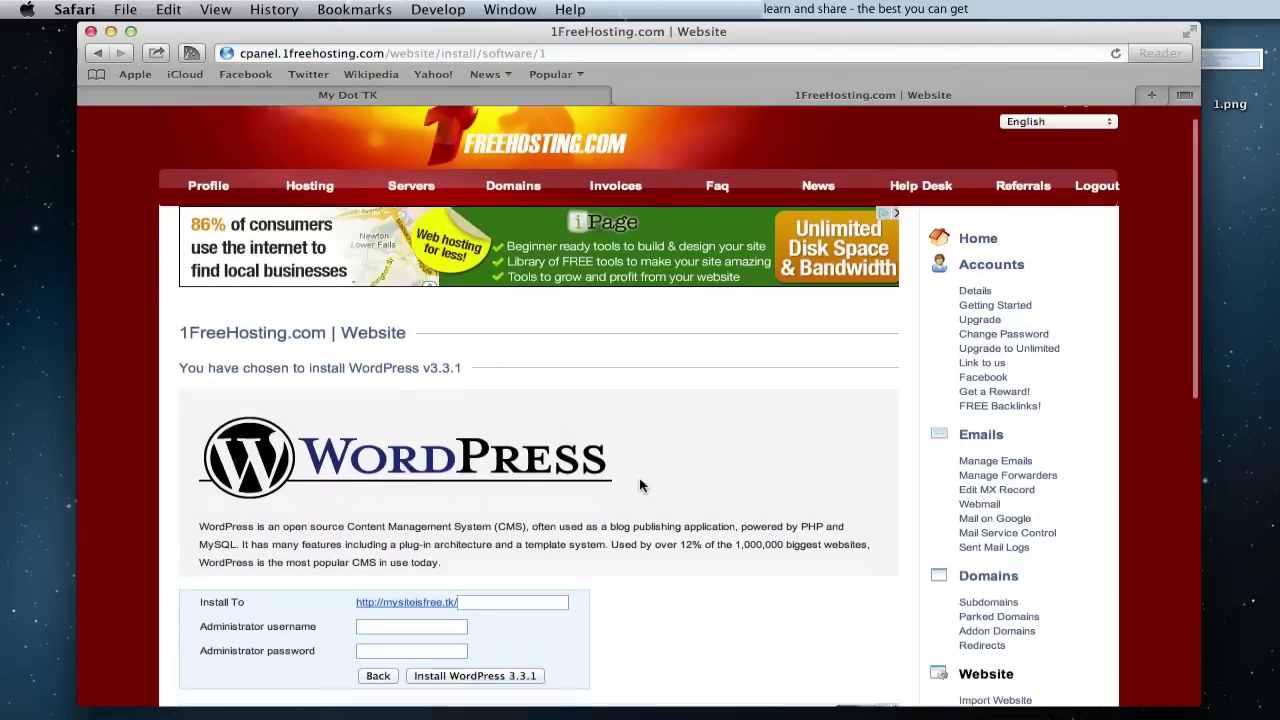
{"action": "scroll", "scroll_direction": "down", "scroll_amount": 3}
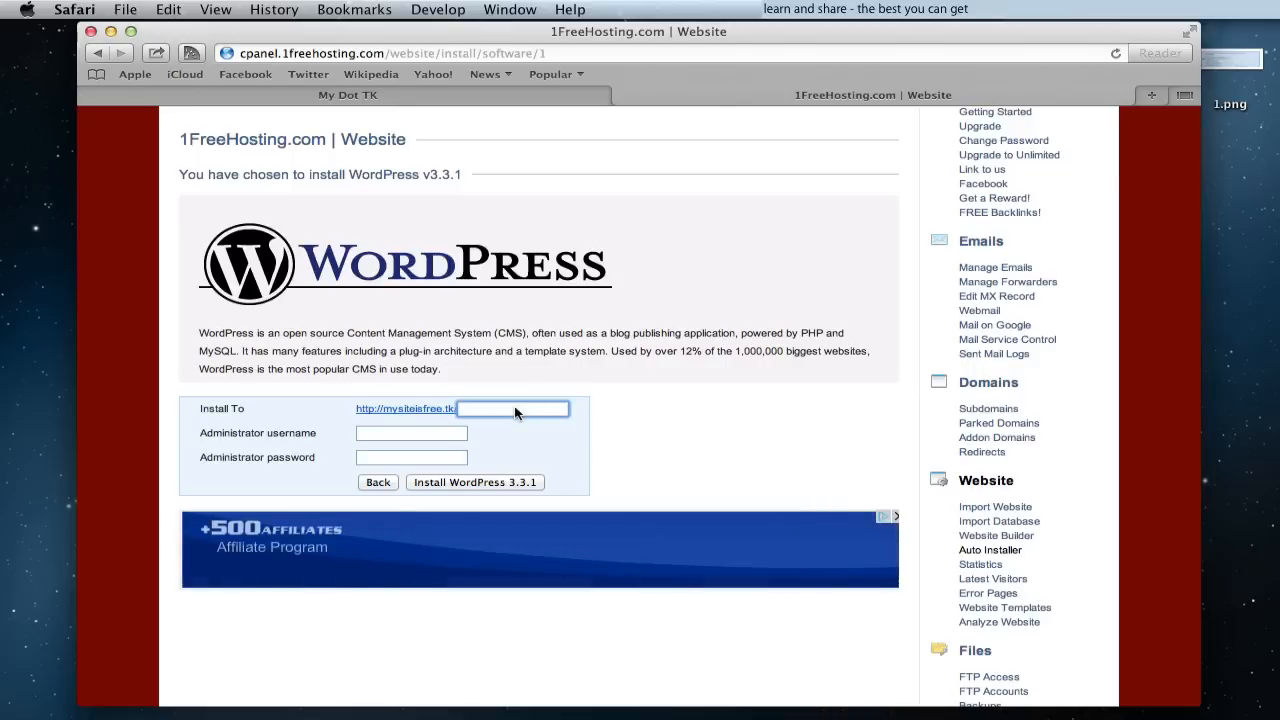
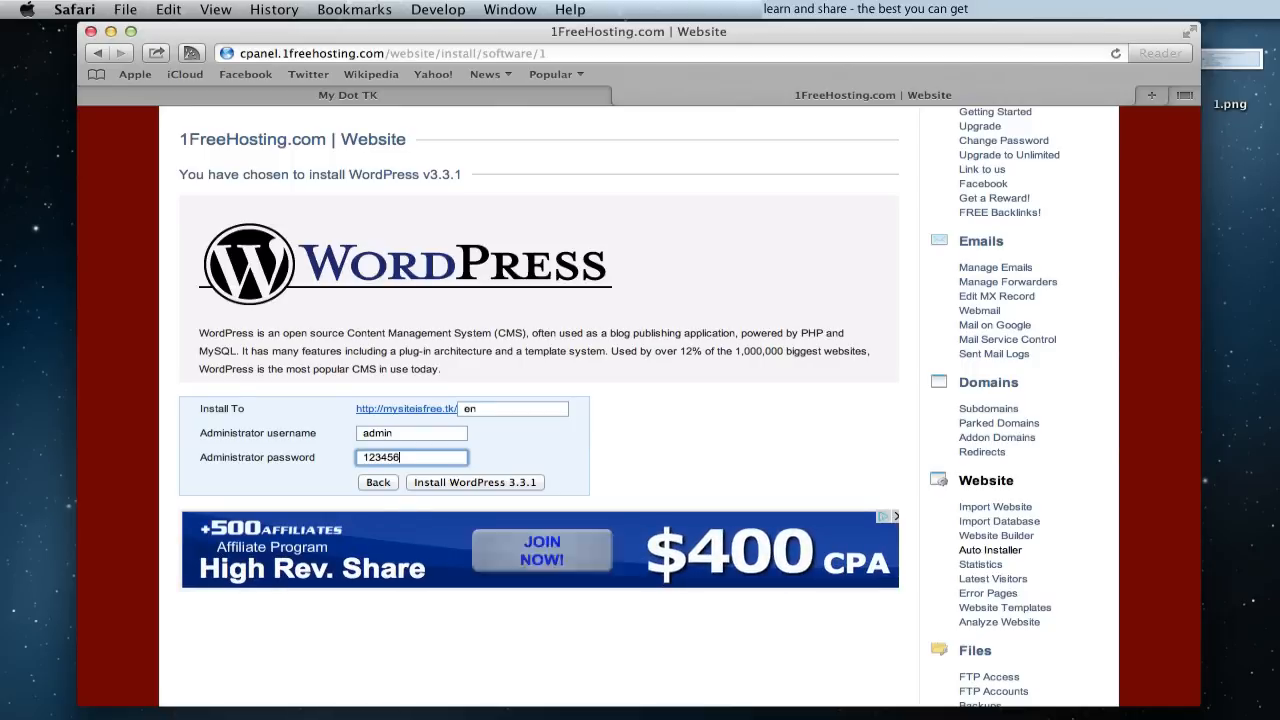
{"action": "left_click", "coordinate": [474, 482]}
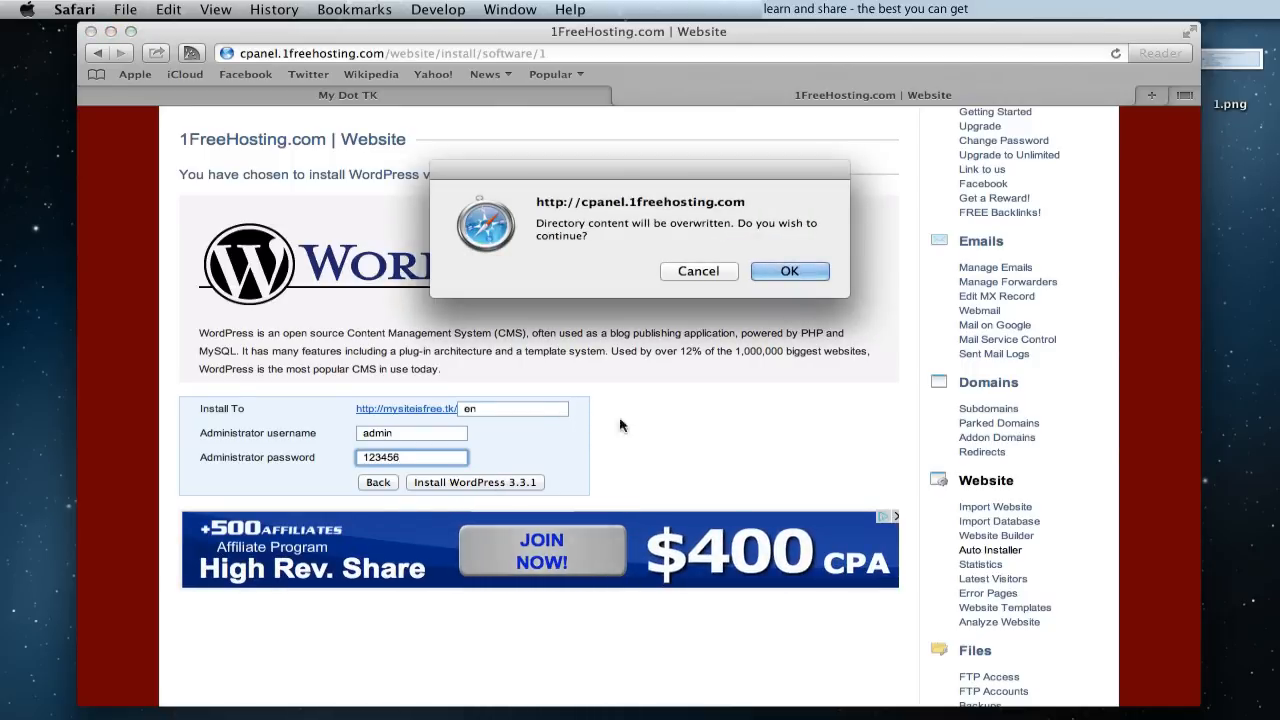
{"action": "left_click", "coordinate": [789, 271]}
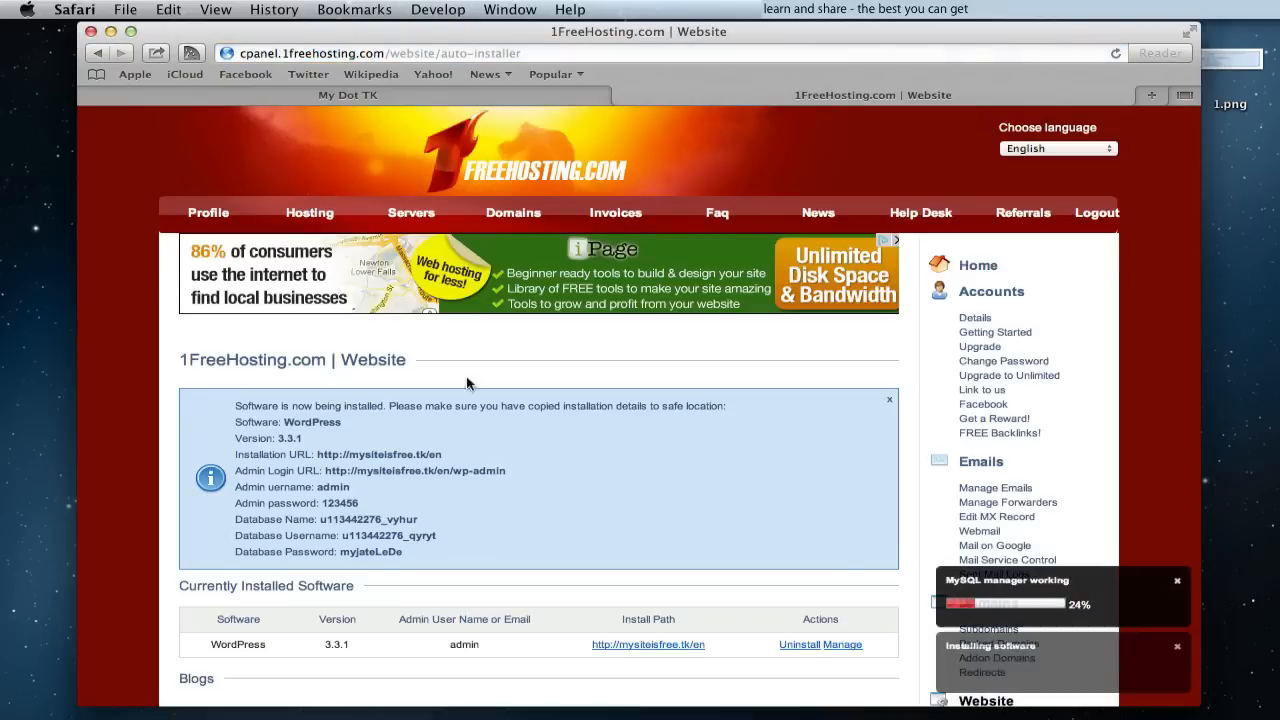
Close the failed wp-admin tab and open the mysiteisfree.tk domain link
{"action": "scroll", "scroll_direction": "down", "scroll_amount": 3}
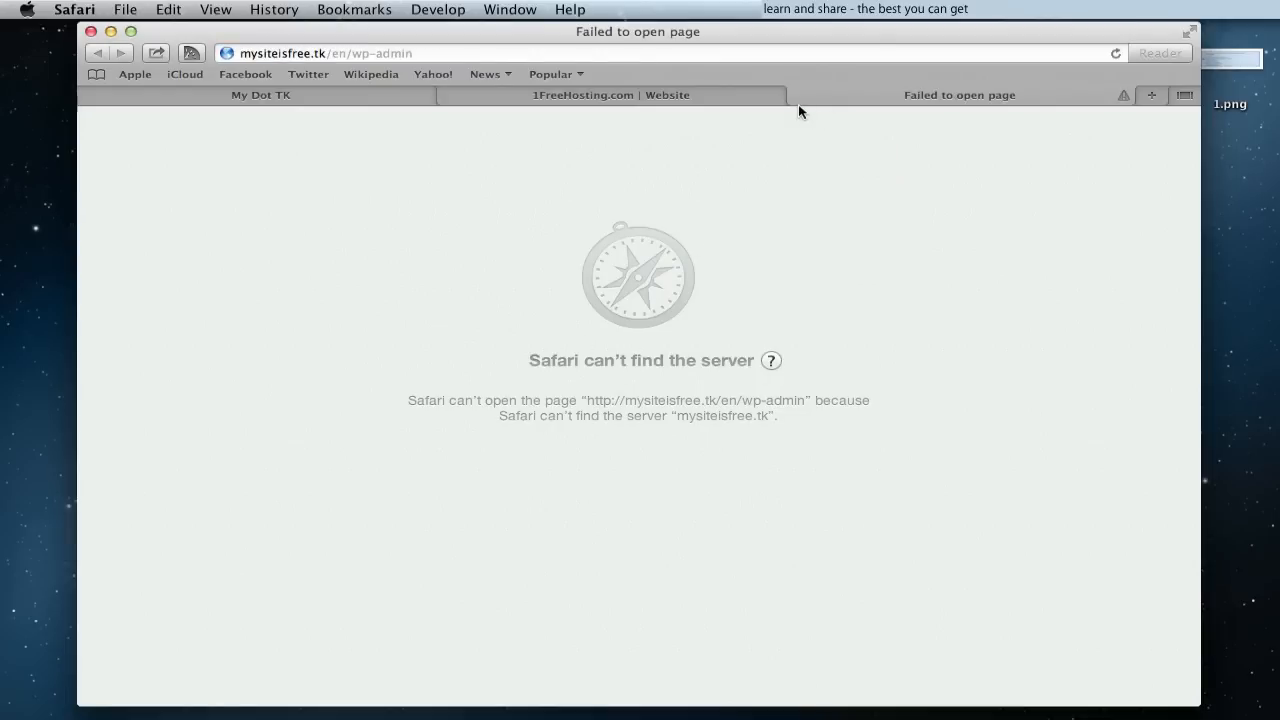
{"action": "left_click", "coordinate": [610, 94]}
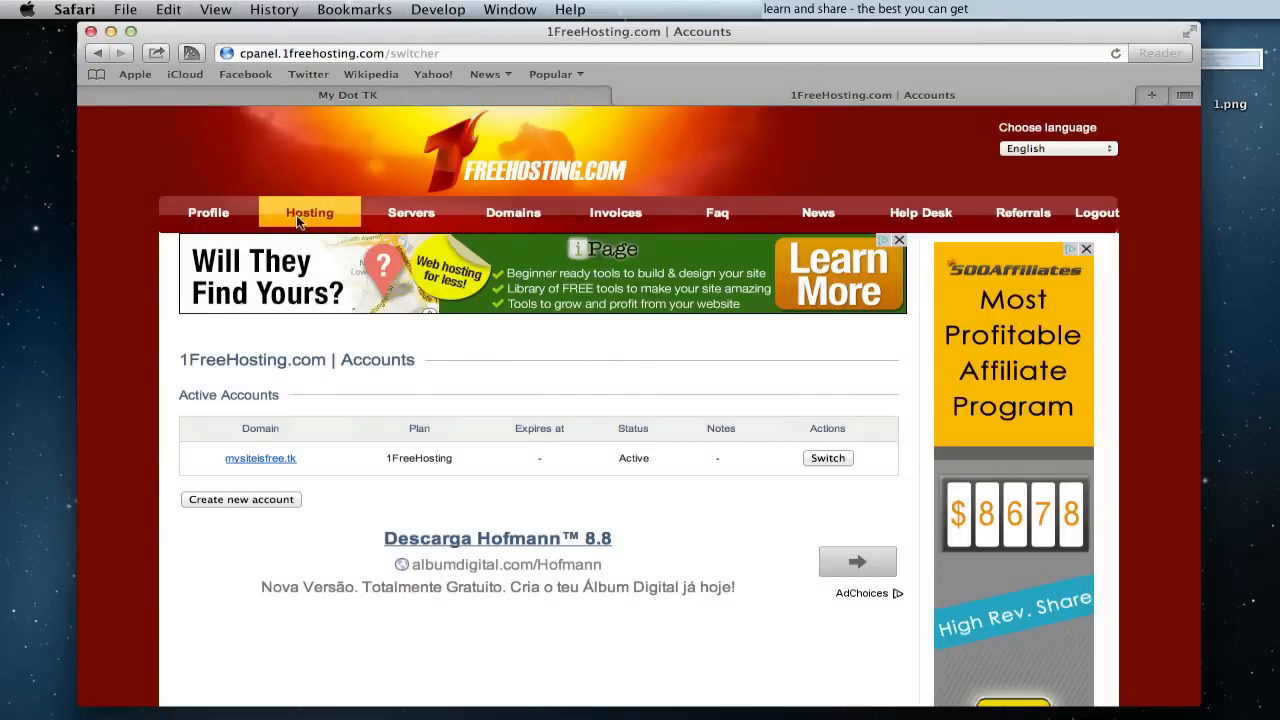
{"action": "mouse_move", "coordinate": [351, 491]}
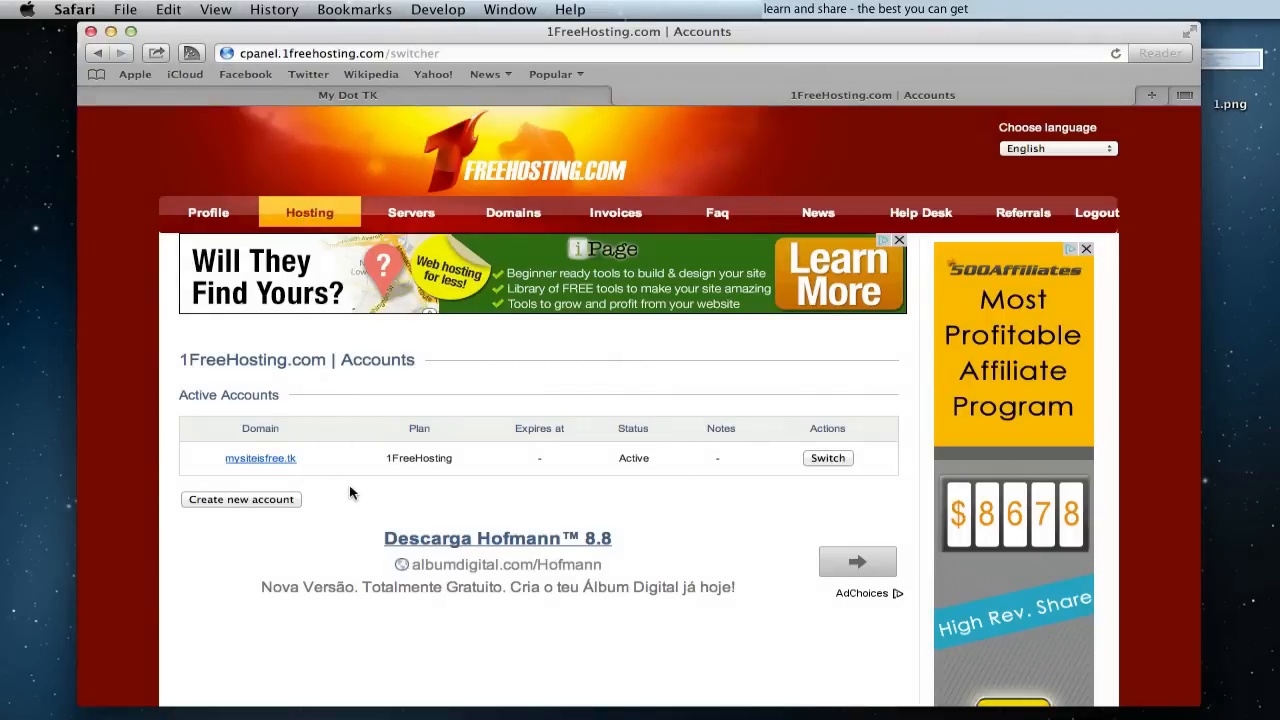
{"action": "left_click", "coordinate": [260, 458]}
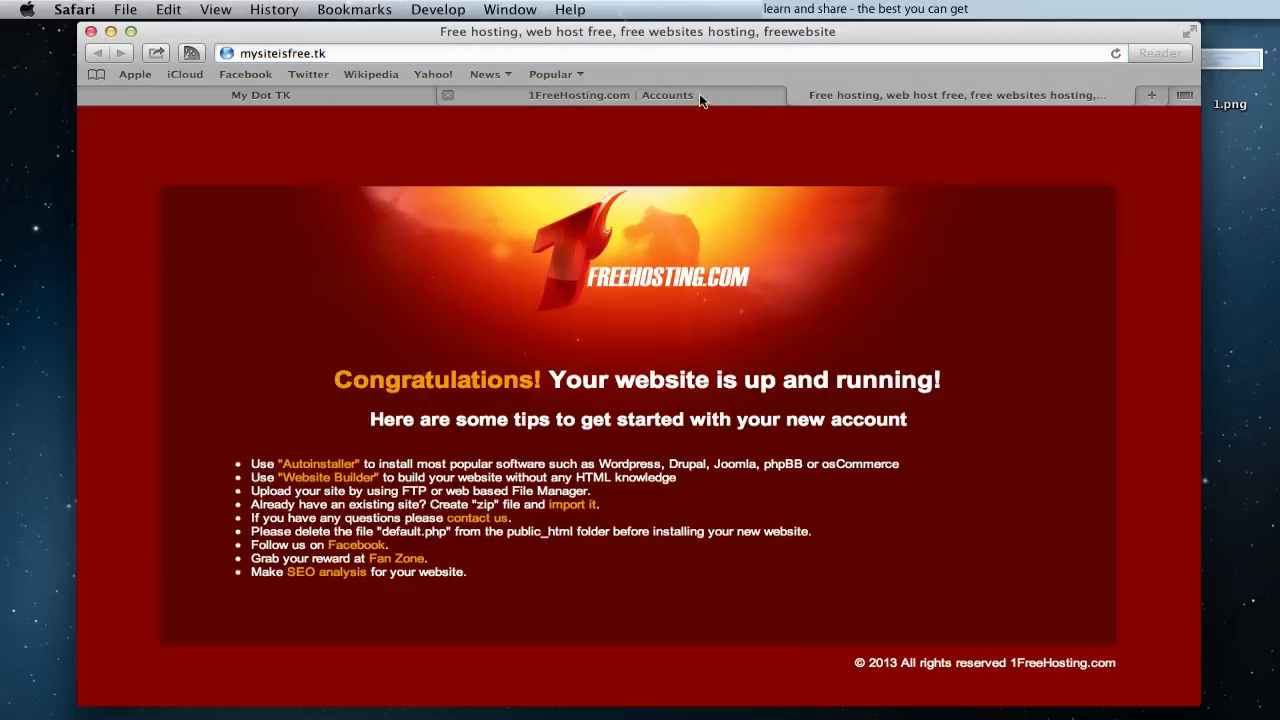
Open the mysiteisfree.tk/en blog via Auto Installer's install path, then return to 1FreeHosting
{"action": "left_click", "coordinate": [580, 95]}
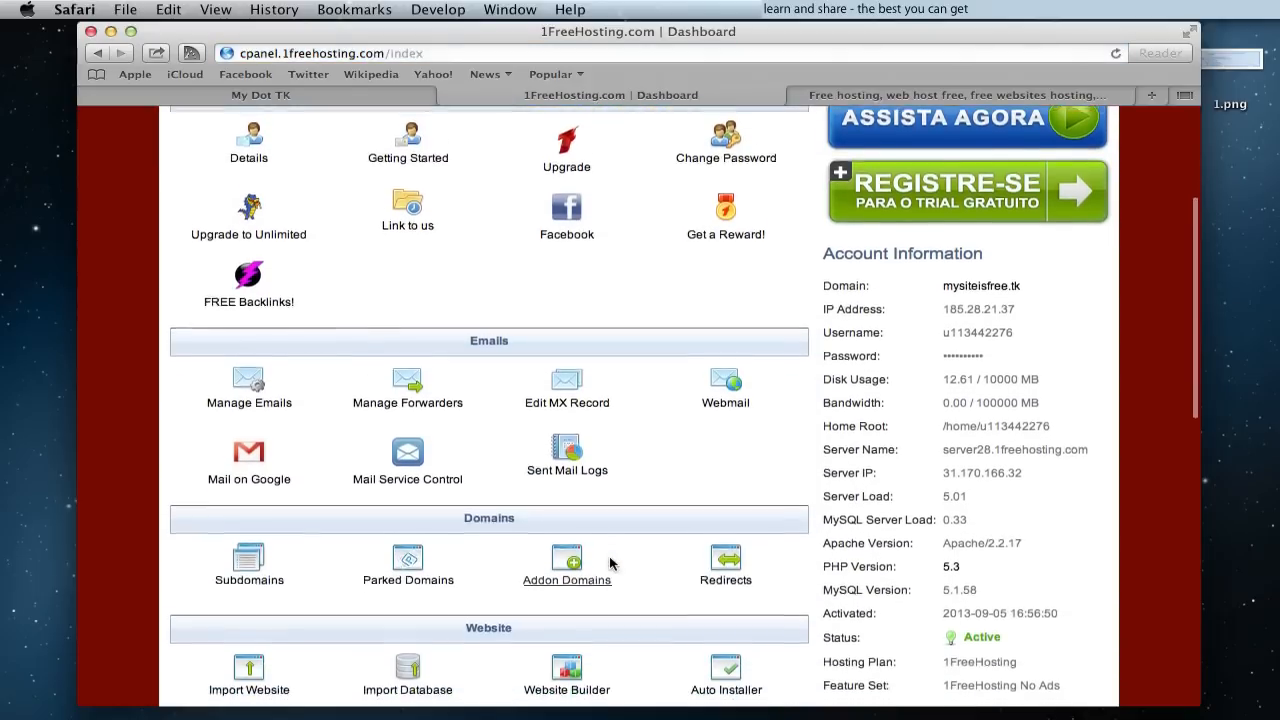
{"action": "scroll", "scroll_direction": "down", "scroll_amount": 3}
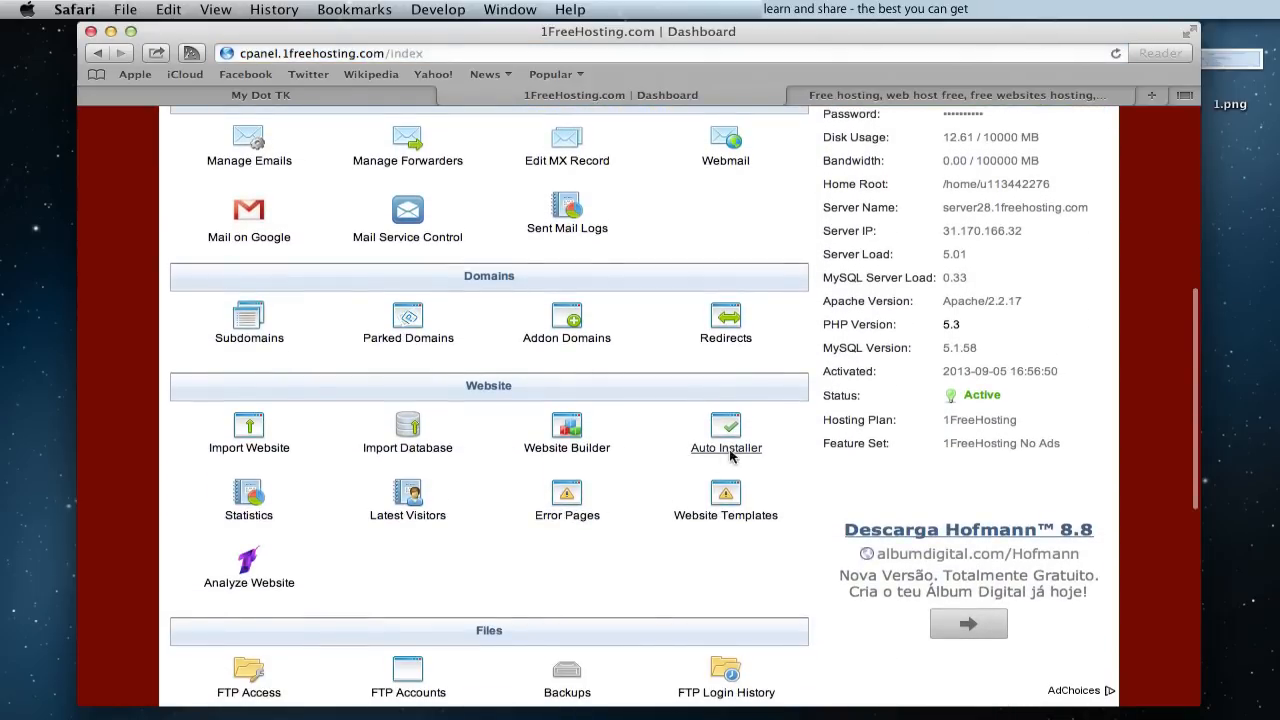
{"action": "left_click", "coordinate": [726, 425]}
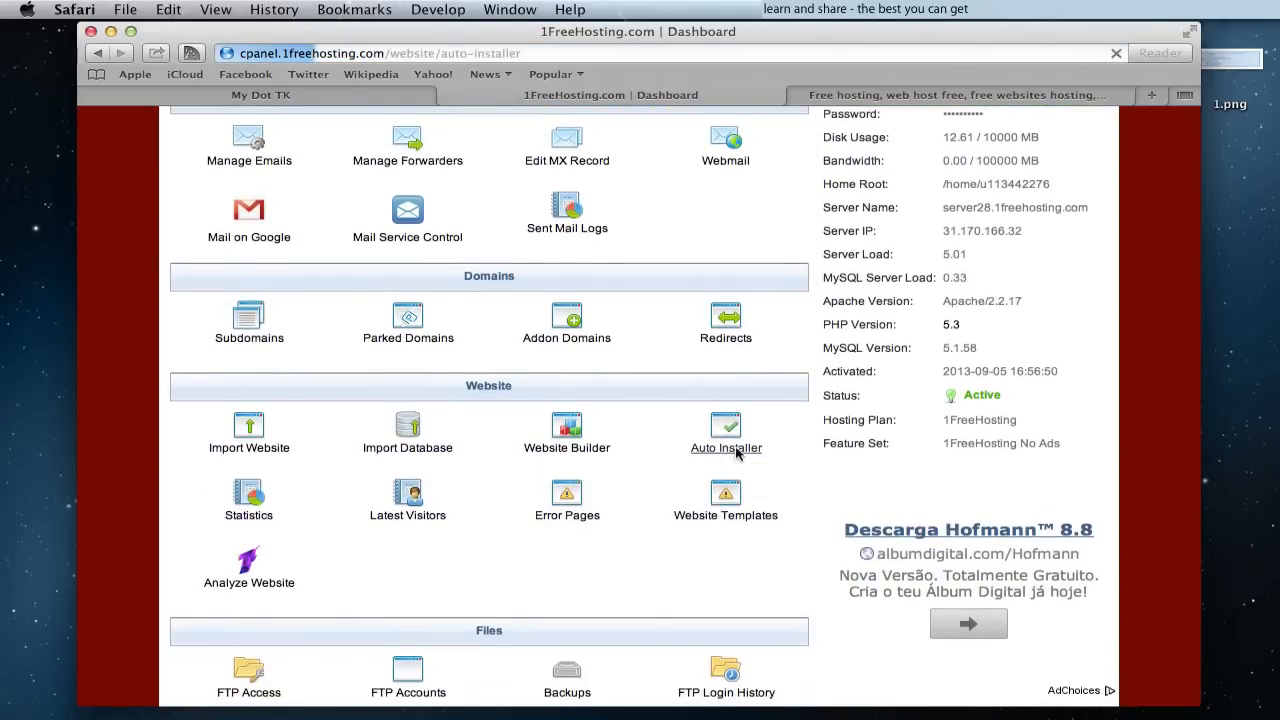
{"action": "left_click", "coordinate": [725, 430]}
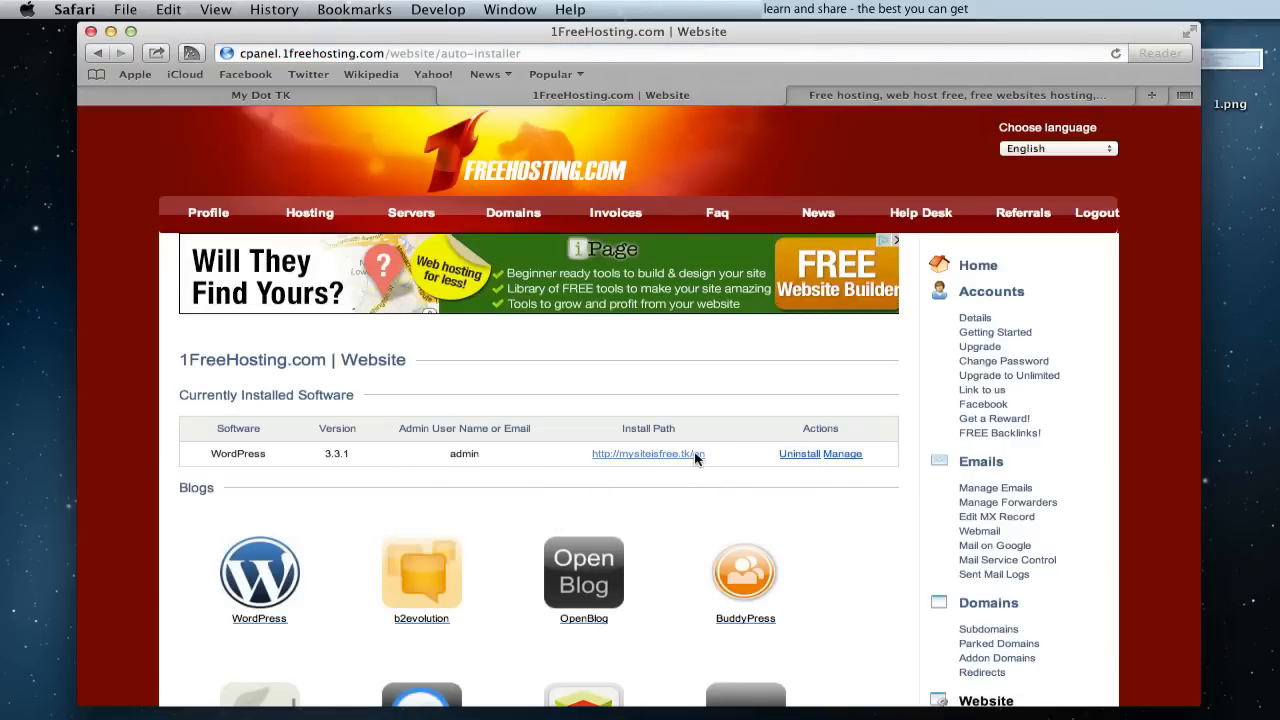
{"action": "left_click", "coordinate": [648, 454]}
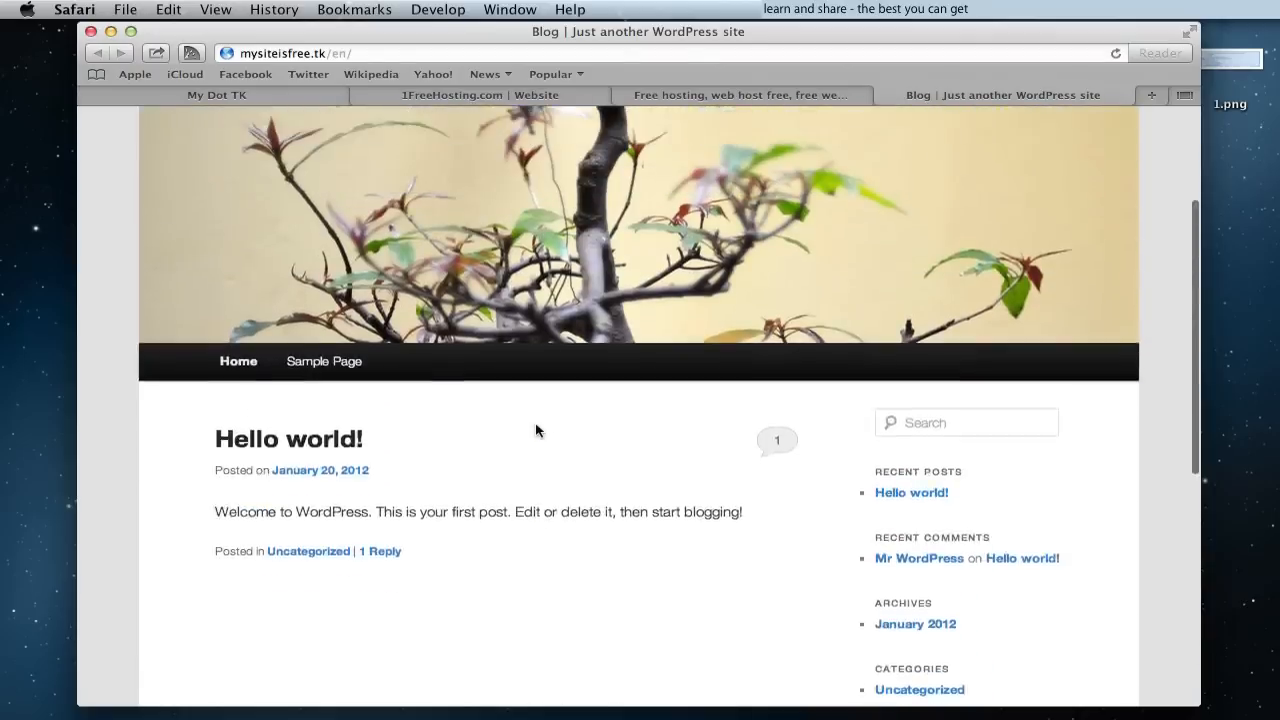
{"action": "scroll", "scroll_direction": "up", "scroll_amount": 3}
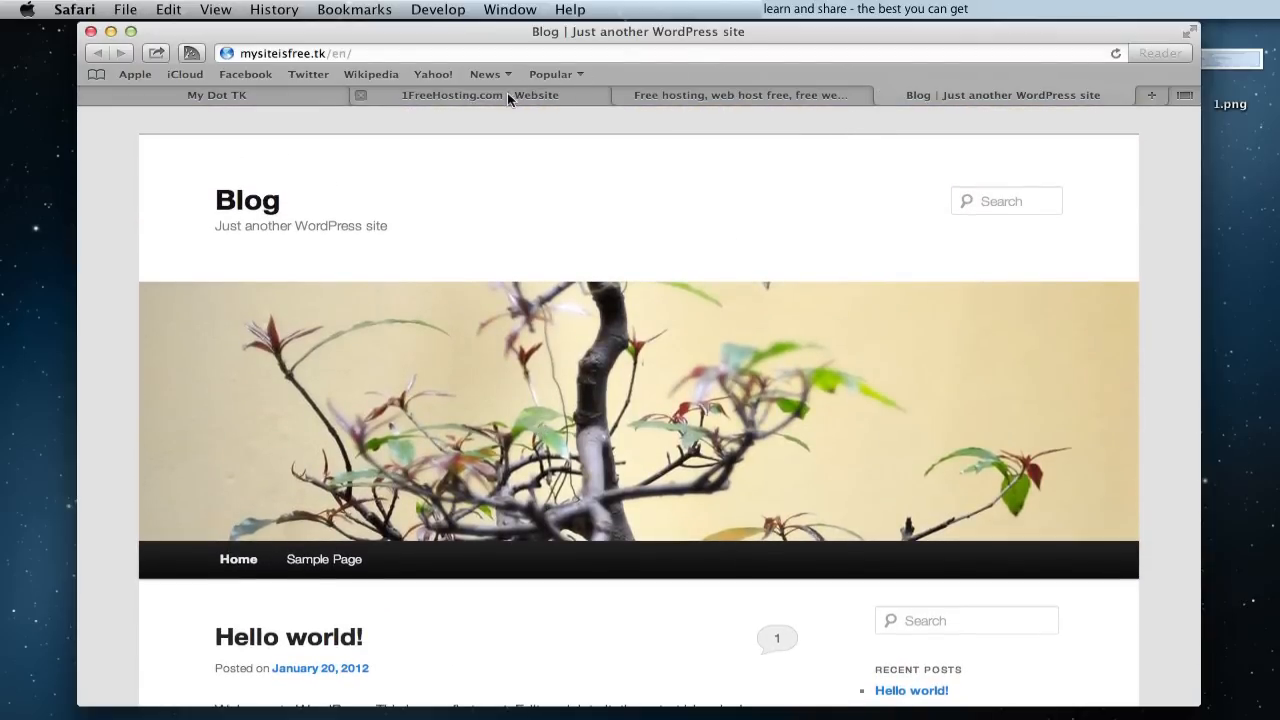
{"action": "left_click", "coordinate": [452, 95]}
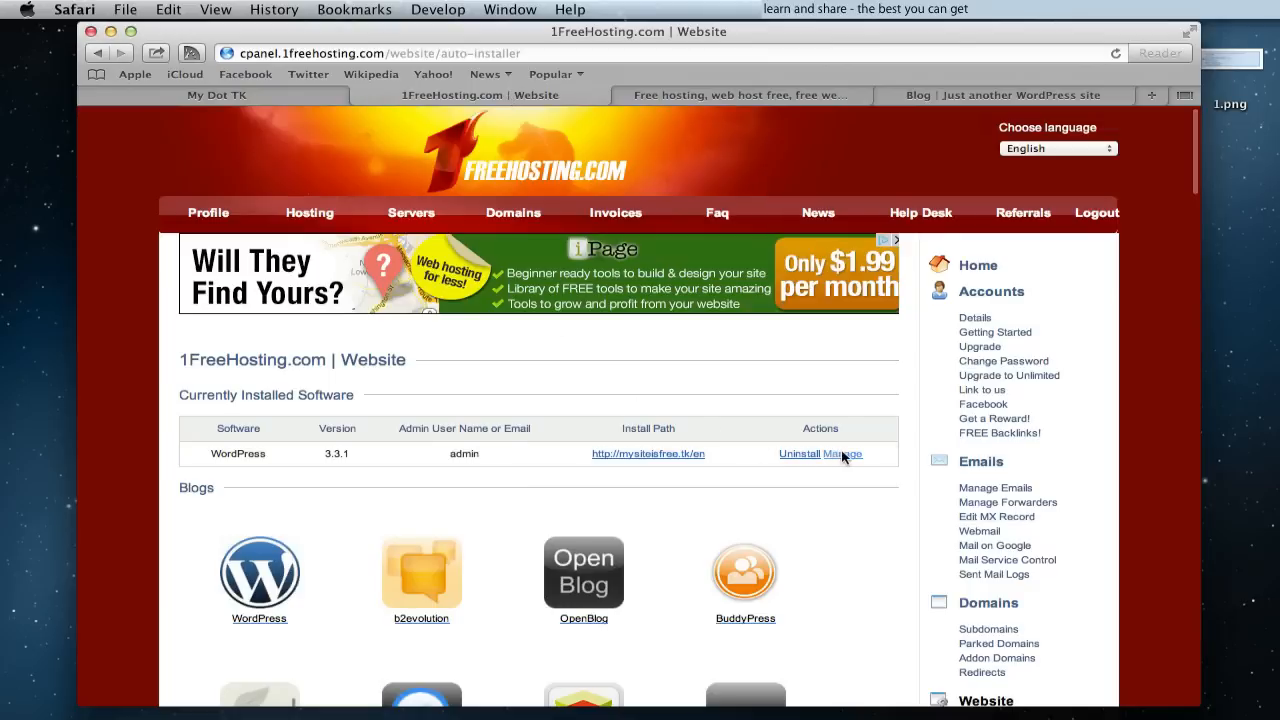
Log in to the WordPress dashboard as admin, declining to save the password
{"action": "left_click", "coordinate": [842, 453]}
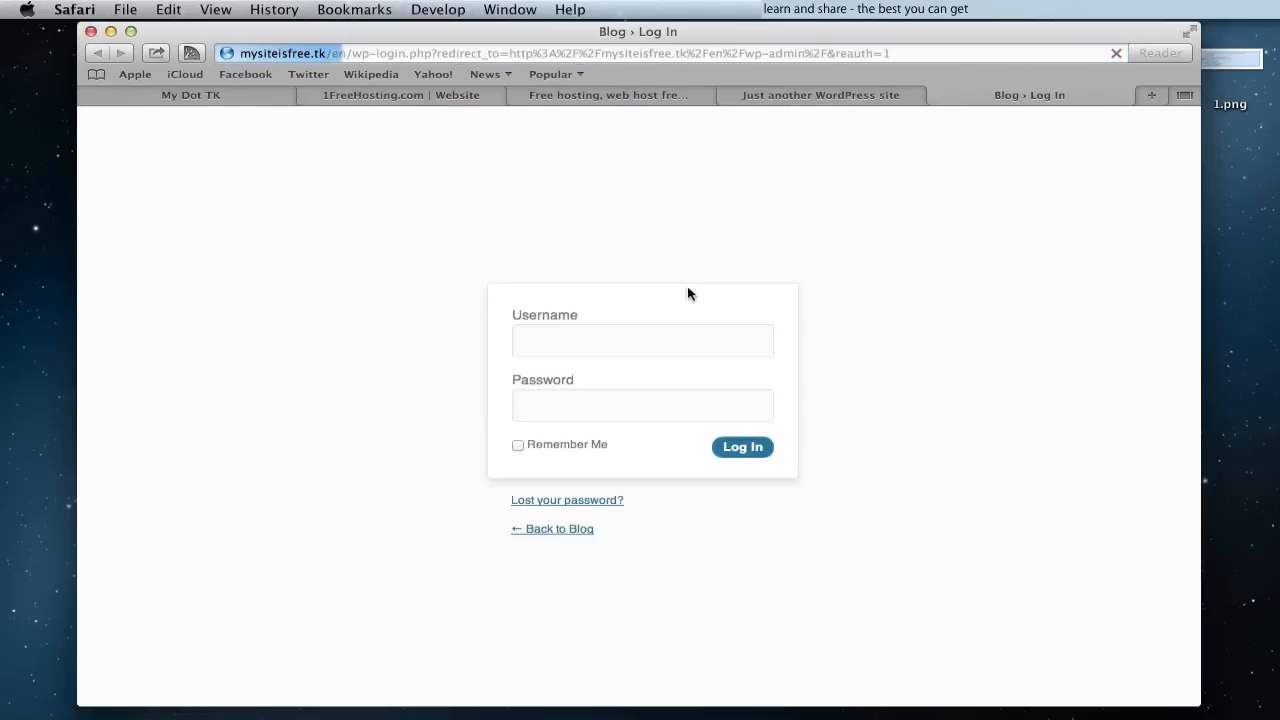
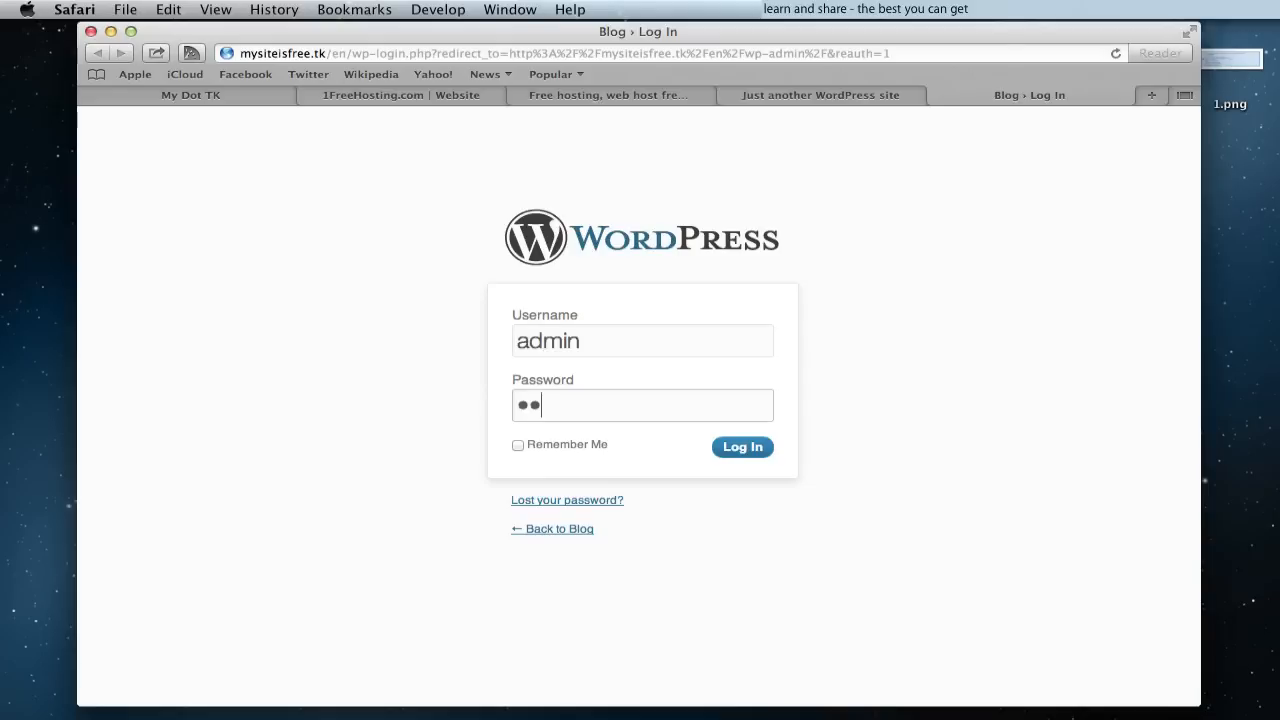
{"action": "left_click", "coordinate": [742, 447]}
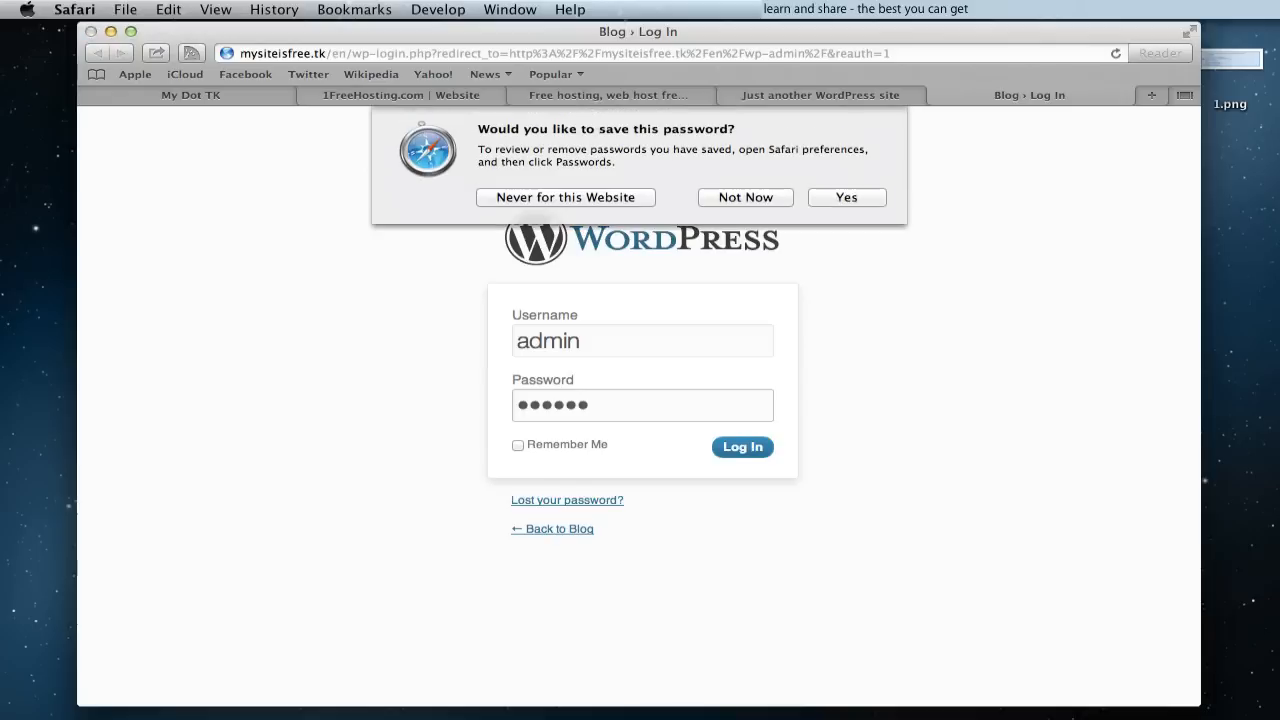
{"action": "left_click", "coordinate": [744, 197]}
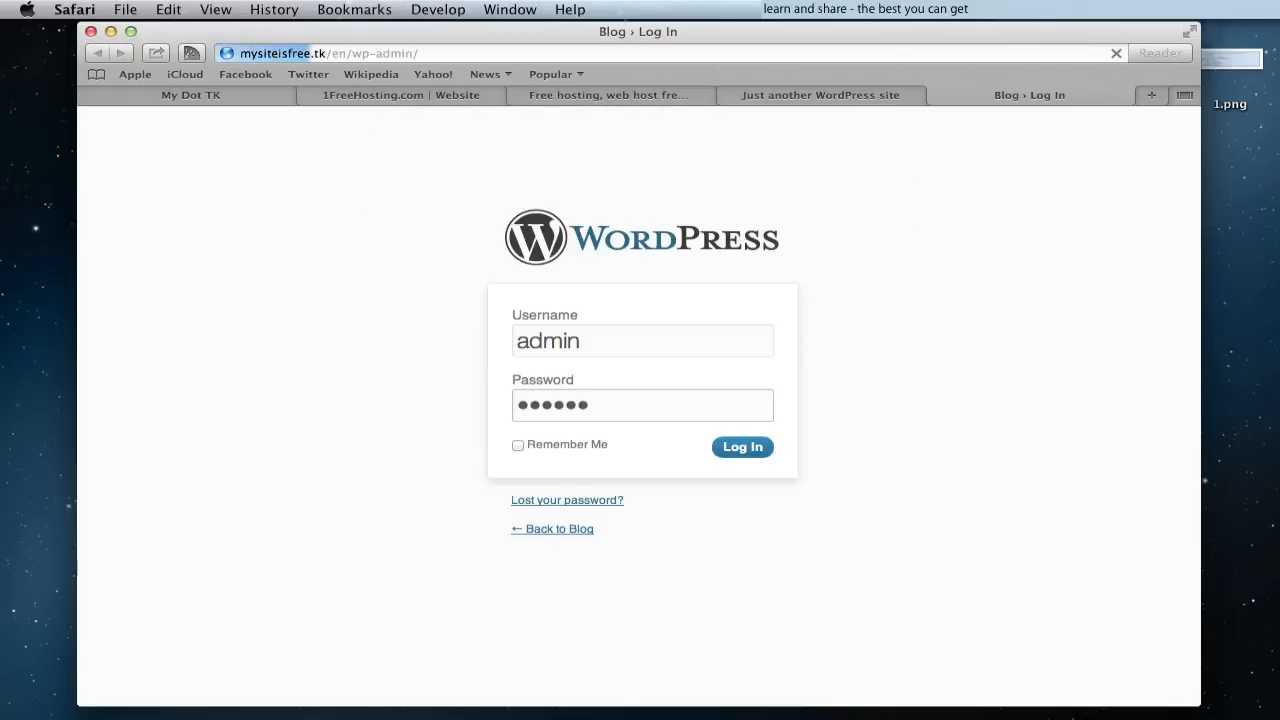
{"action": "mouse_move", "coordinate": [807, 275]}
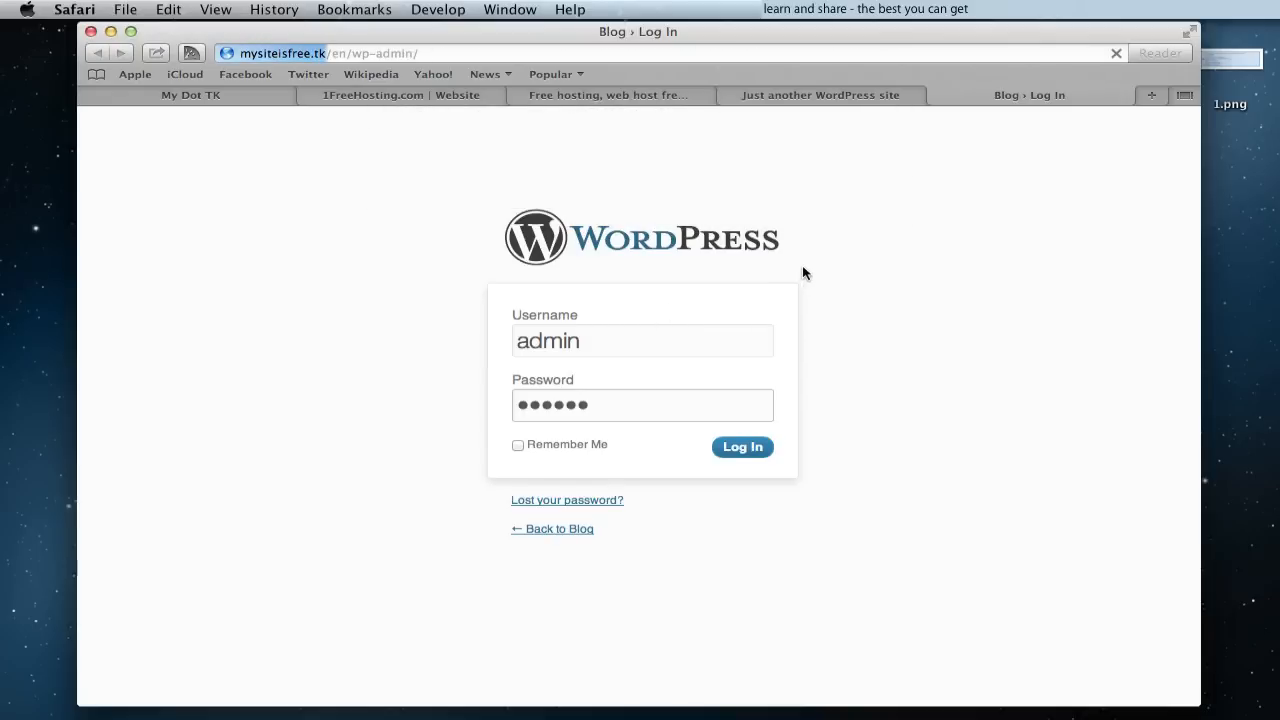
{"action": "left_click", "coordinate": [742, 447]}
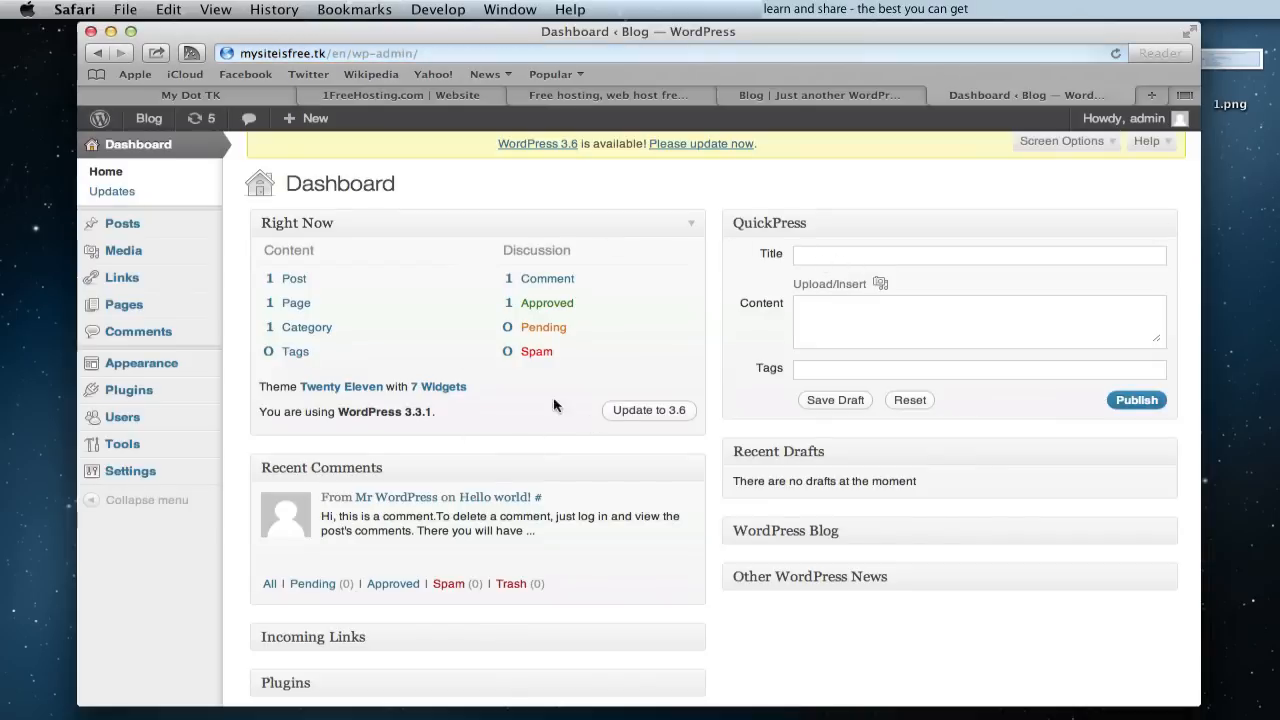
{"action": "mouse_move", "coordinate": [724, 305]}
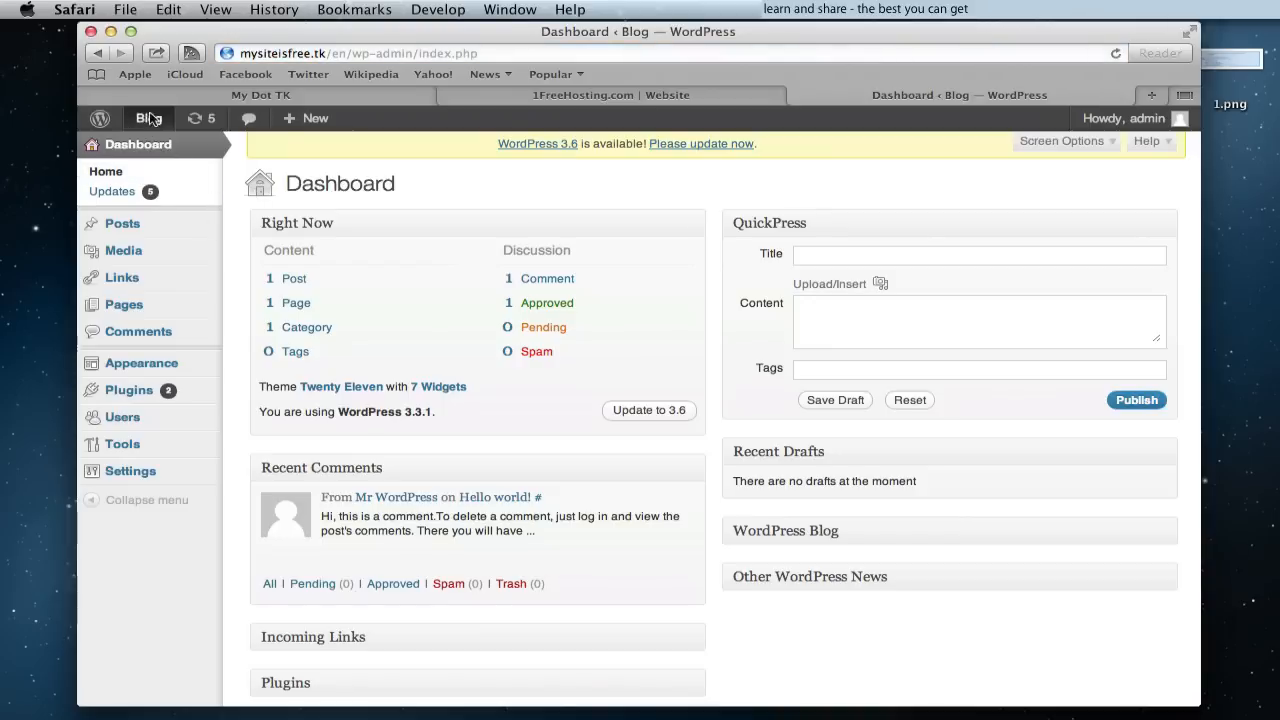
View the blog's public front page, then return to the 1FreeHosting tab
{"action": "left_click", "coordinate": [148, 118]}
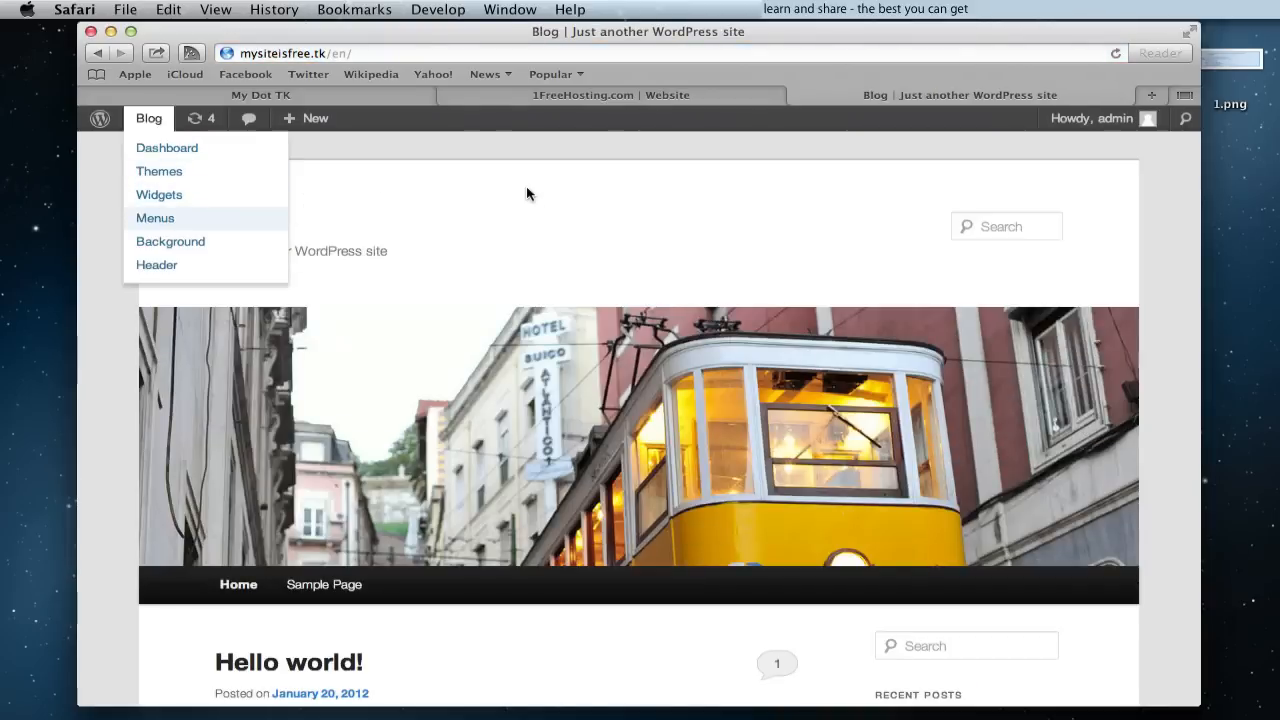
{"action": "scroll", "scroll_direction": "down", "scroll_amount": 3}
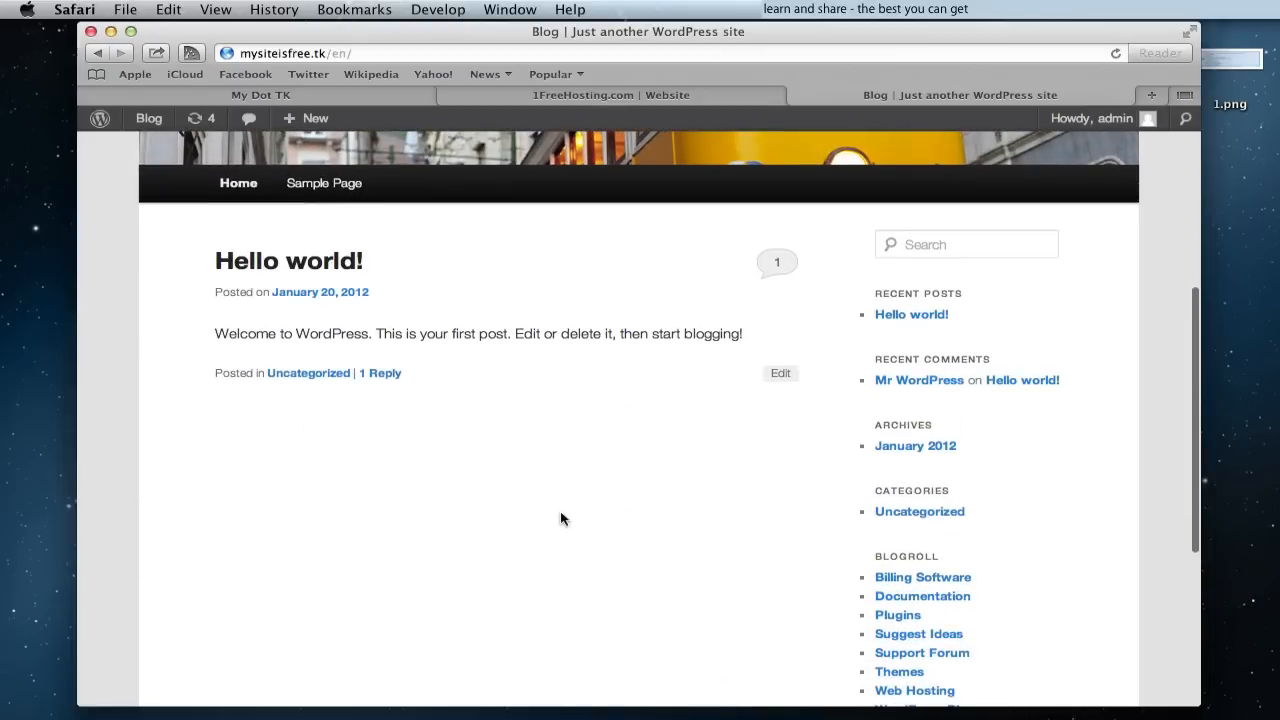
{"action": "scroll", "scroll_direction": "up", "scroll_amount": 3}
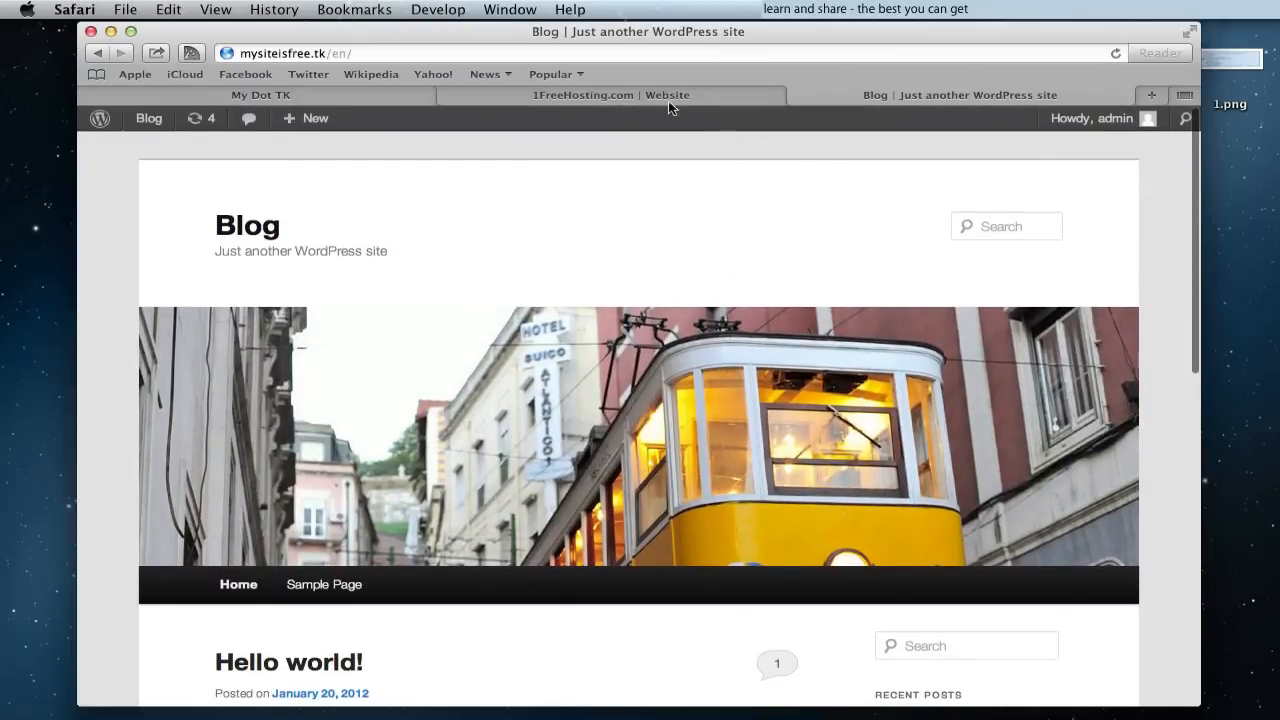
{"action": "left_click", "coordinate": [583, 94]}
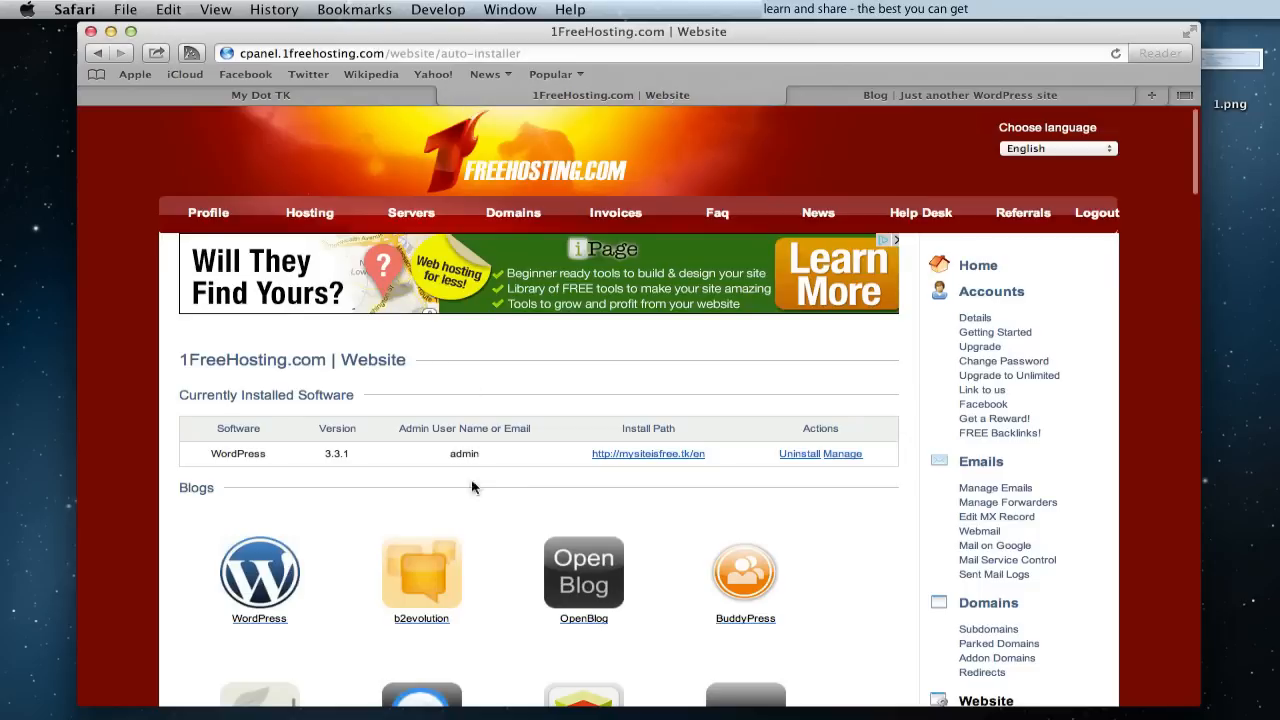